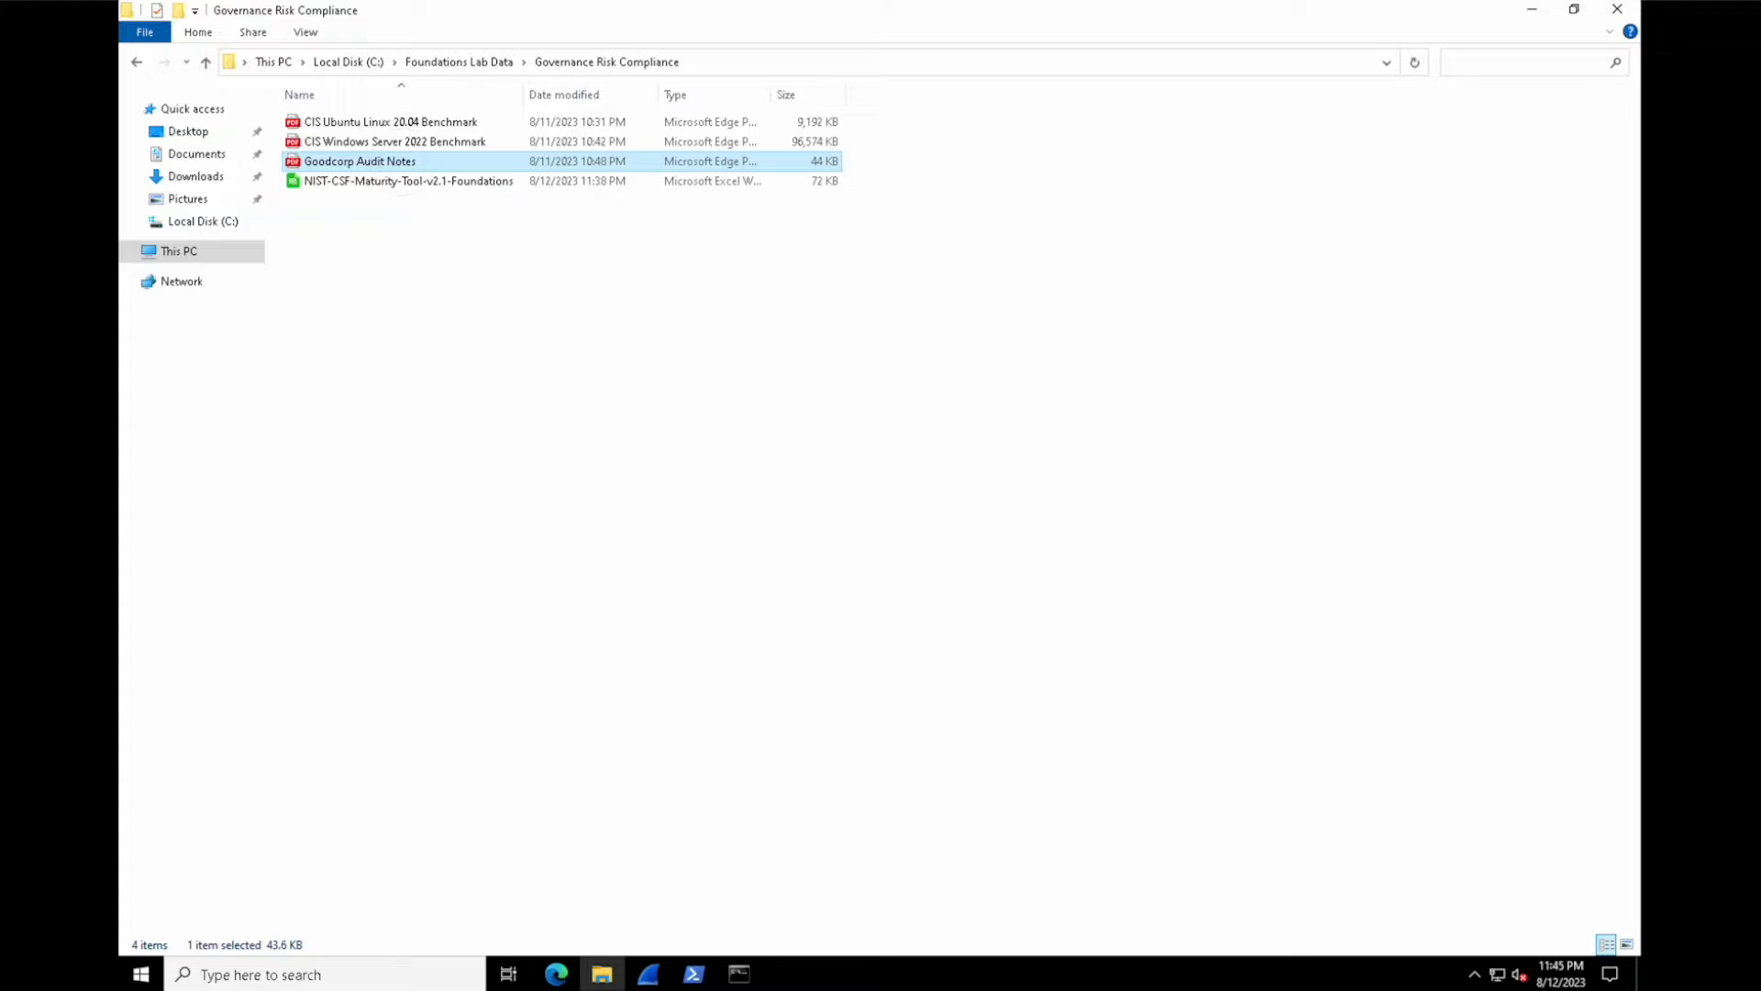
# Step: Open the Goodcorp Audit Notes PDF in Edge from File Explorer
pyautogui.doubleClick(359, 160)
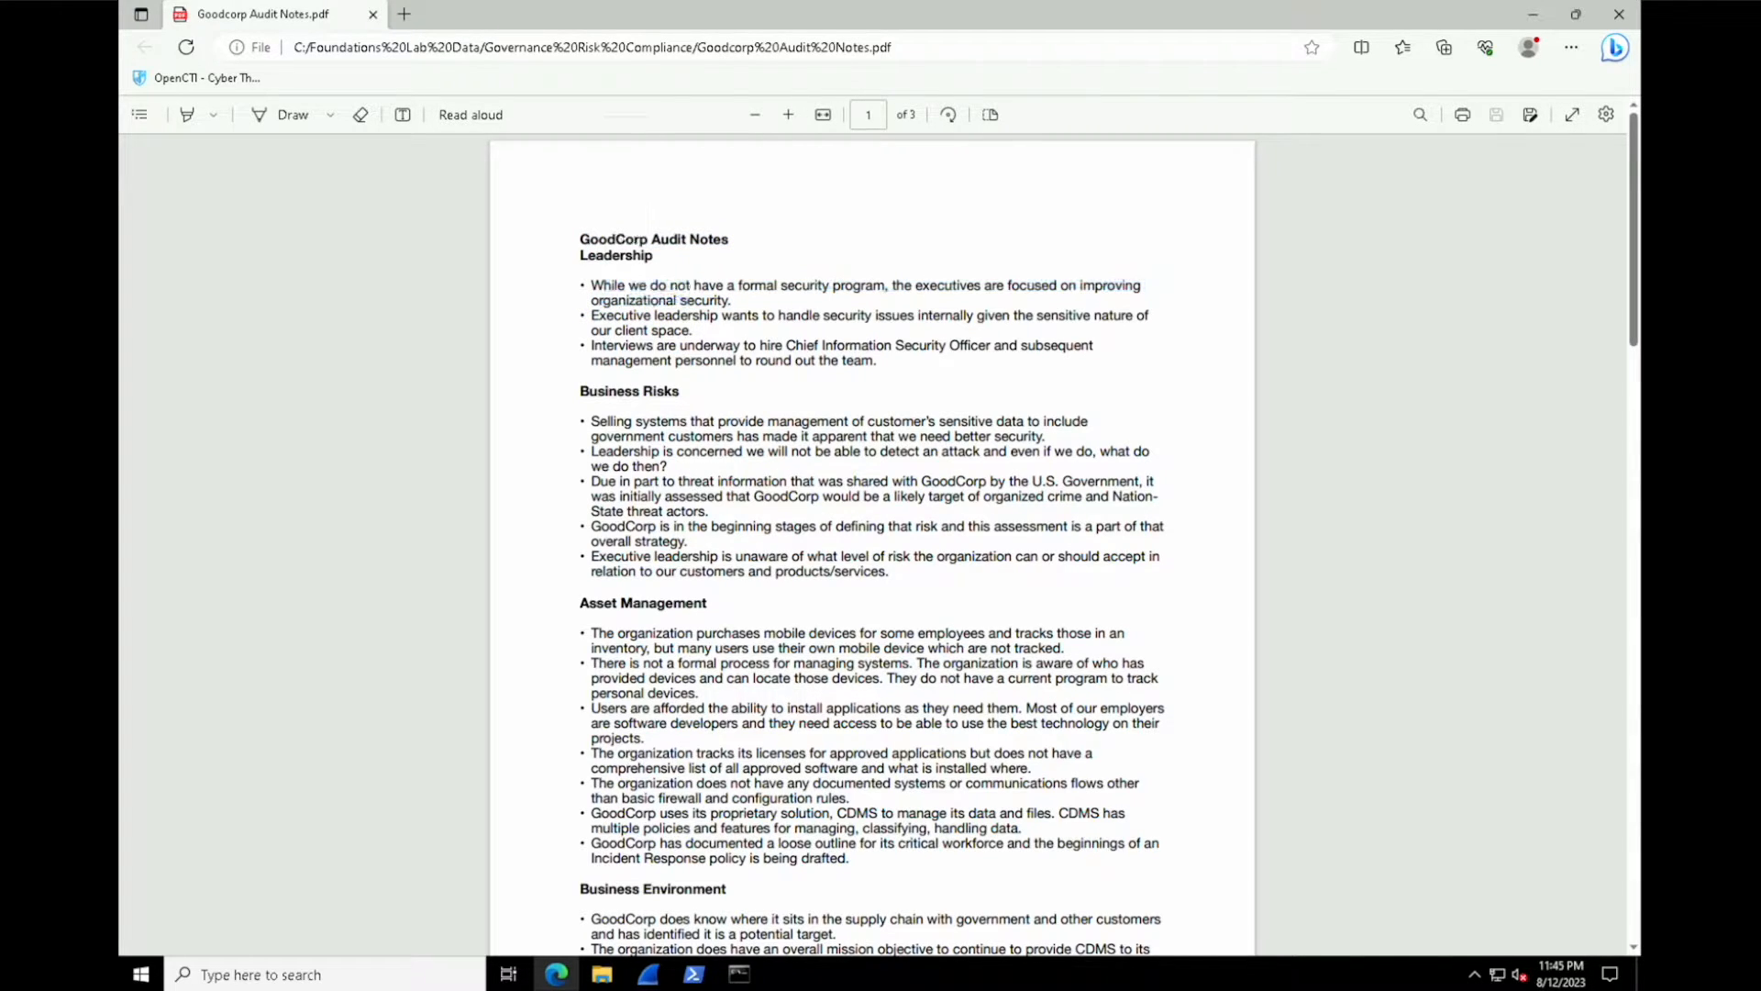
# Step: Scroll down through the GoodCorp audit notes PDF
pyautogui.scroll(-3)
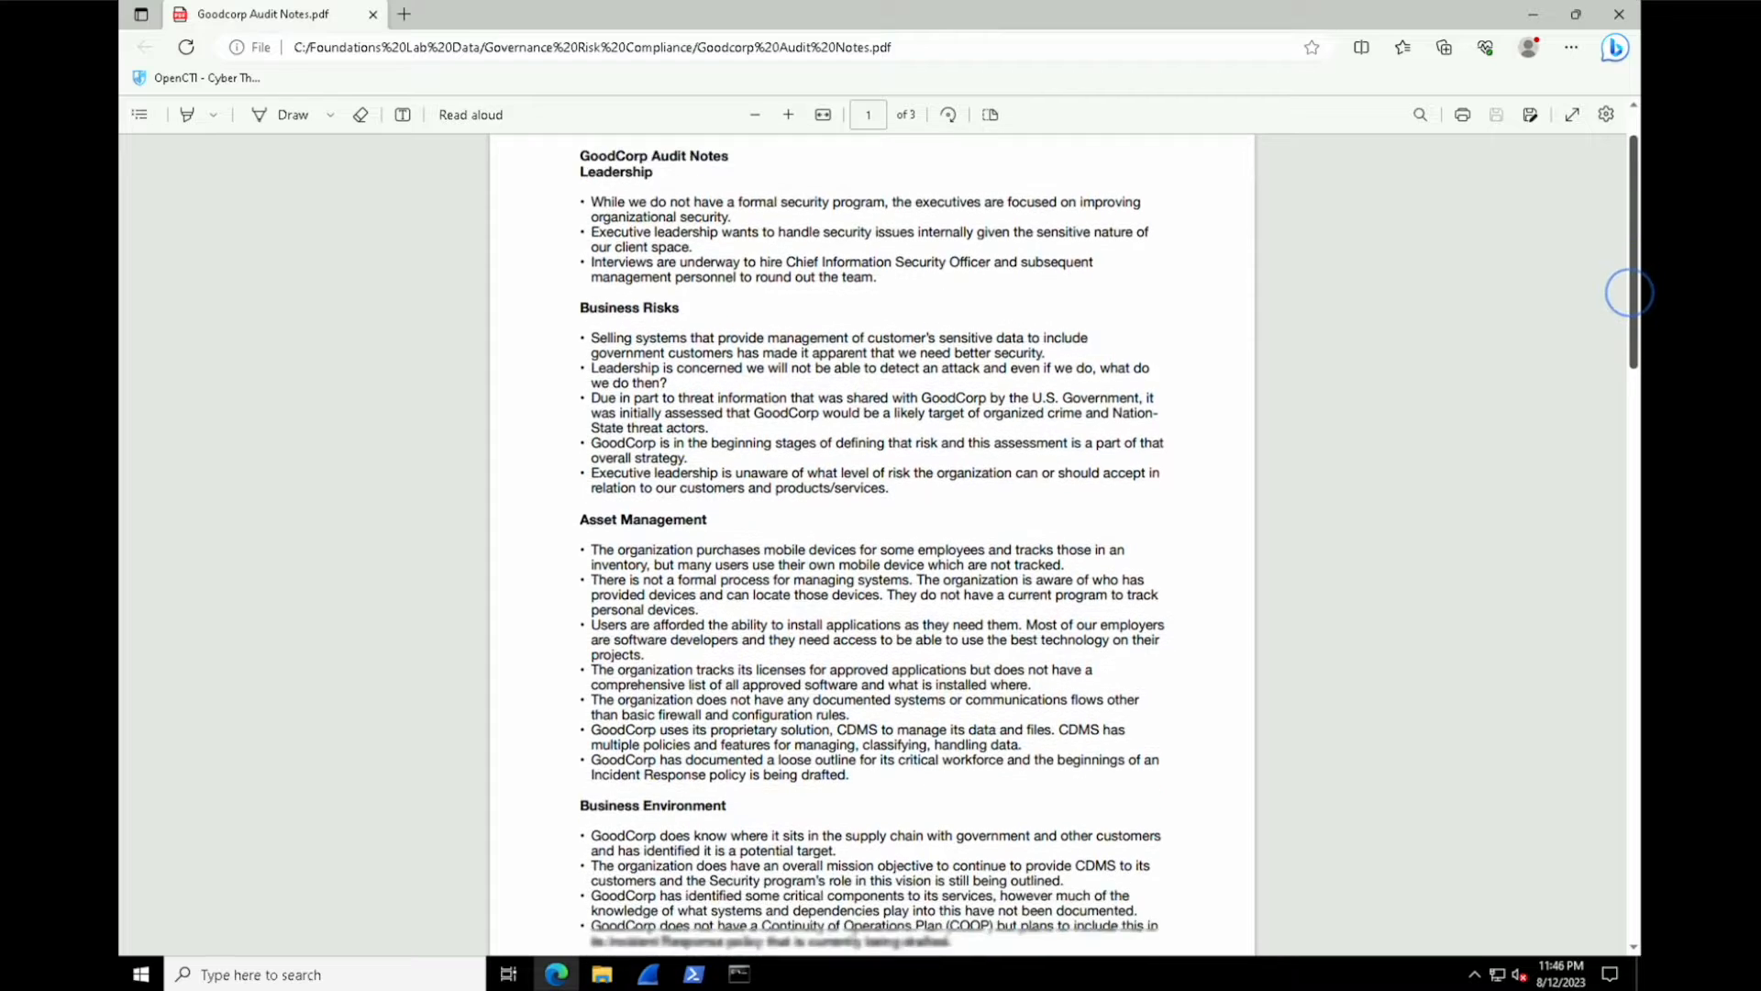
pyautogui.scroll(-3)
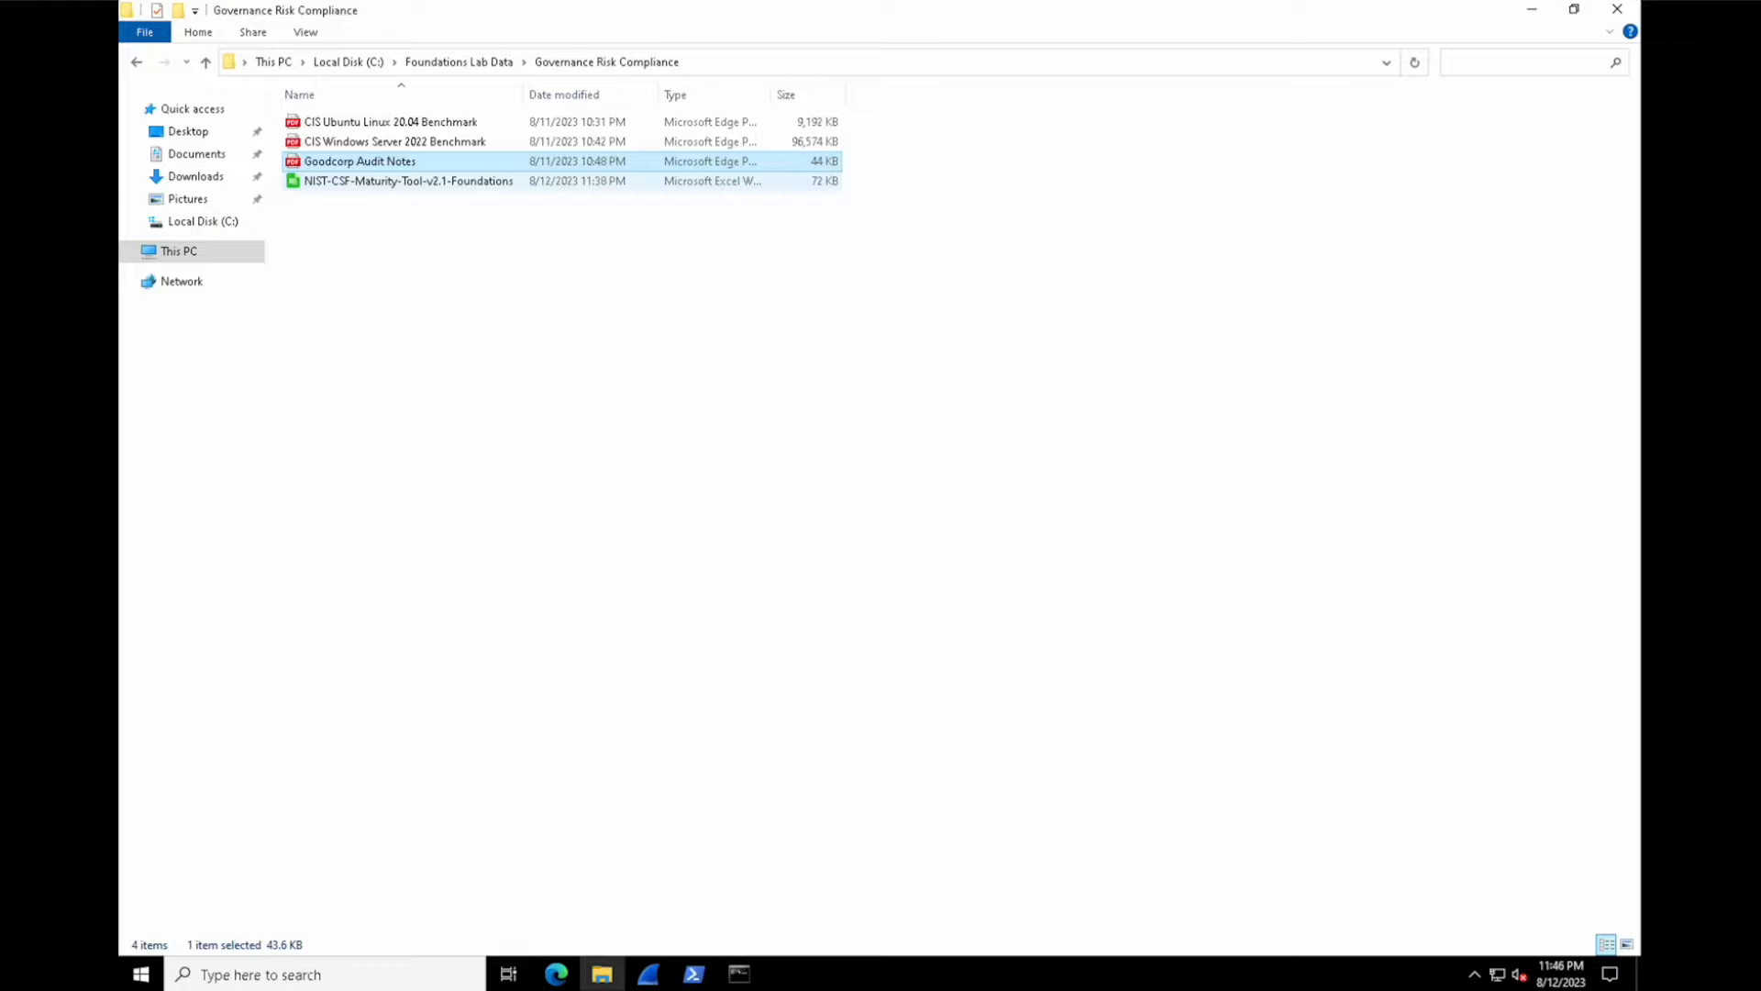
# Step: Open NIST-CSF-Maturity-Tool-v2.1-Foundations.xlsx in LibreOffice Calc
pyautogui.doubleClick(409, 181)
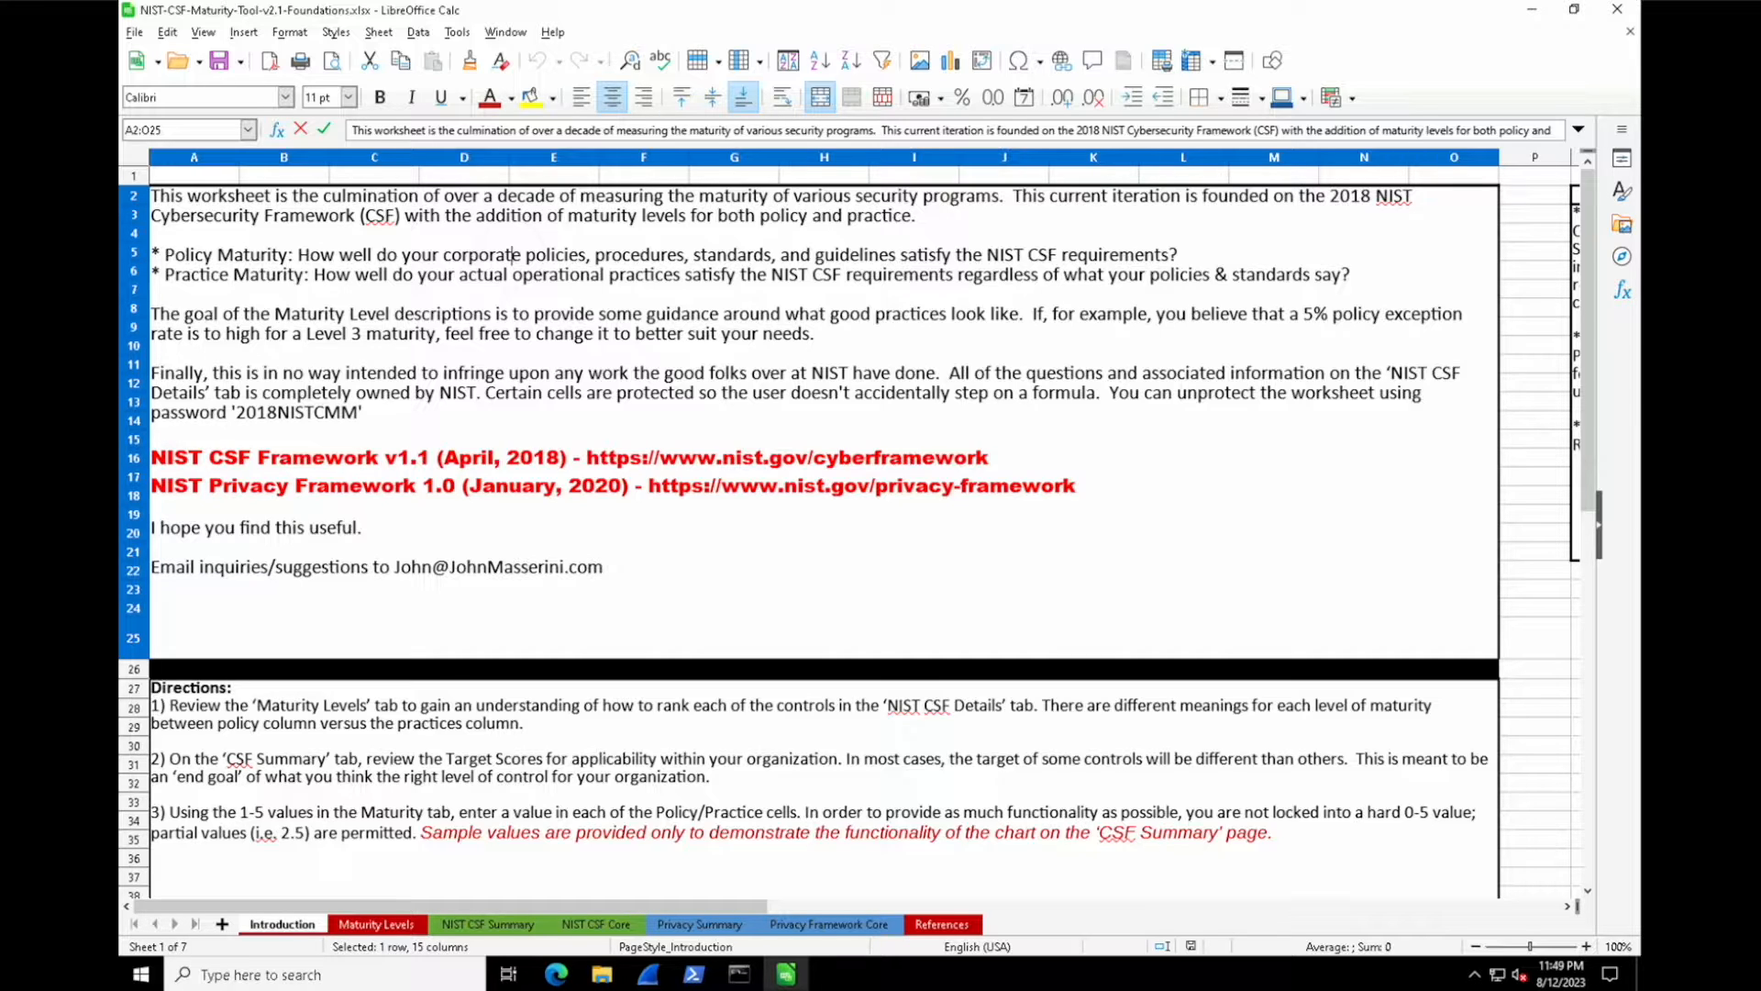
pyautogui.doubleClick(480, 255)
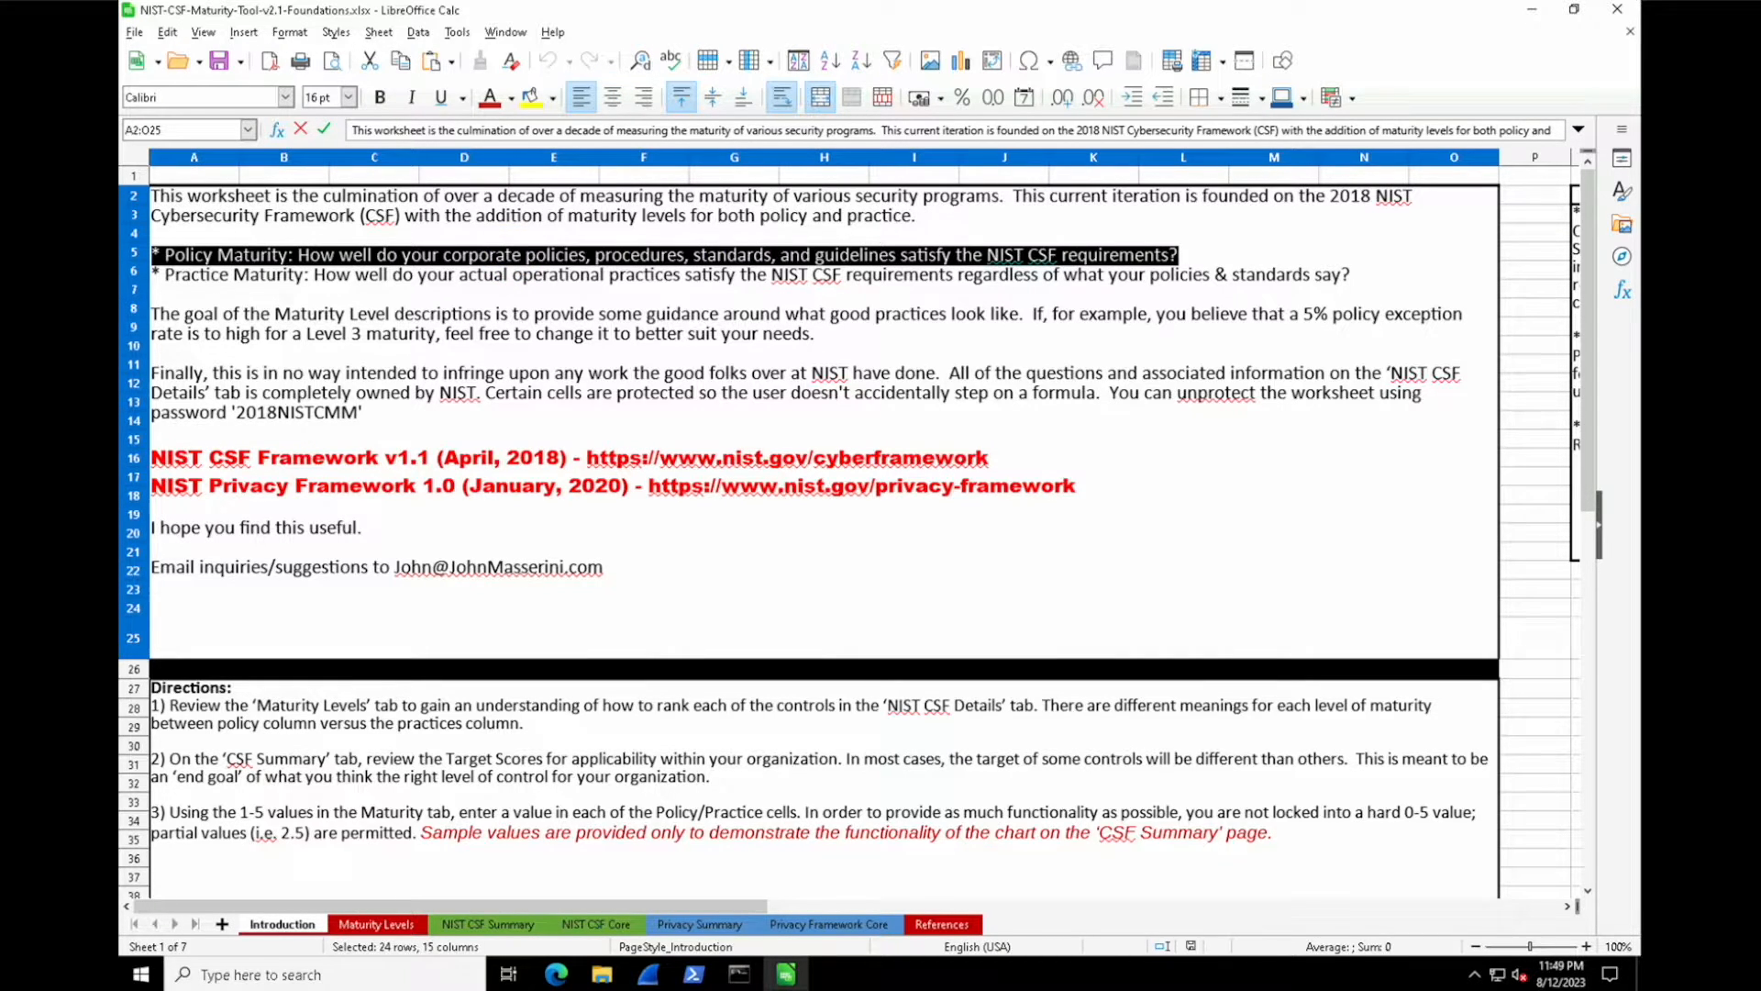
pyautogui.click(841, 275)
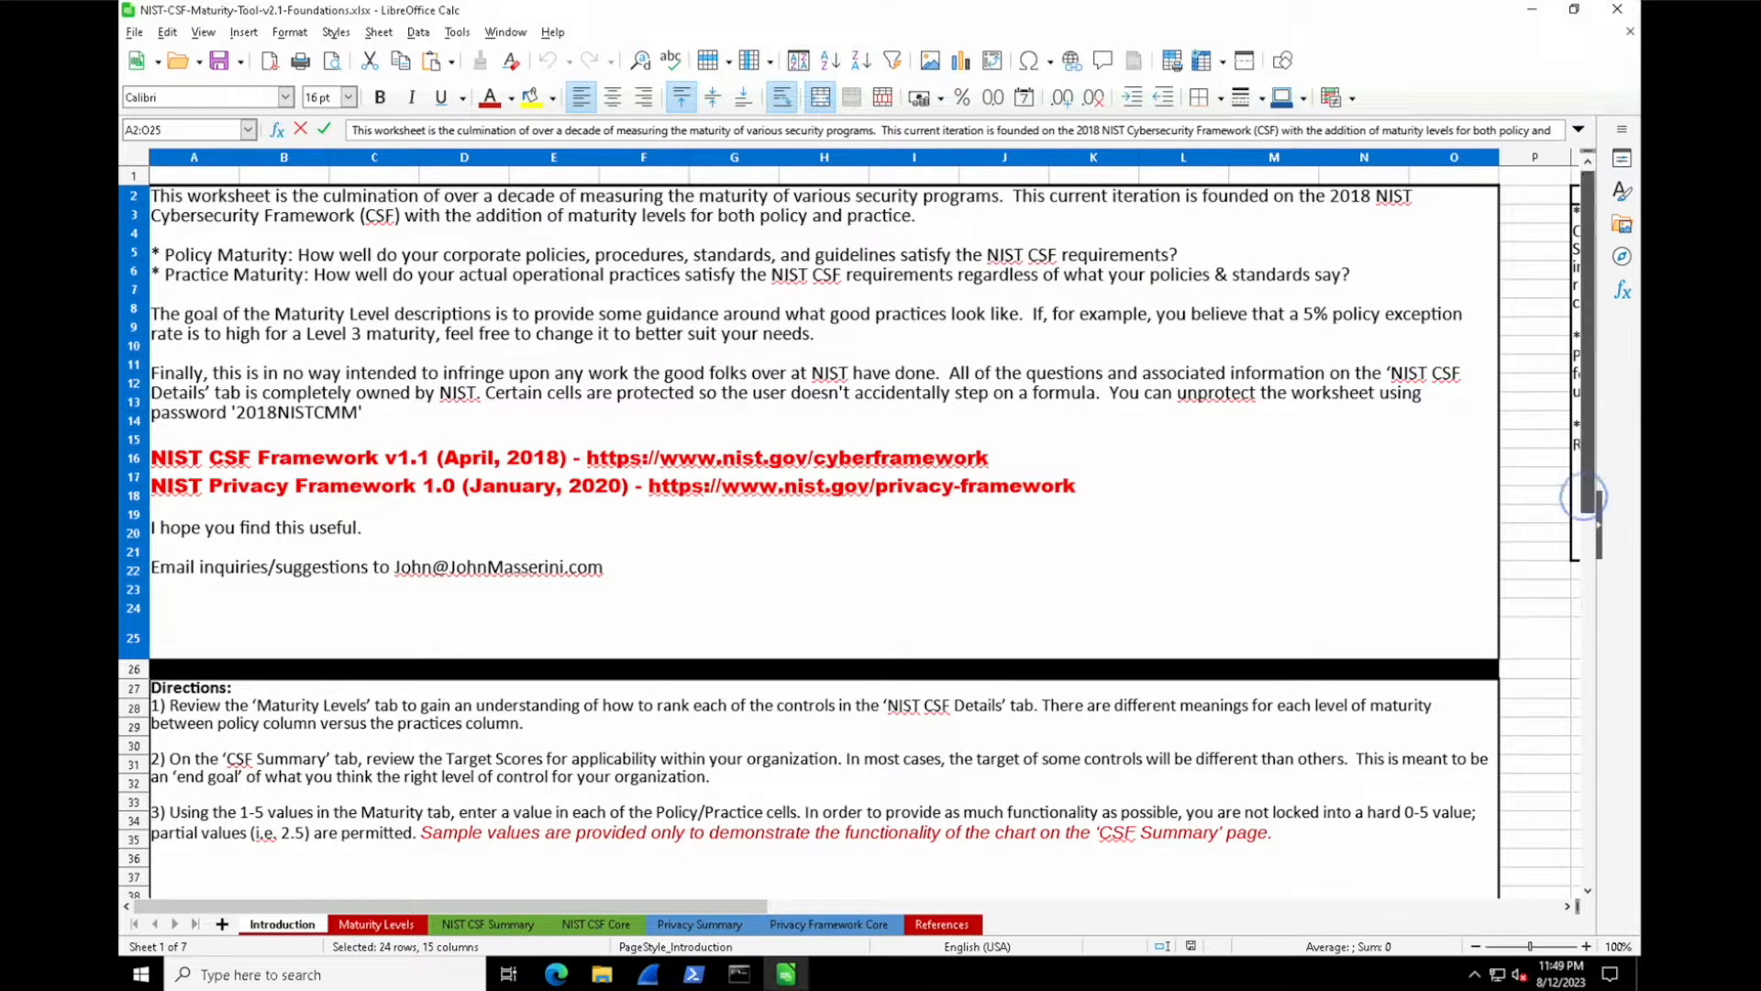
pyautogui.scroll(-3)
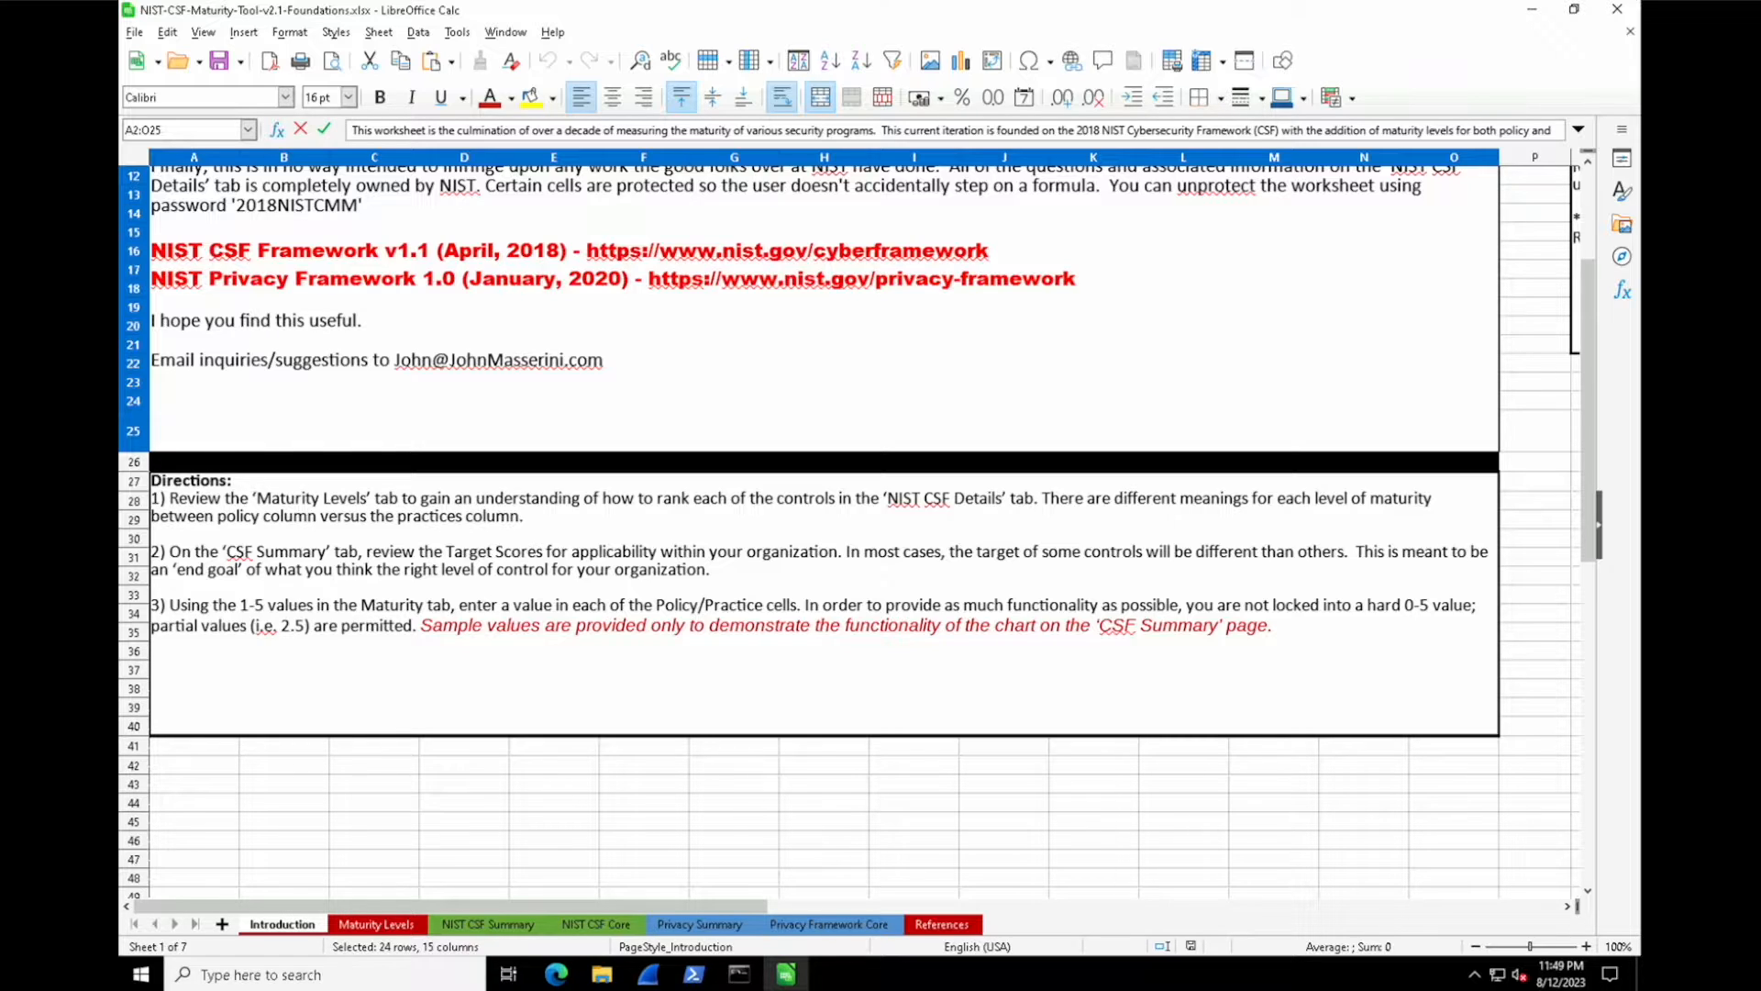
# Step: Highlight the third direction and the word Sample, then view the Maturity Levels sheet
pyautogui.click(423, 492)
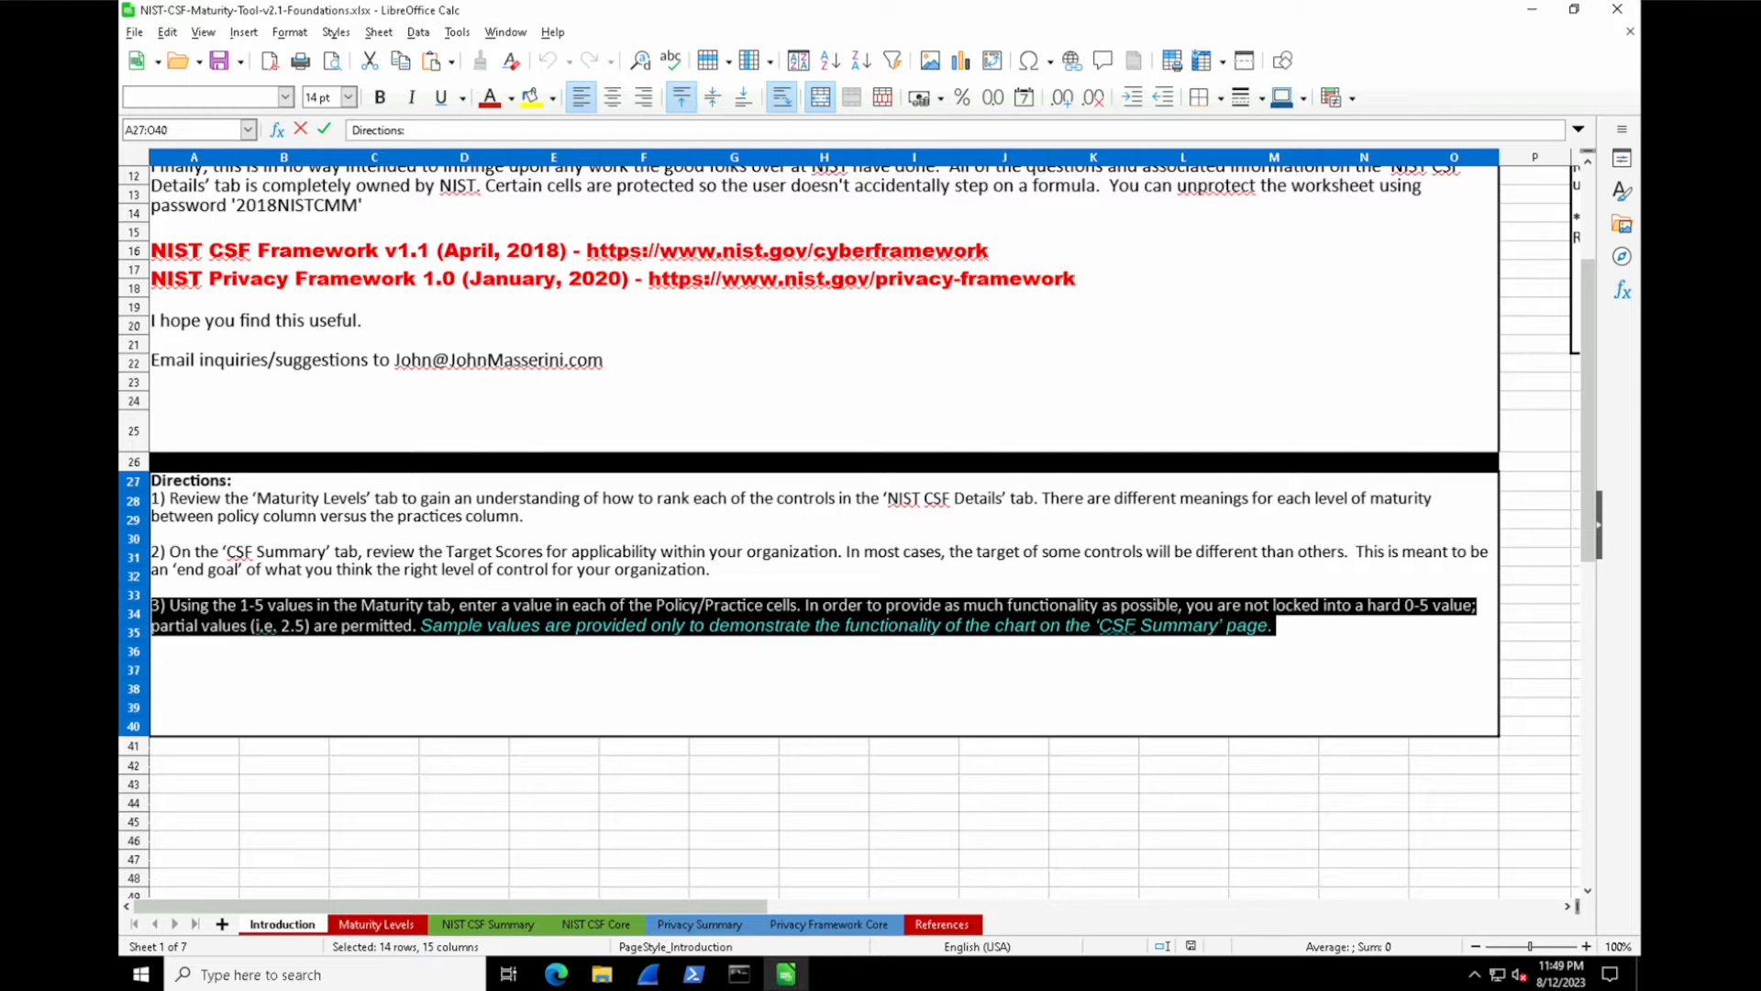
pyautogui.doubleClick(450, 626)
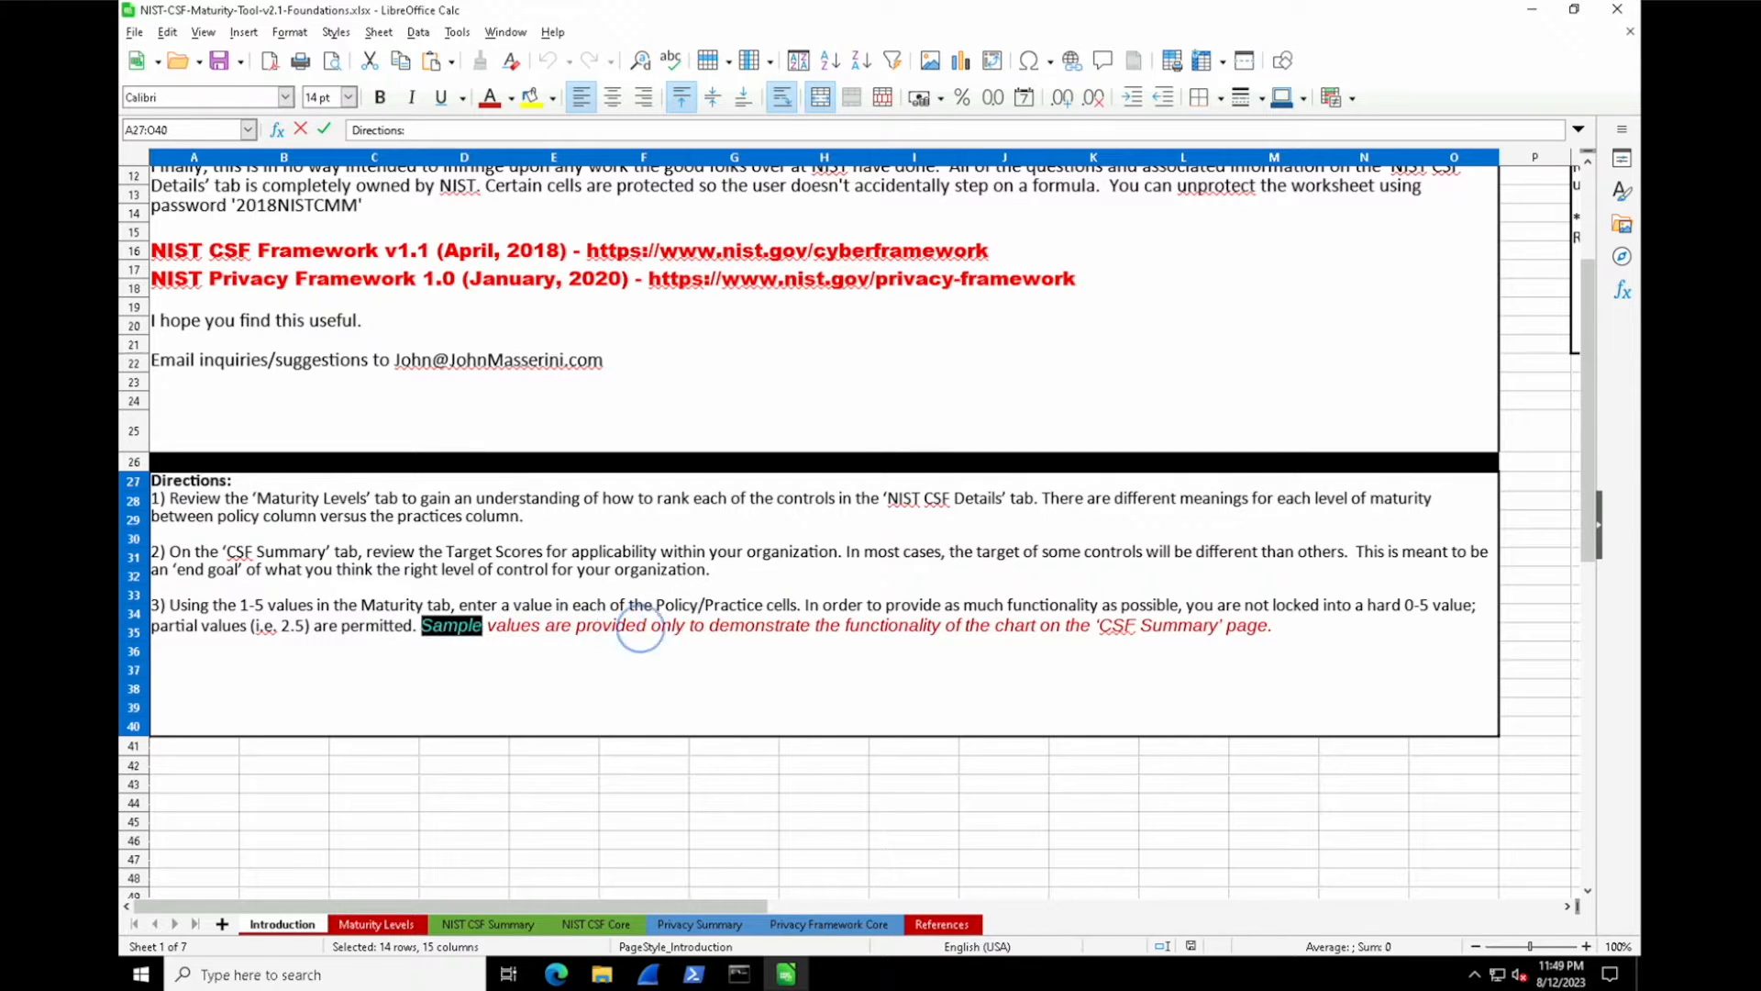
pyautogui.moveTo(486, 625); pyautogui.dragTo(1270, 625)
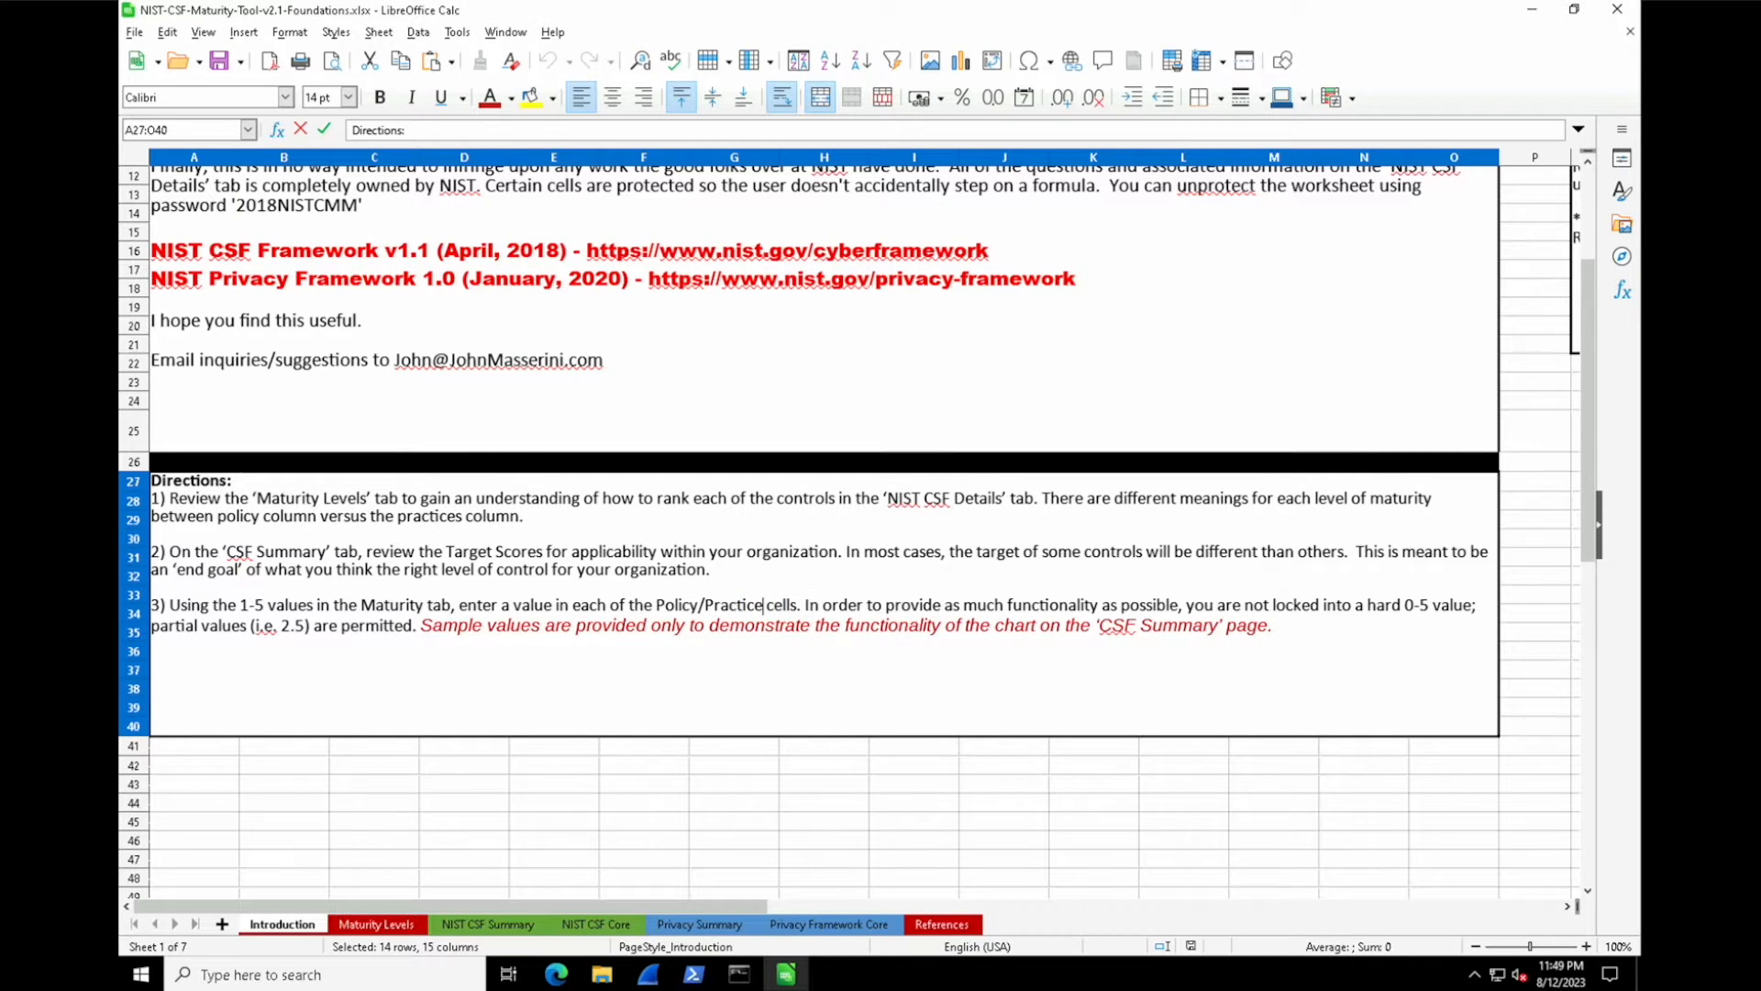
pyautogui.click(376, 924)
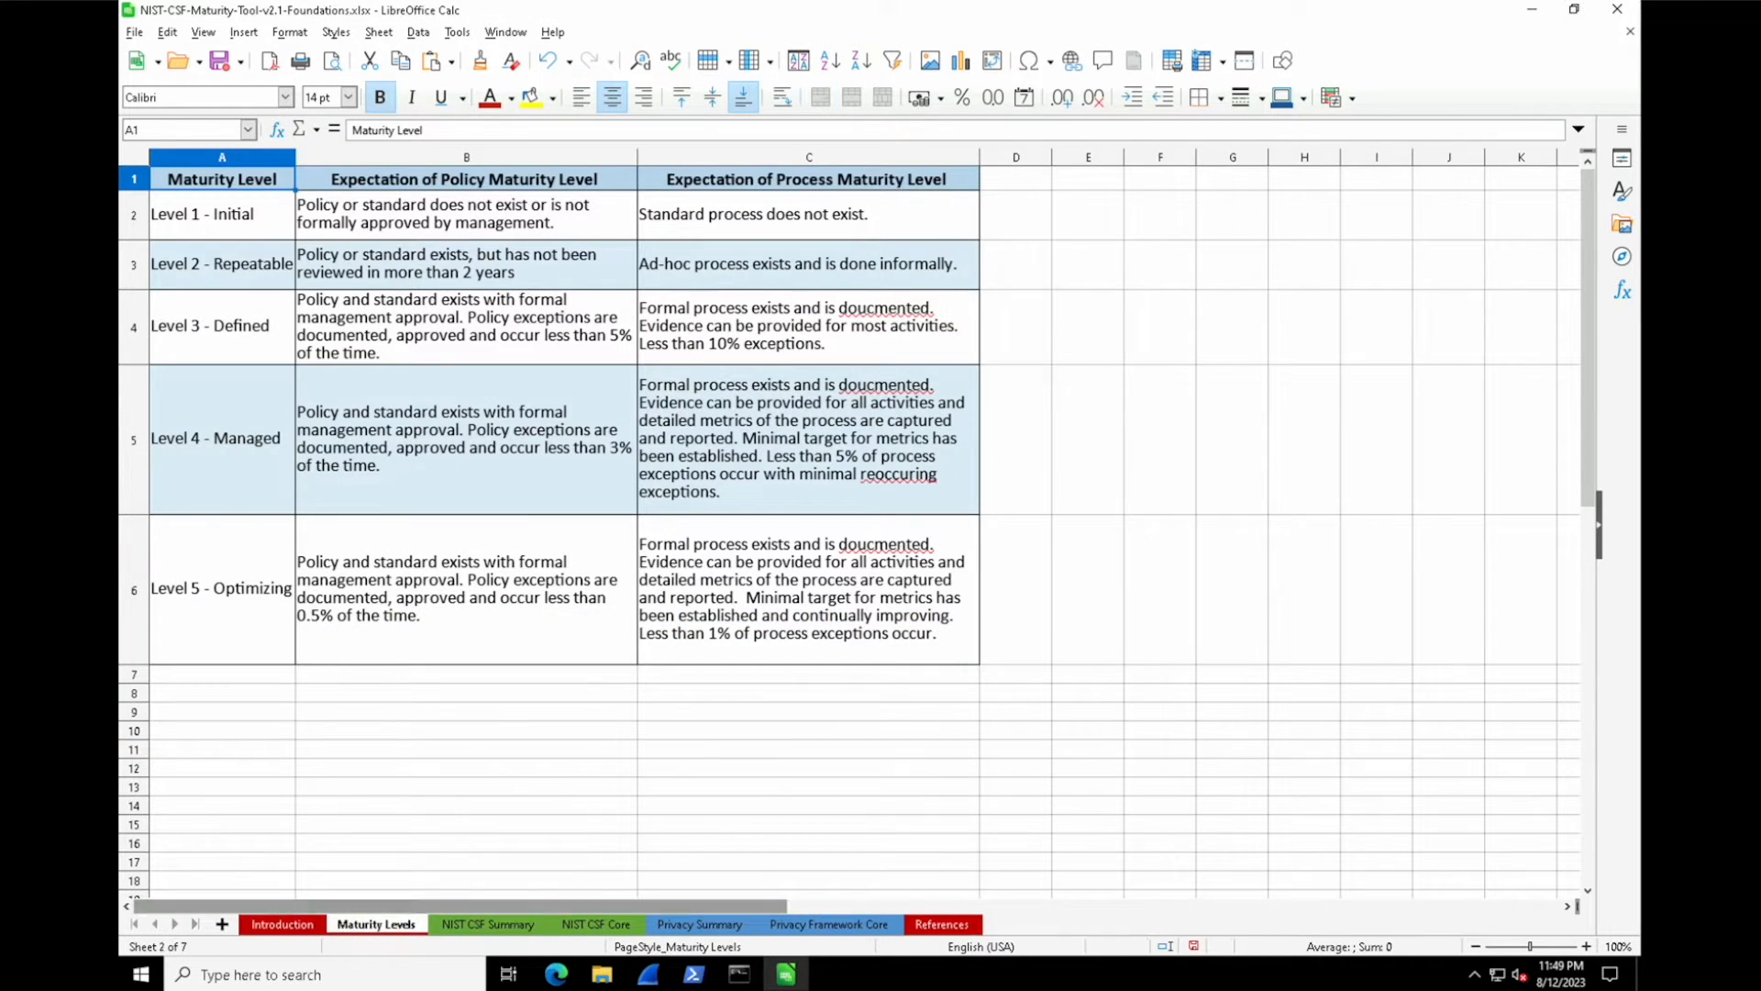
pyautogui.click(219, 213)
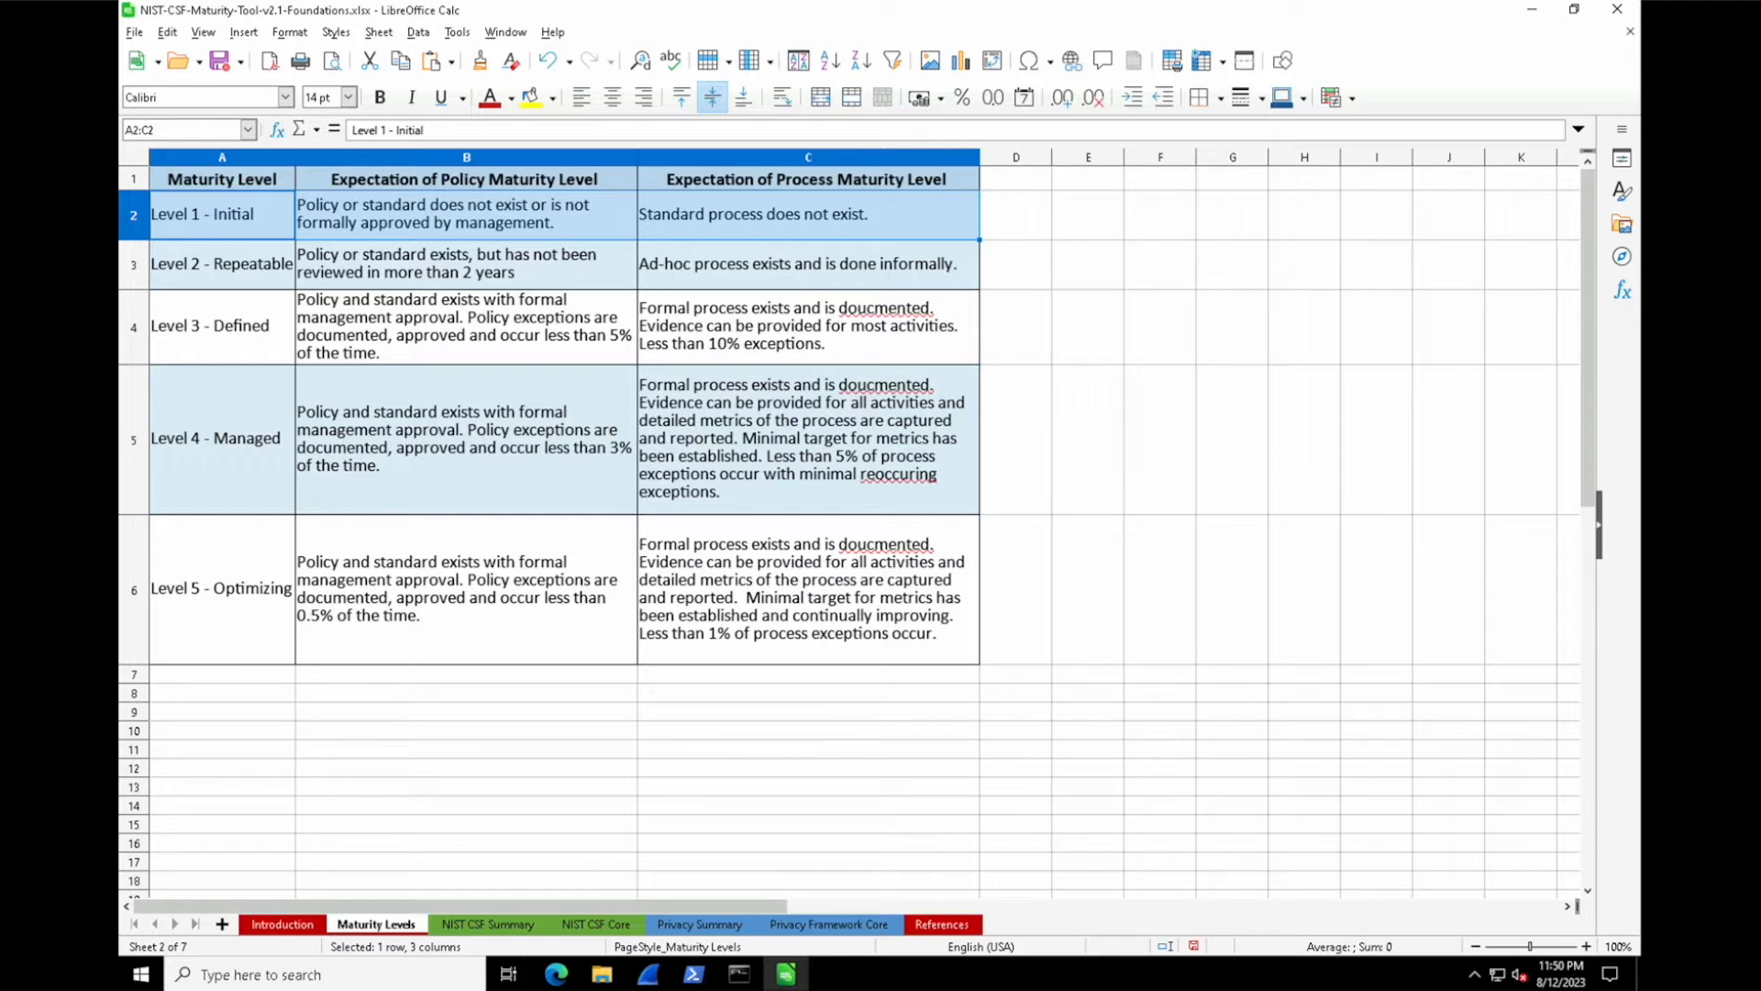
pyautogui.click(767, 264)
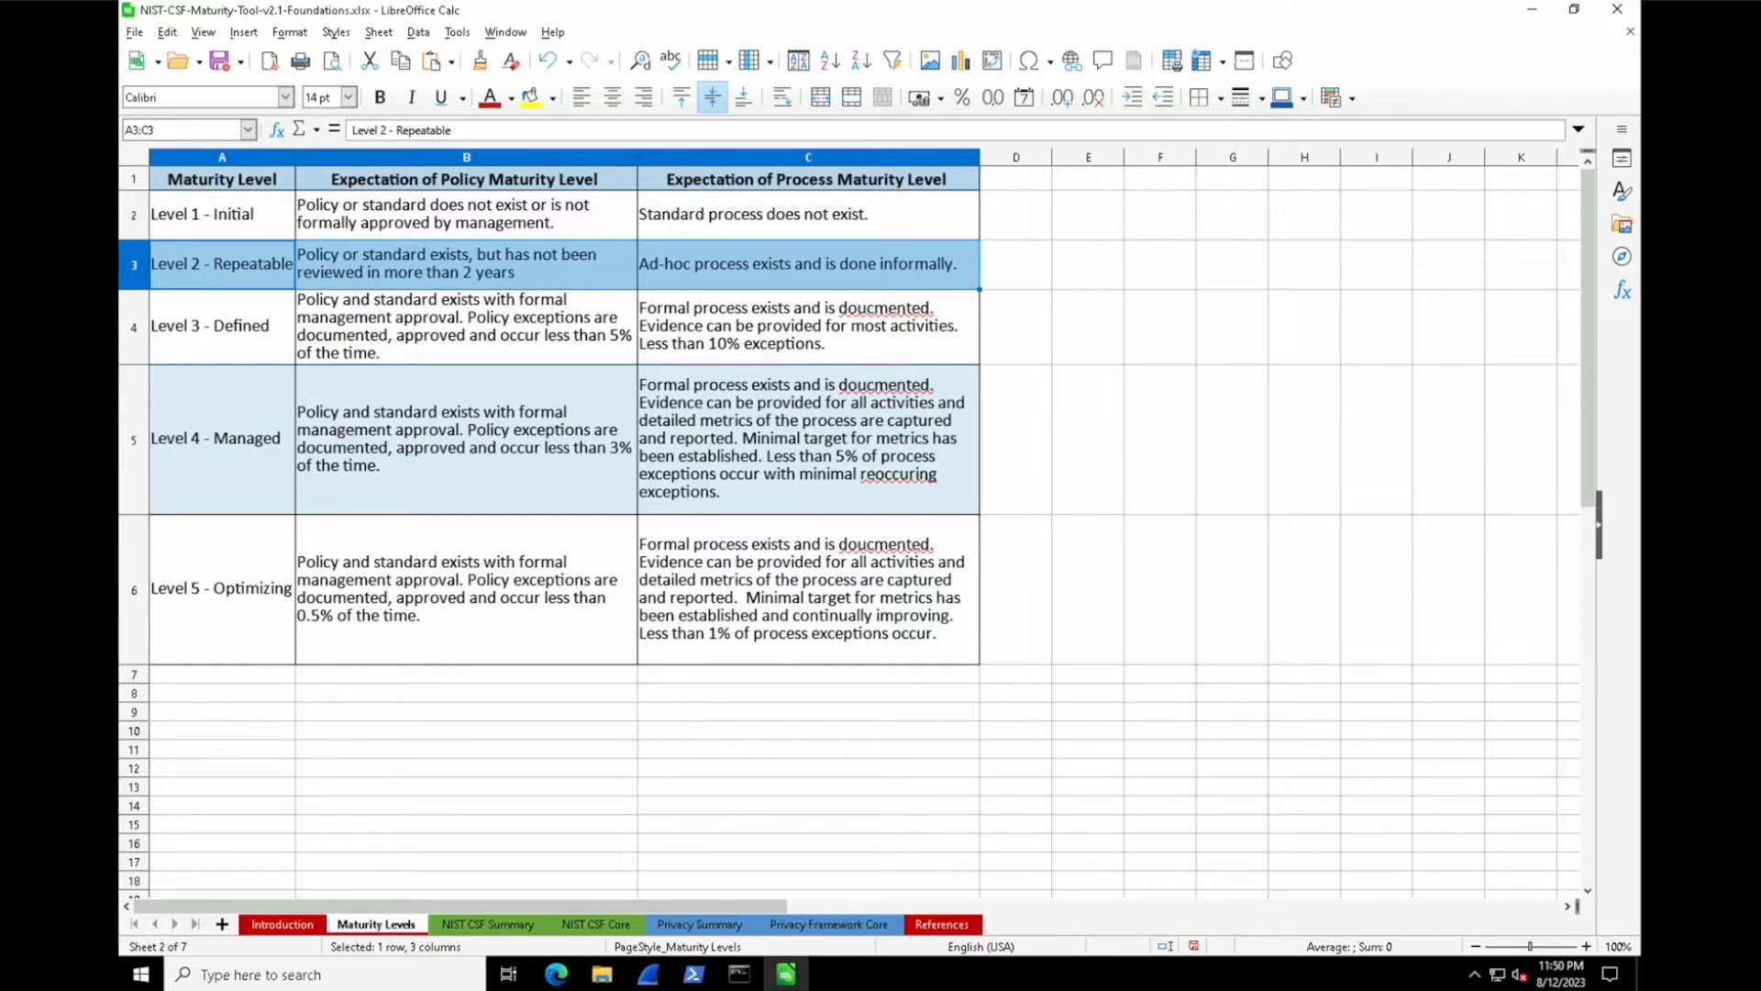
# Step: Select the Level 4 - Managed cell A5, then switch to the NIST CSF Summary sheet
pyautogui.click(220, 326)
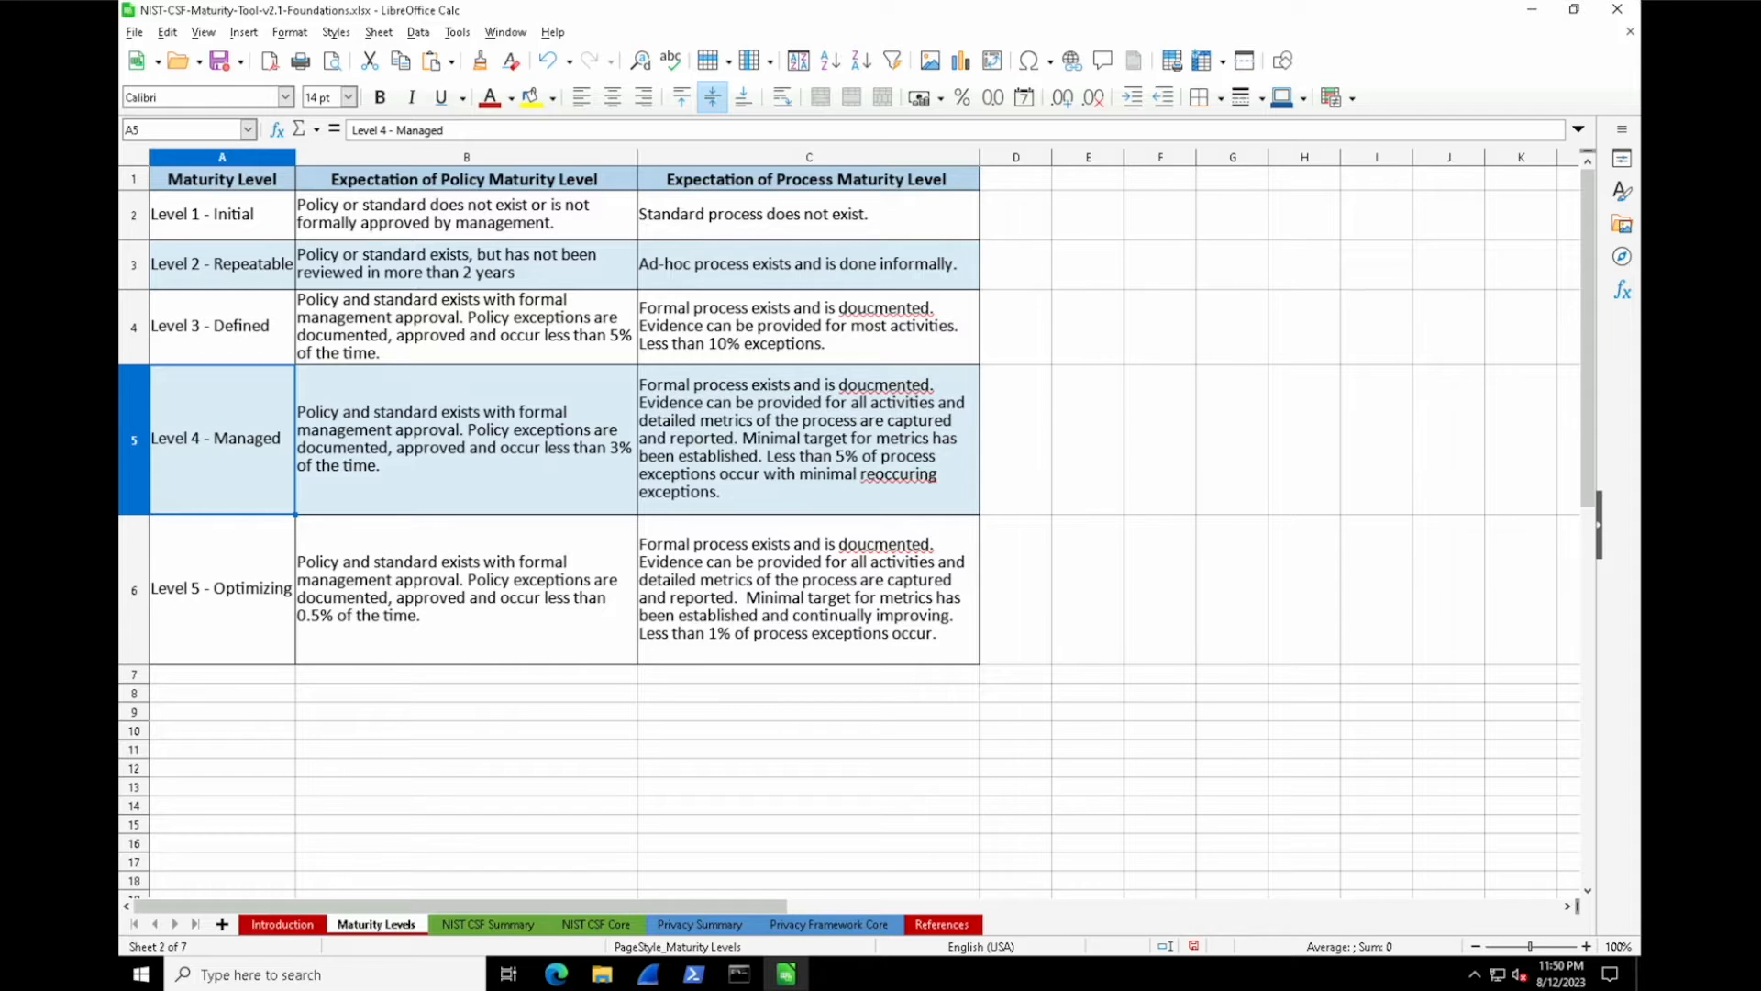
pyautogui.click(487, 924)
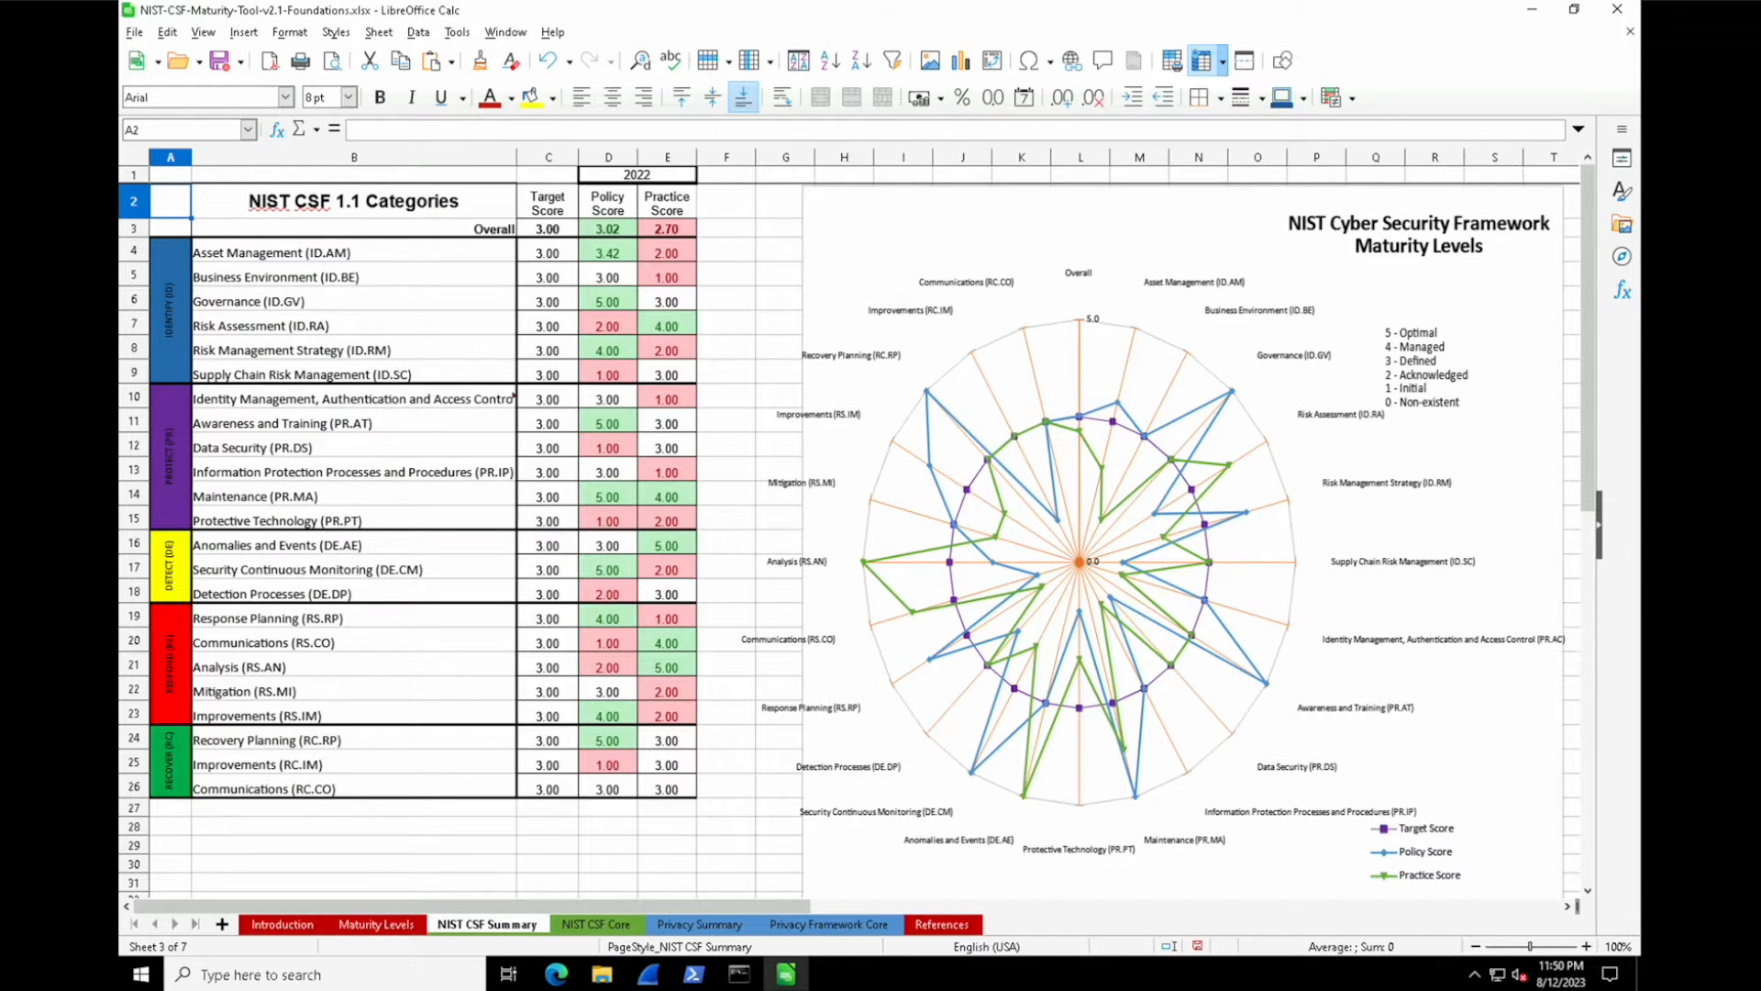
pyautogui.click(375, 924)
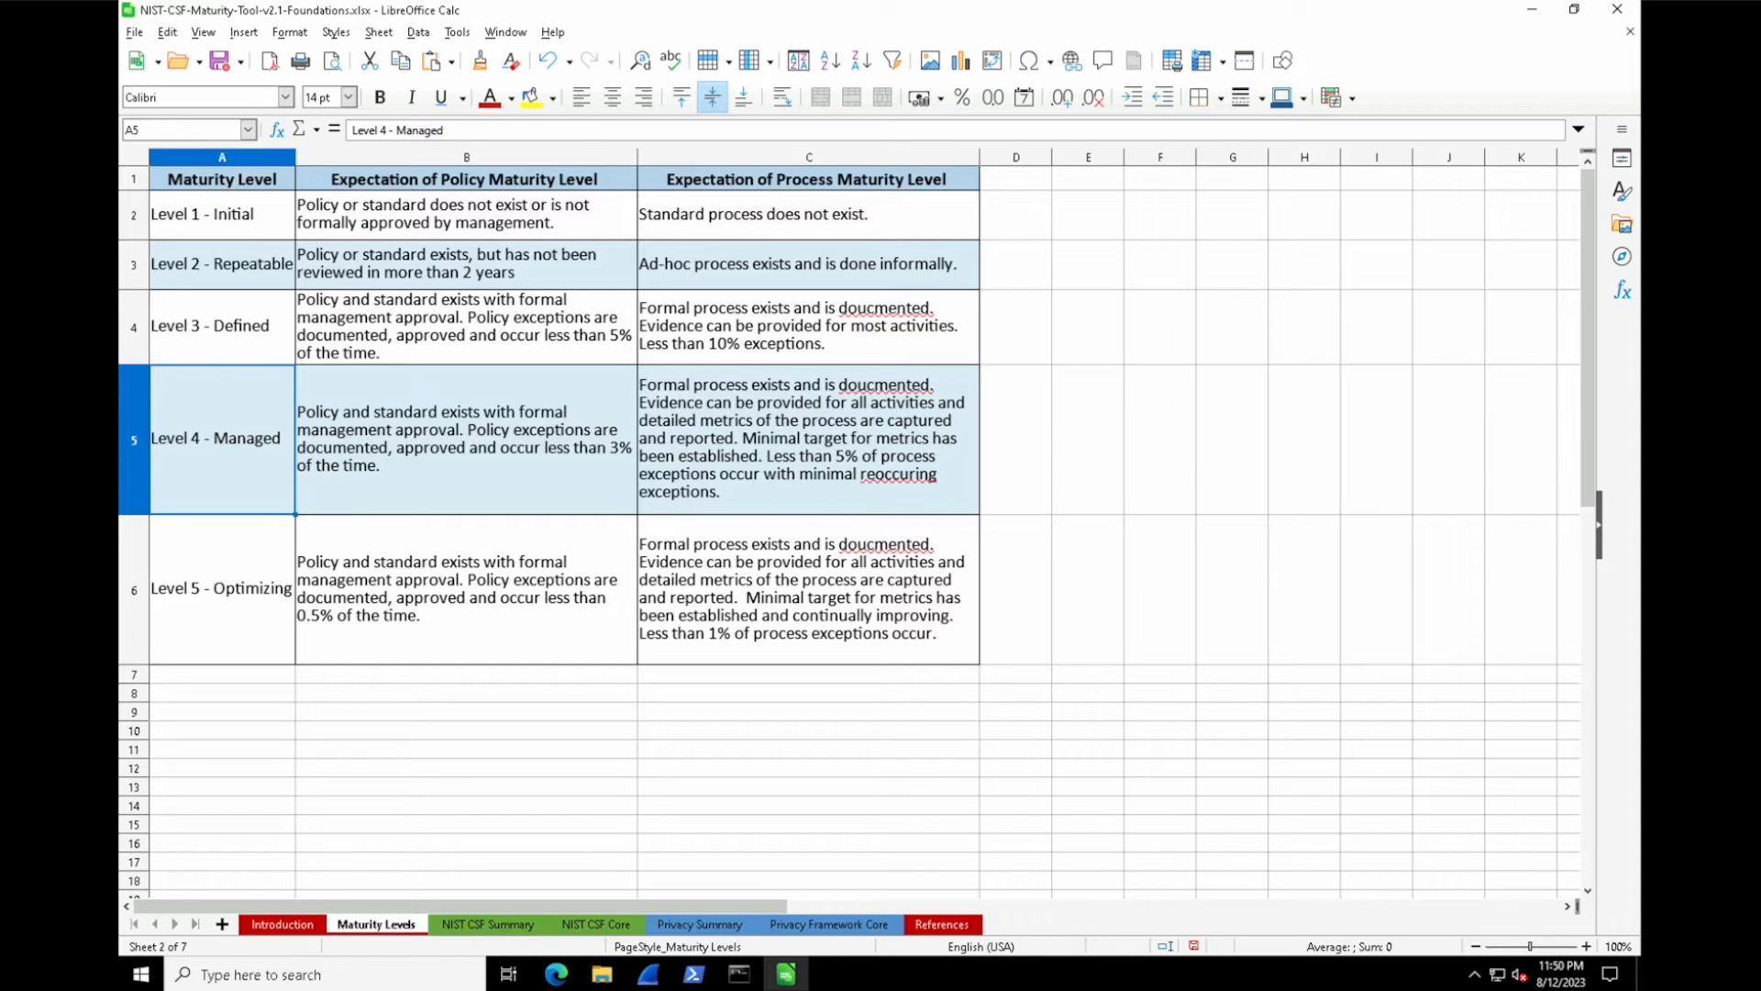
# Step: Check the Asset Management score formula in D4 and select target cell C4
pyautogui.click(487, 924)
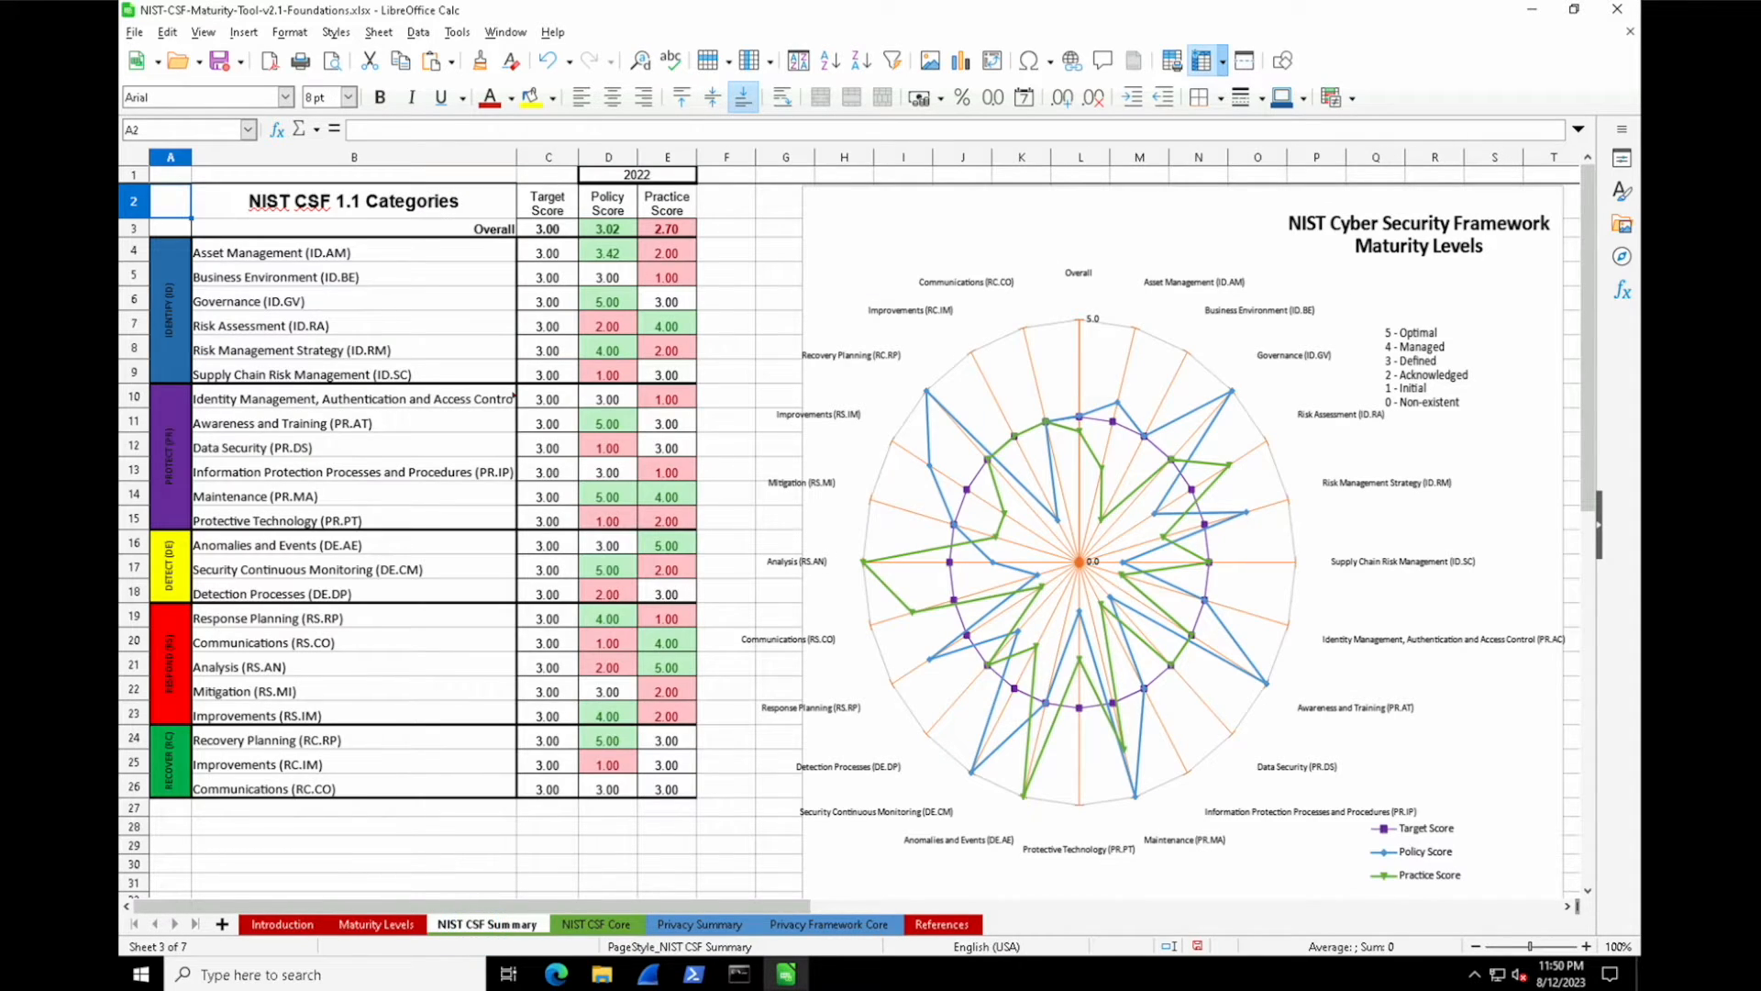
pyautogui.scroll(-3)
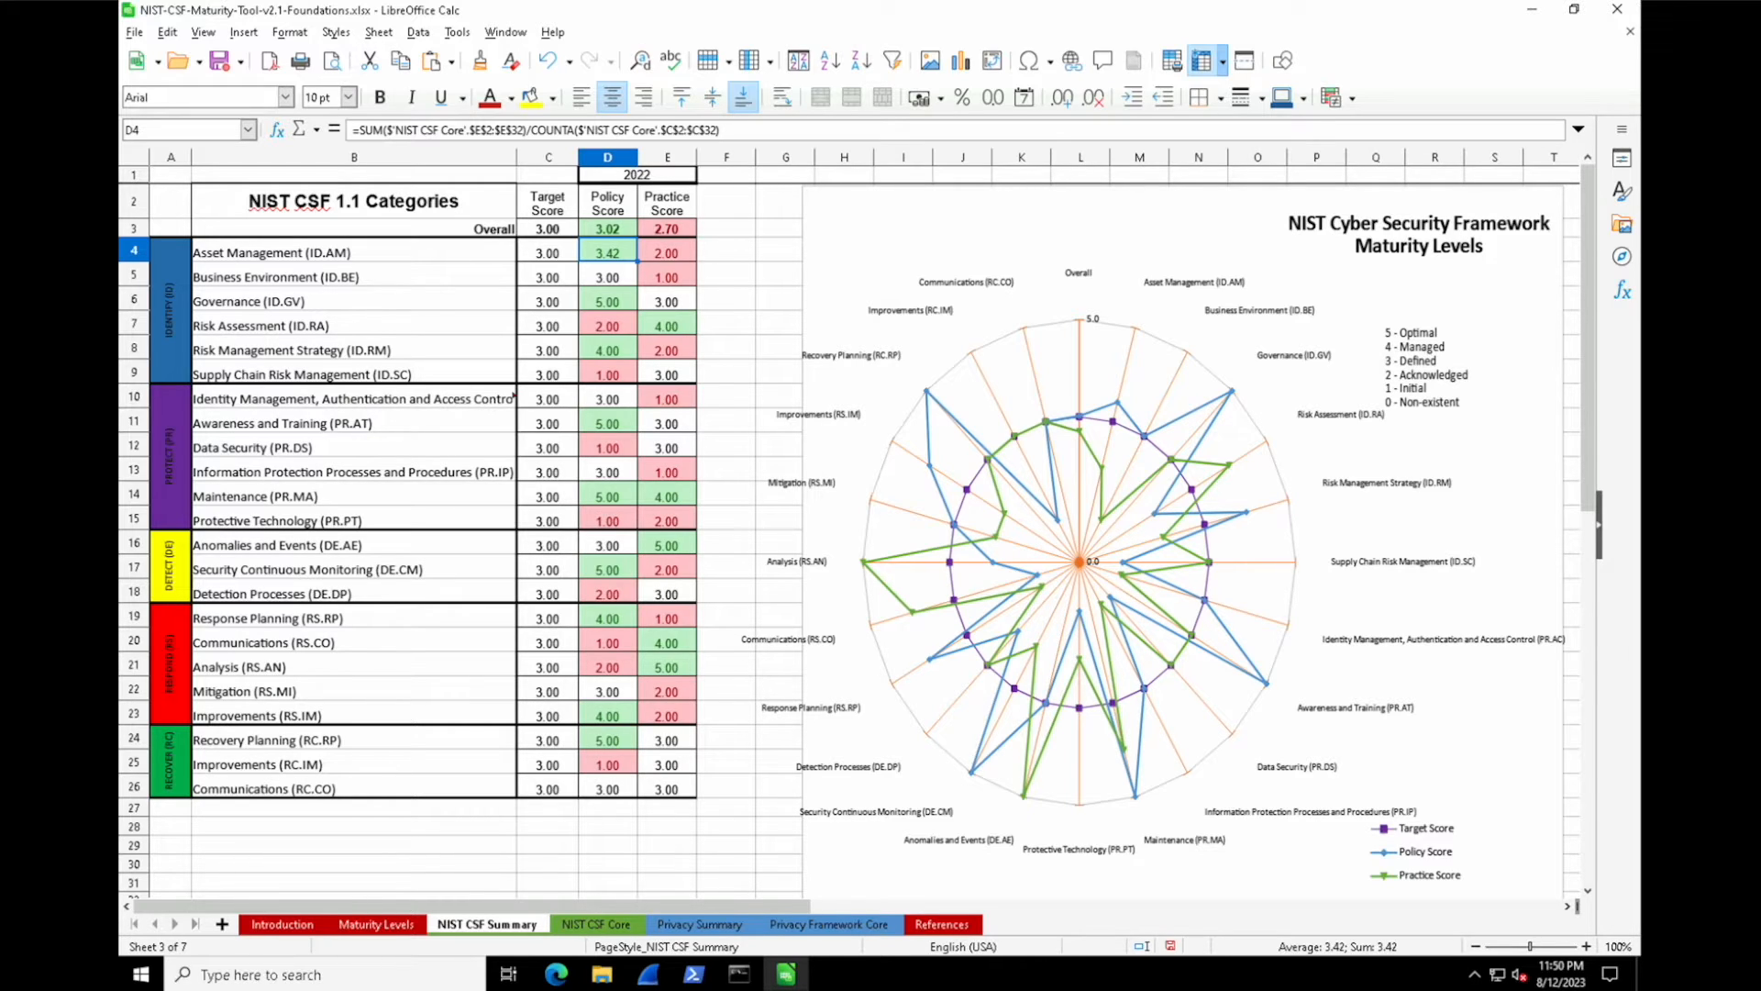
pyautogui.click(666, 253)
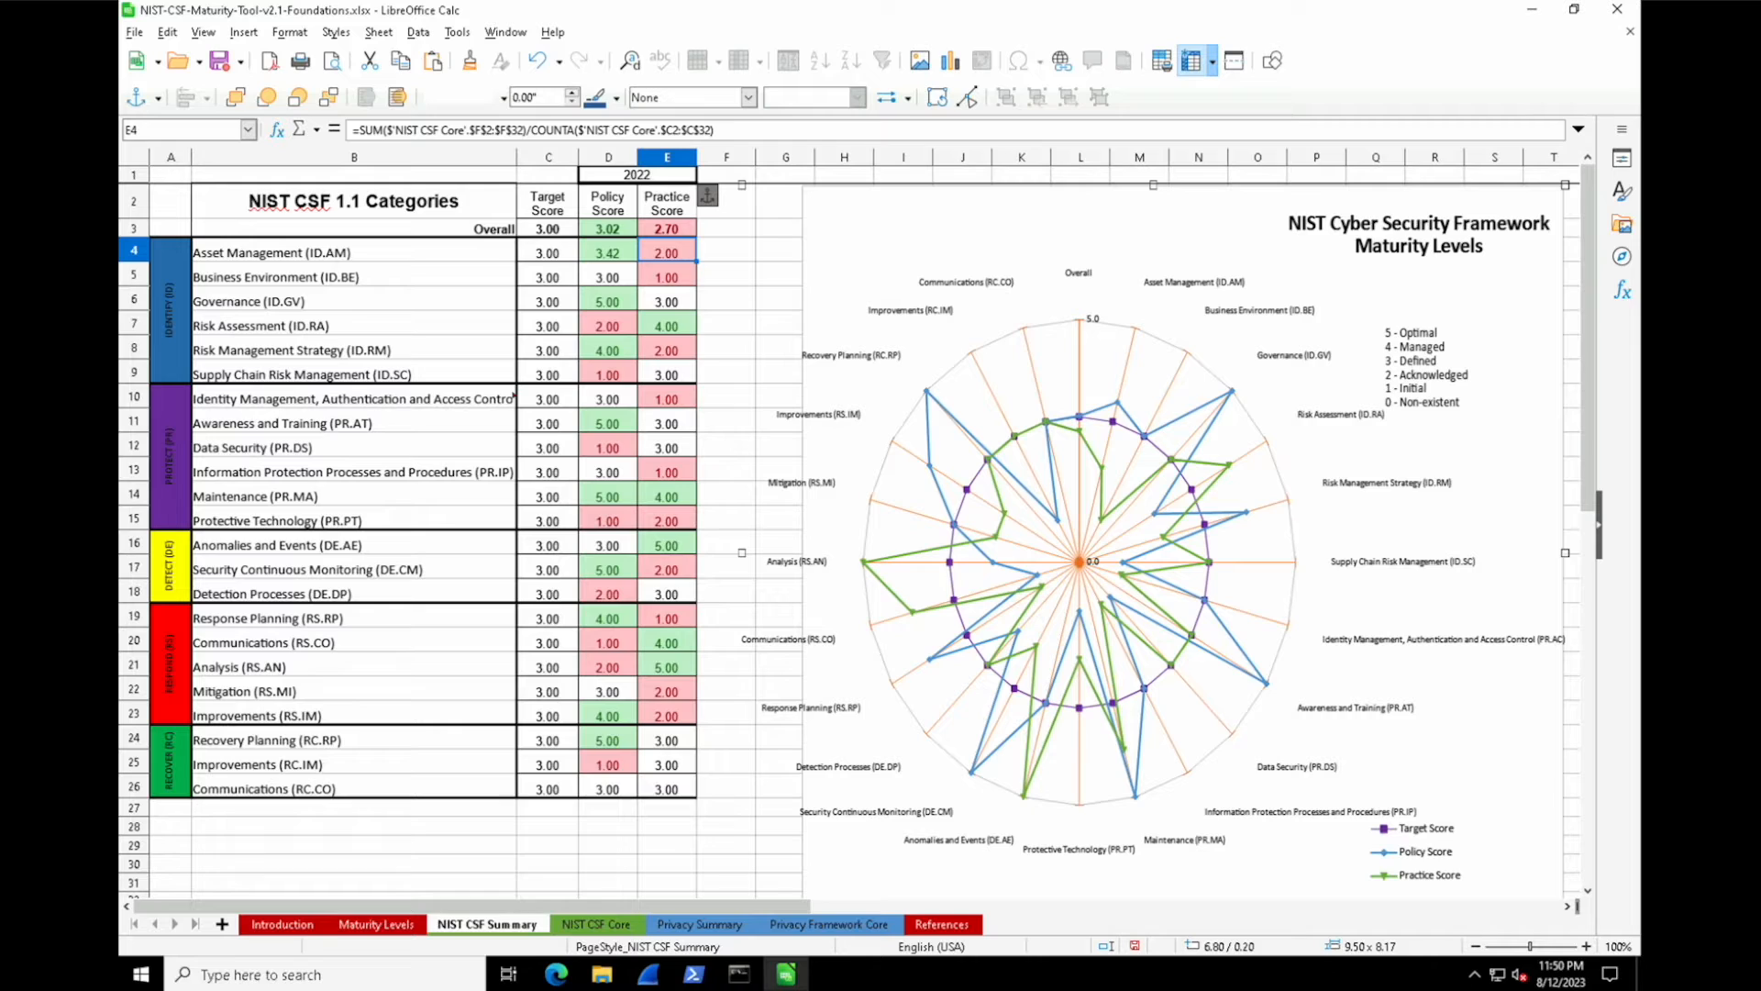
pyautogui.click(547, 252)
pyautogui.write('4')
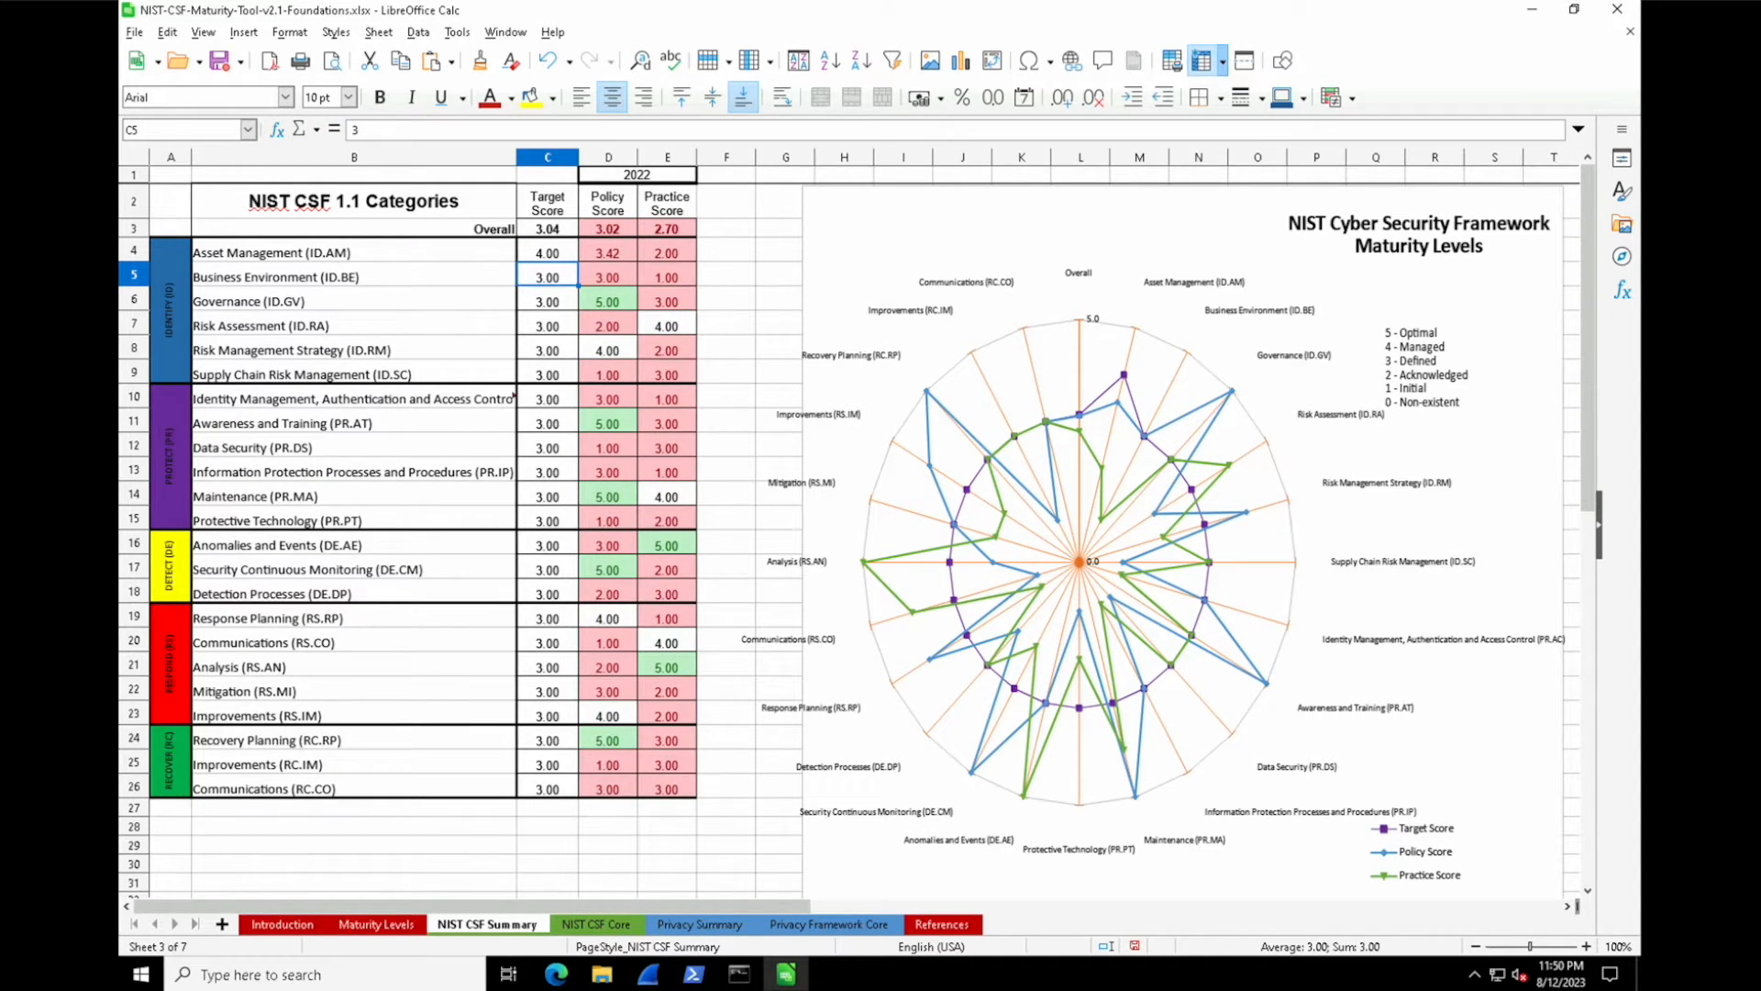
# Step: Enter 5 in C4, undo back to a 3.00 target, then move to the NIST CSF Core sheet
pyautogui.click(547, 253)
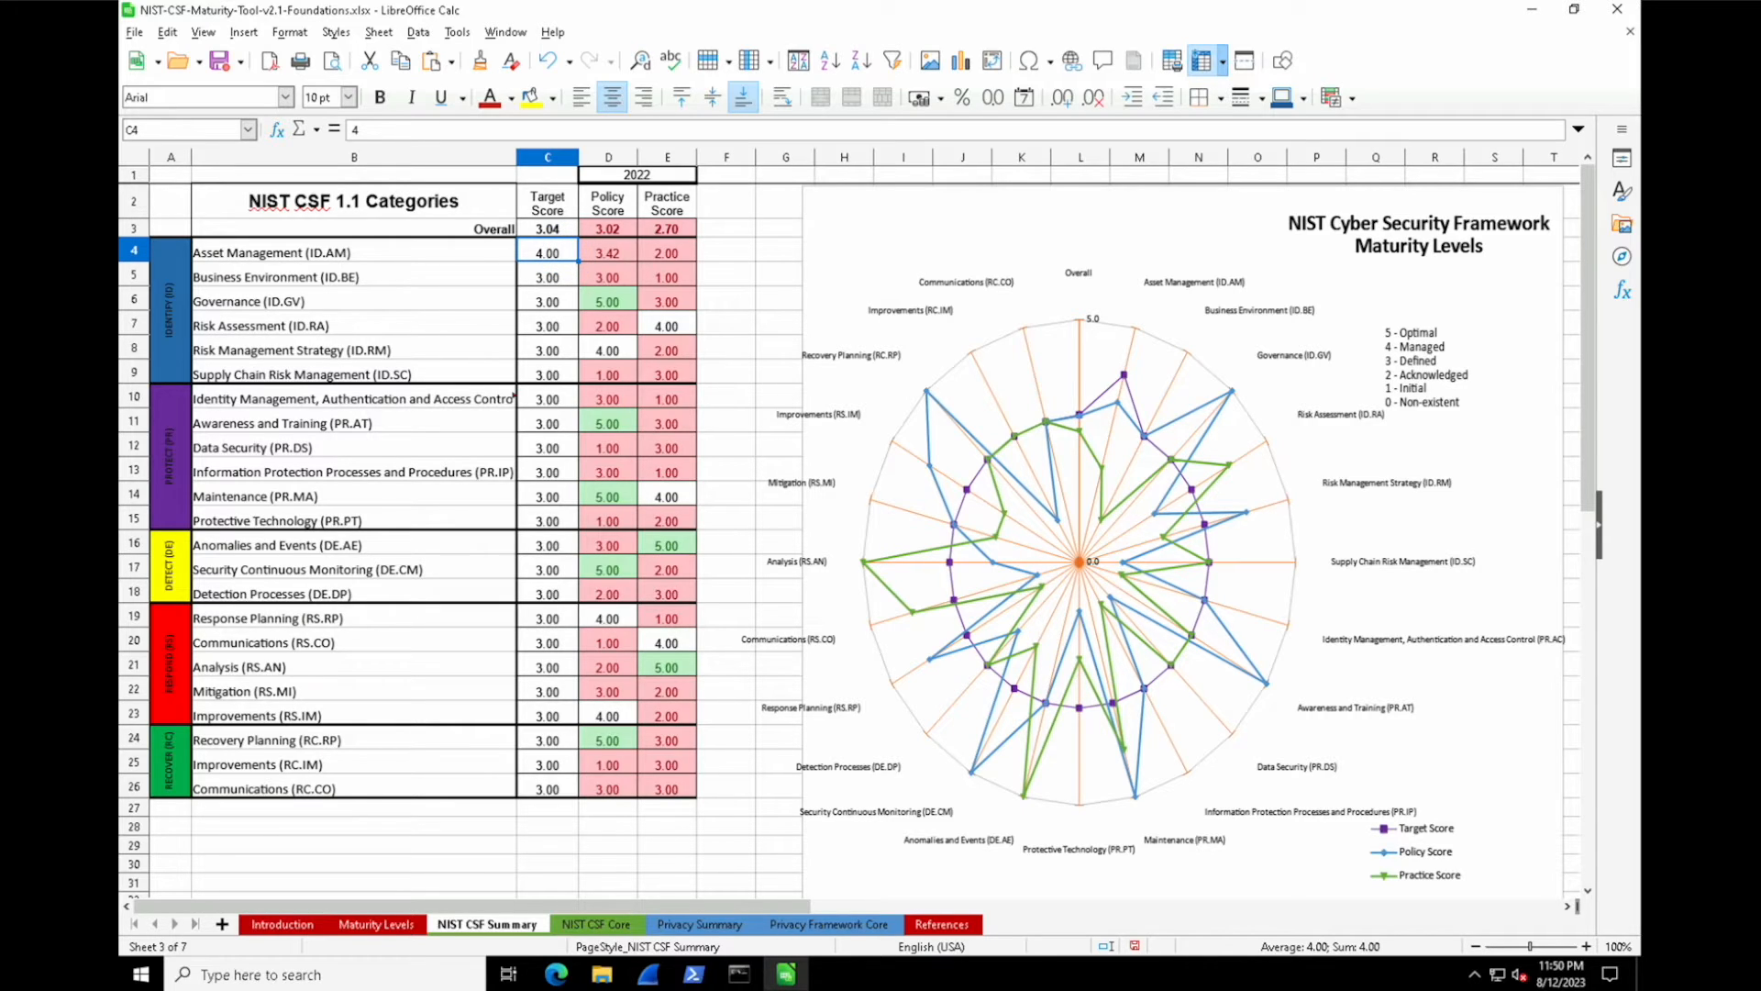
pyautogui.write('5')
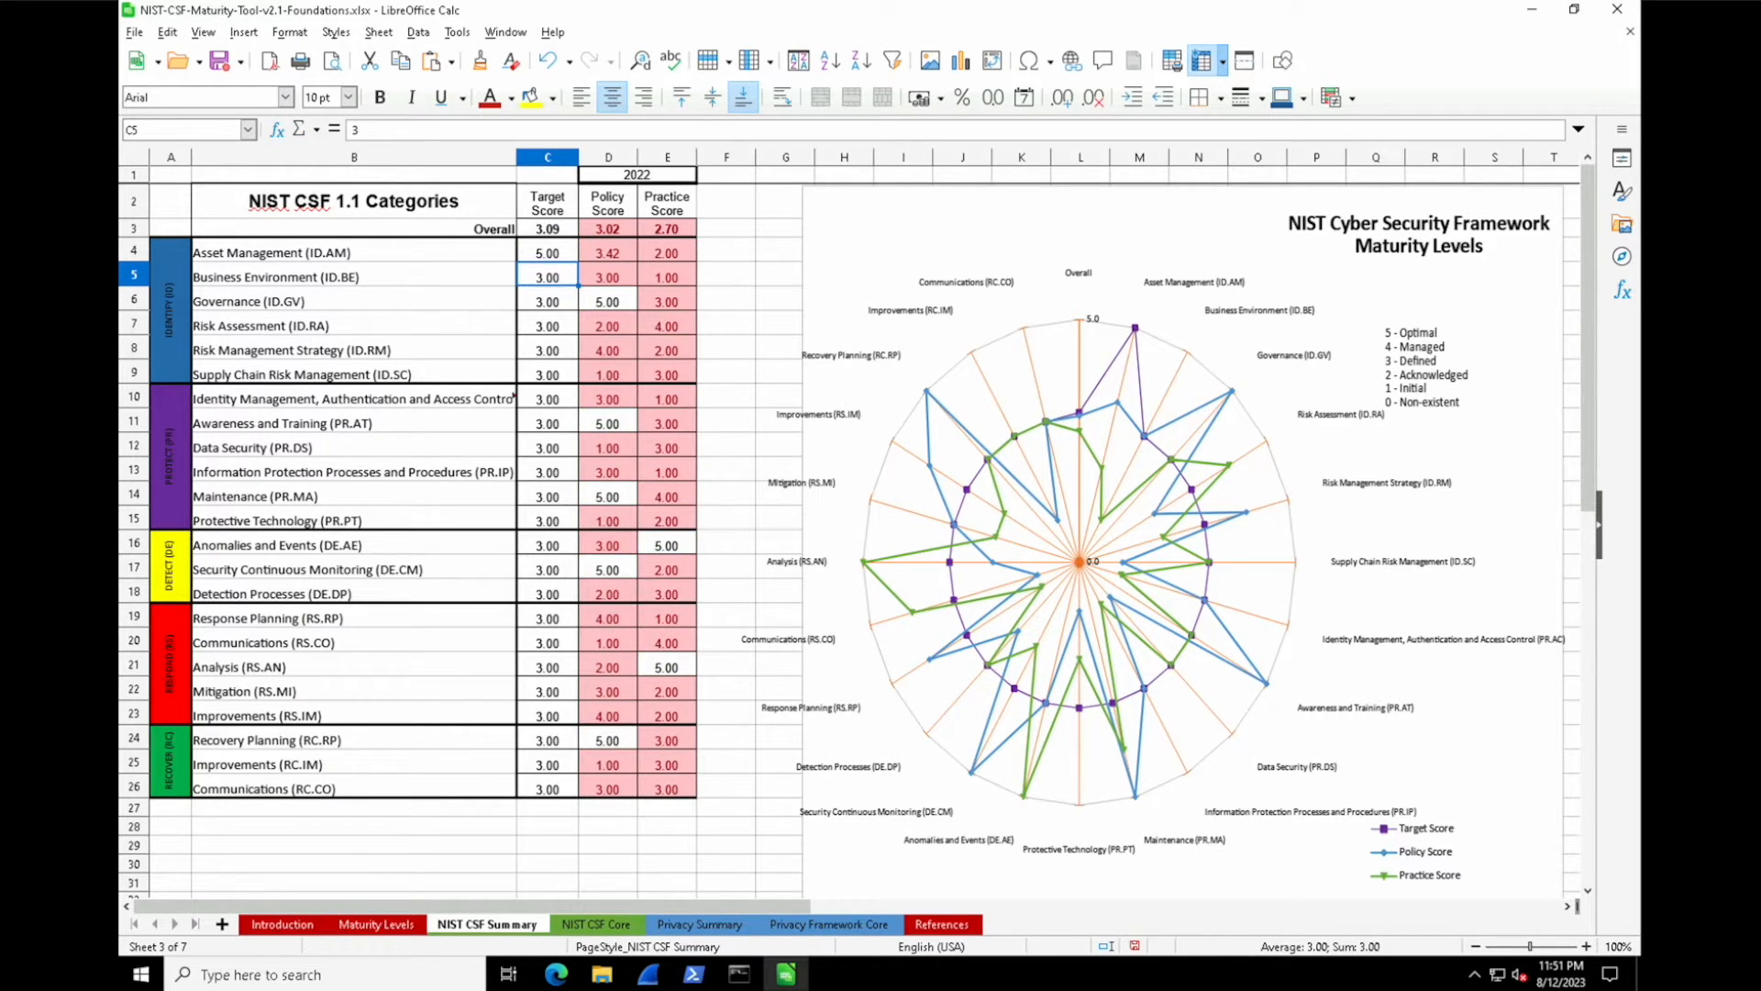
pyautogui.click(547, 251)
pyautogui.write('3')
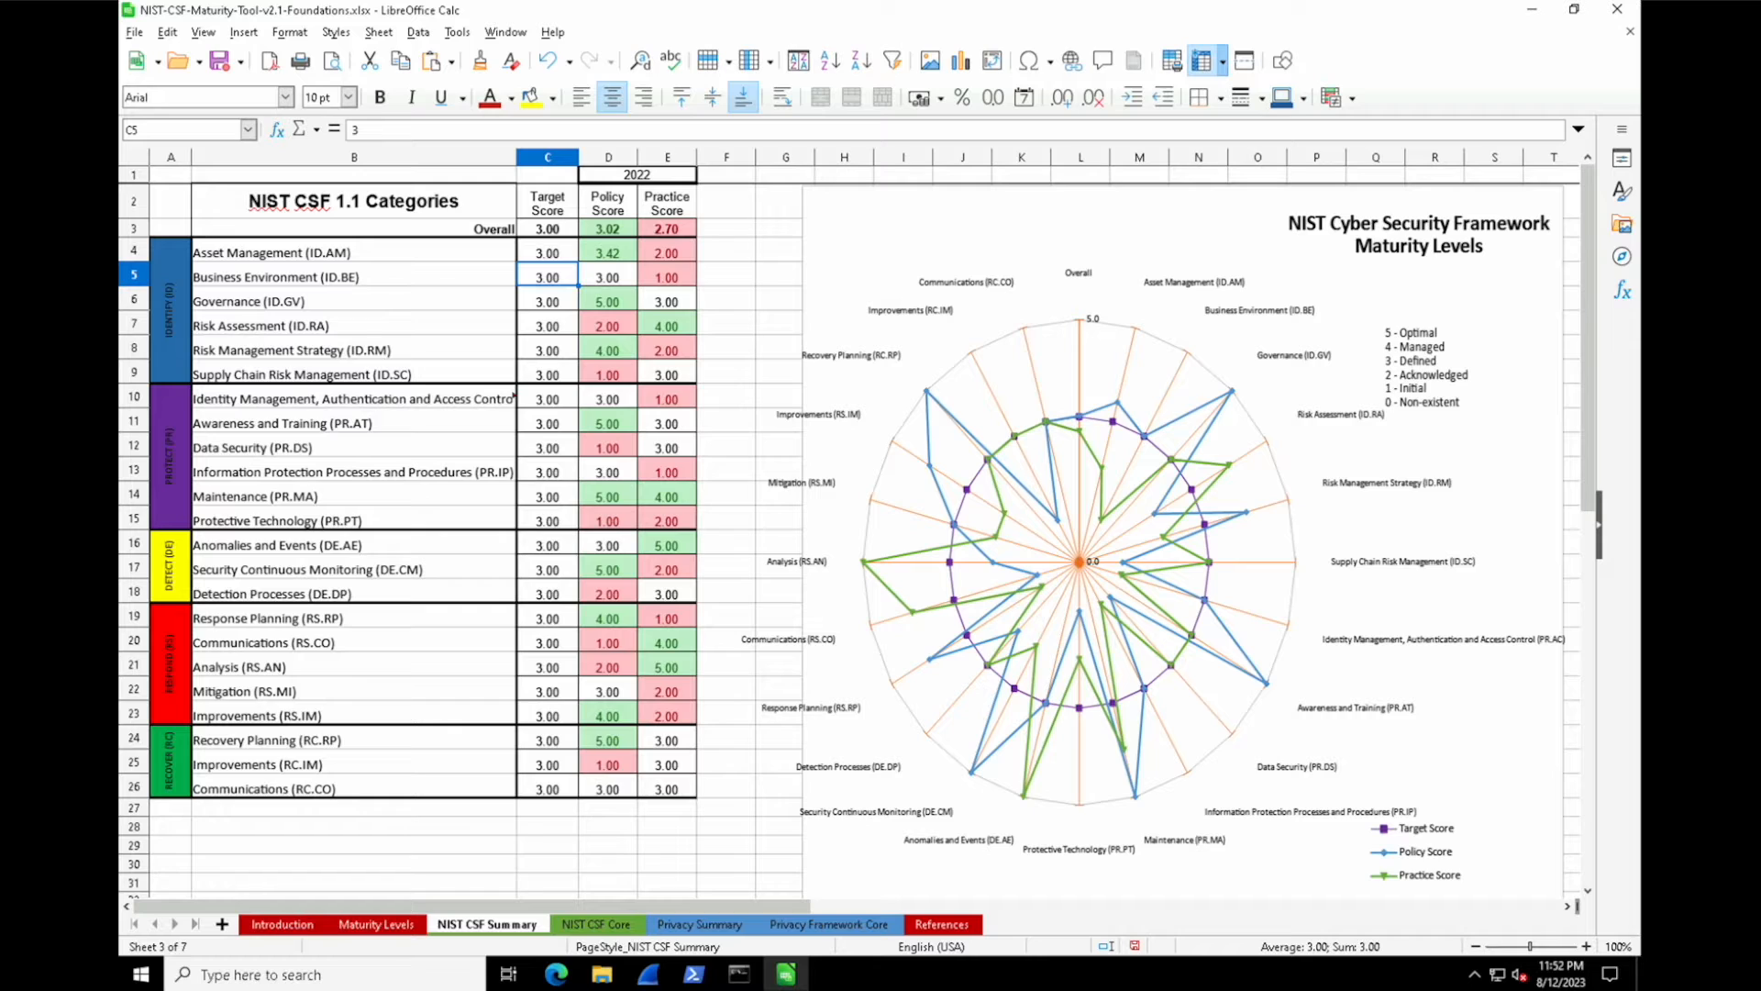
pyautogui.click(354, 471)
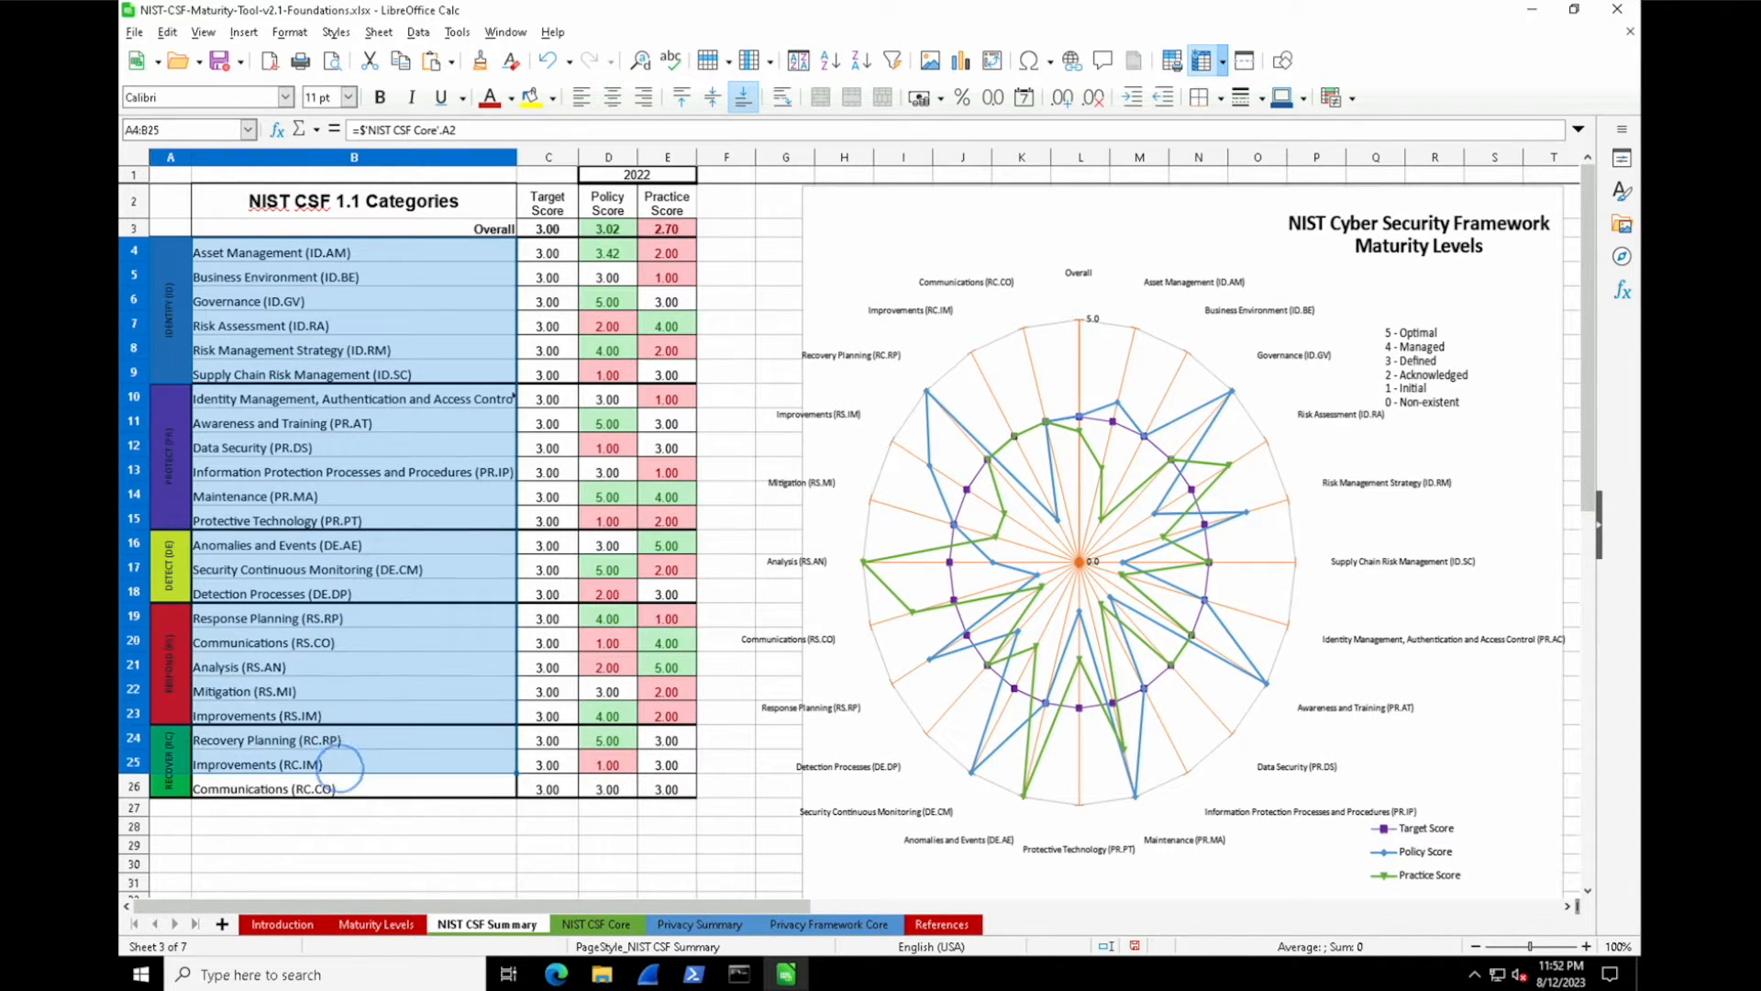
pyautogui.click(344, 807)
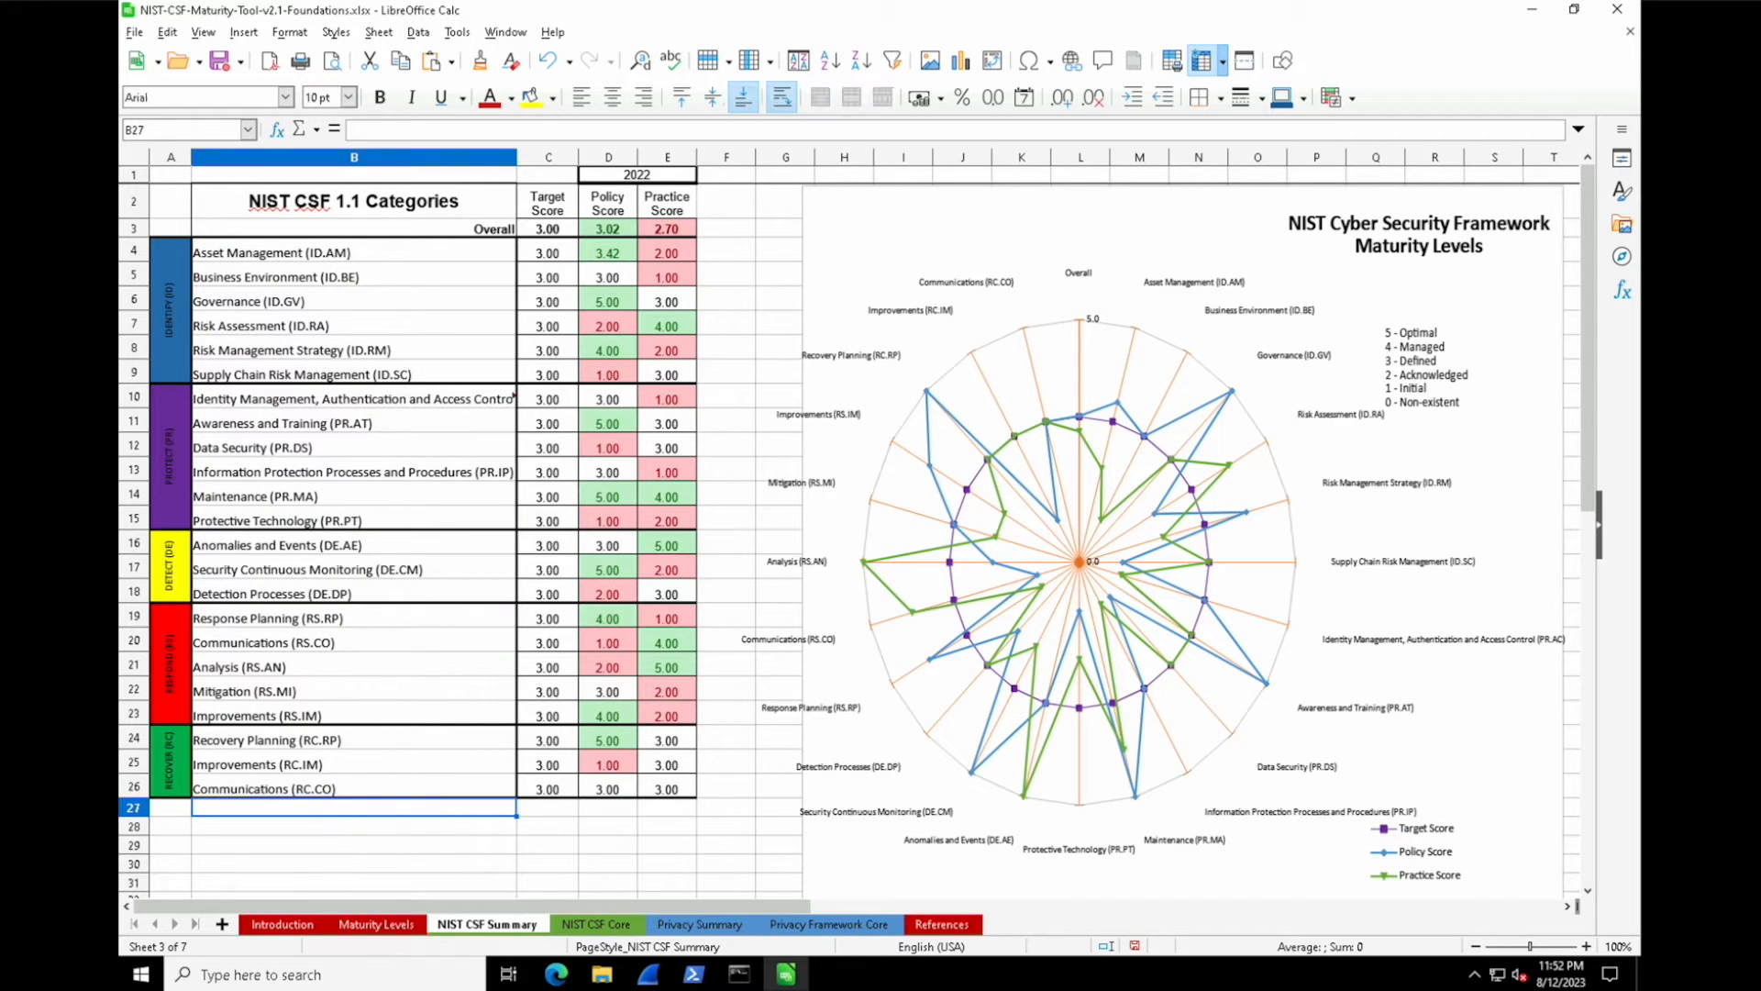
pyautogui.click(596, 924)
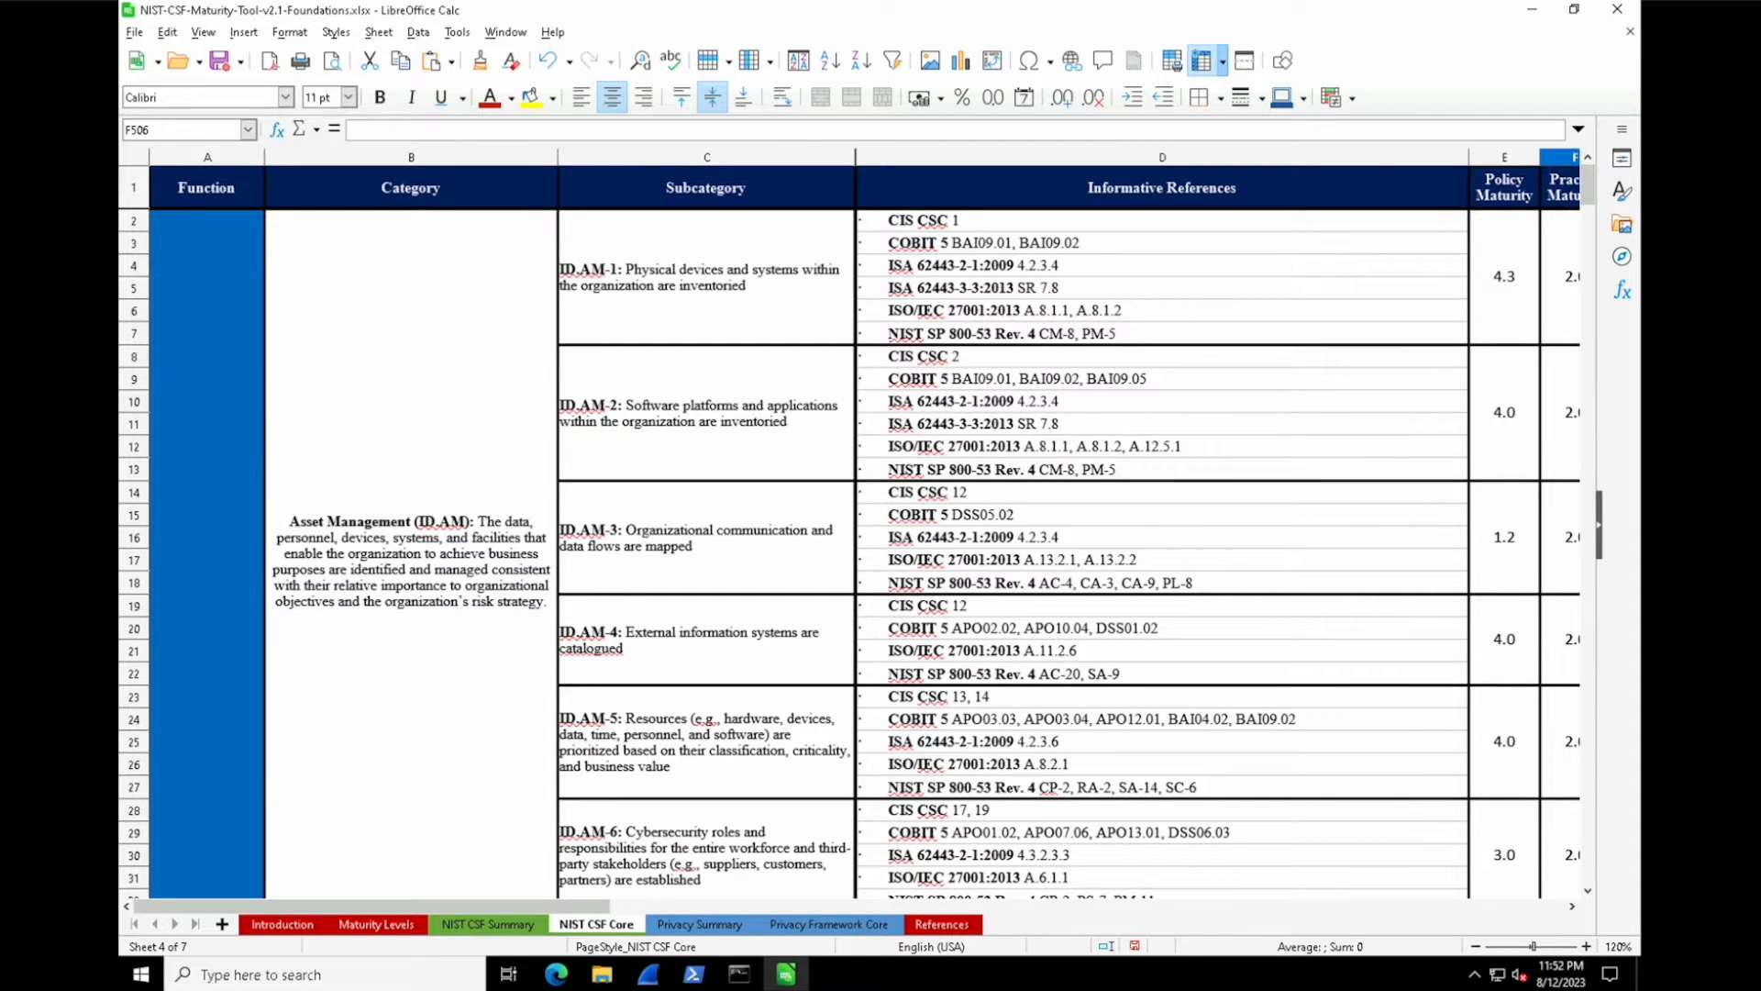
# Step: Inspect ID.AM-1's practice score, informative references and subcategory description
pyautogui.click(1473, 947)
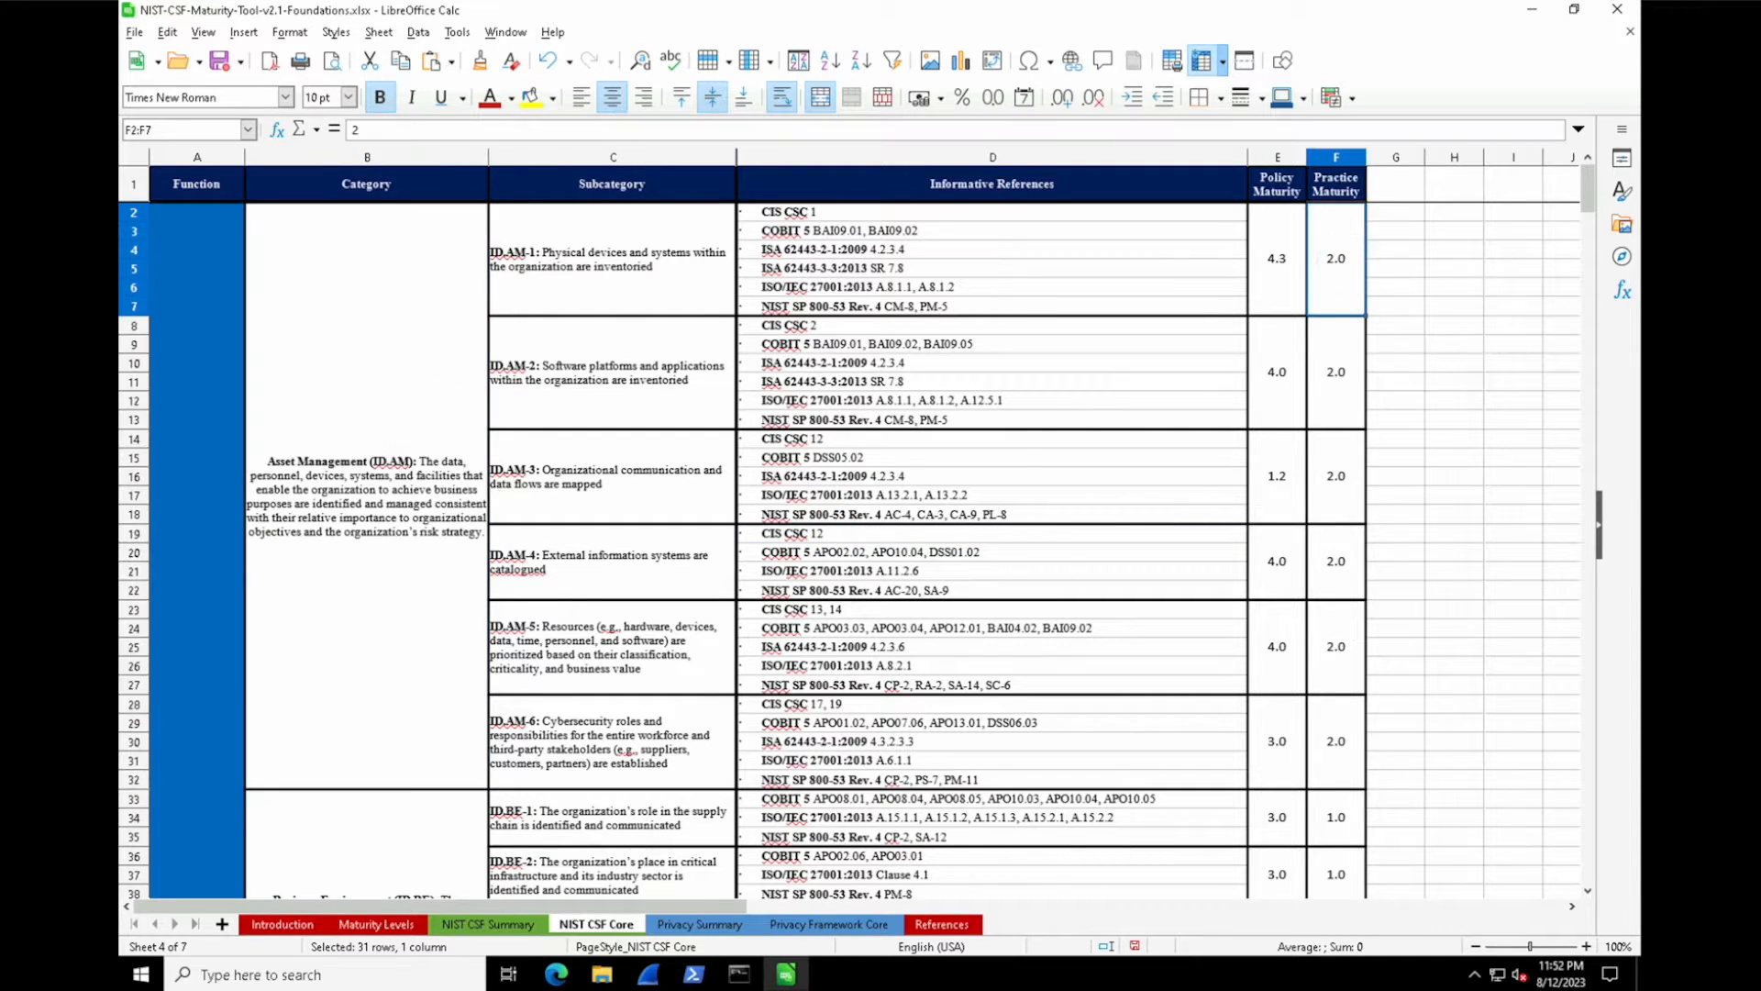
pyautogui.click(873, 230)
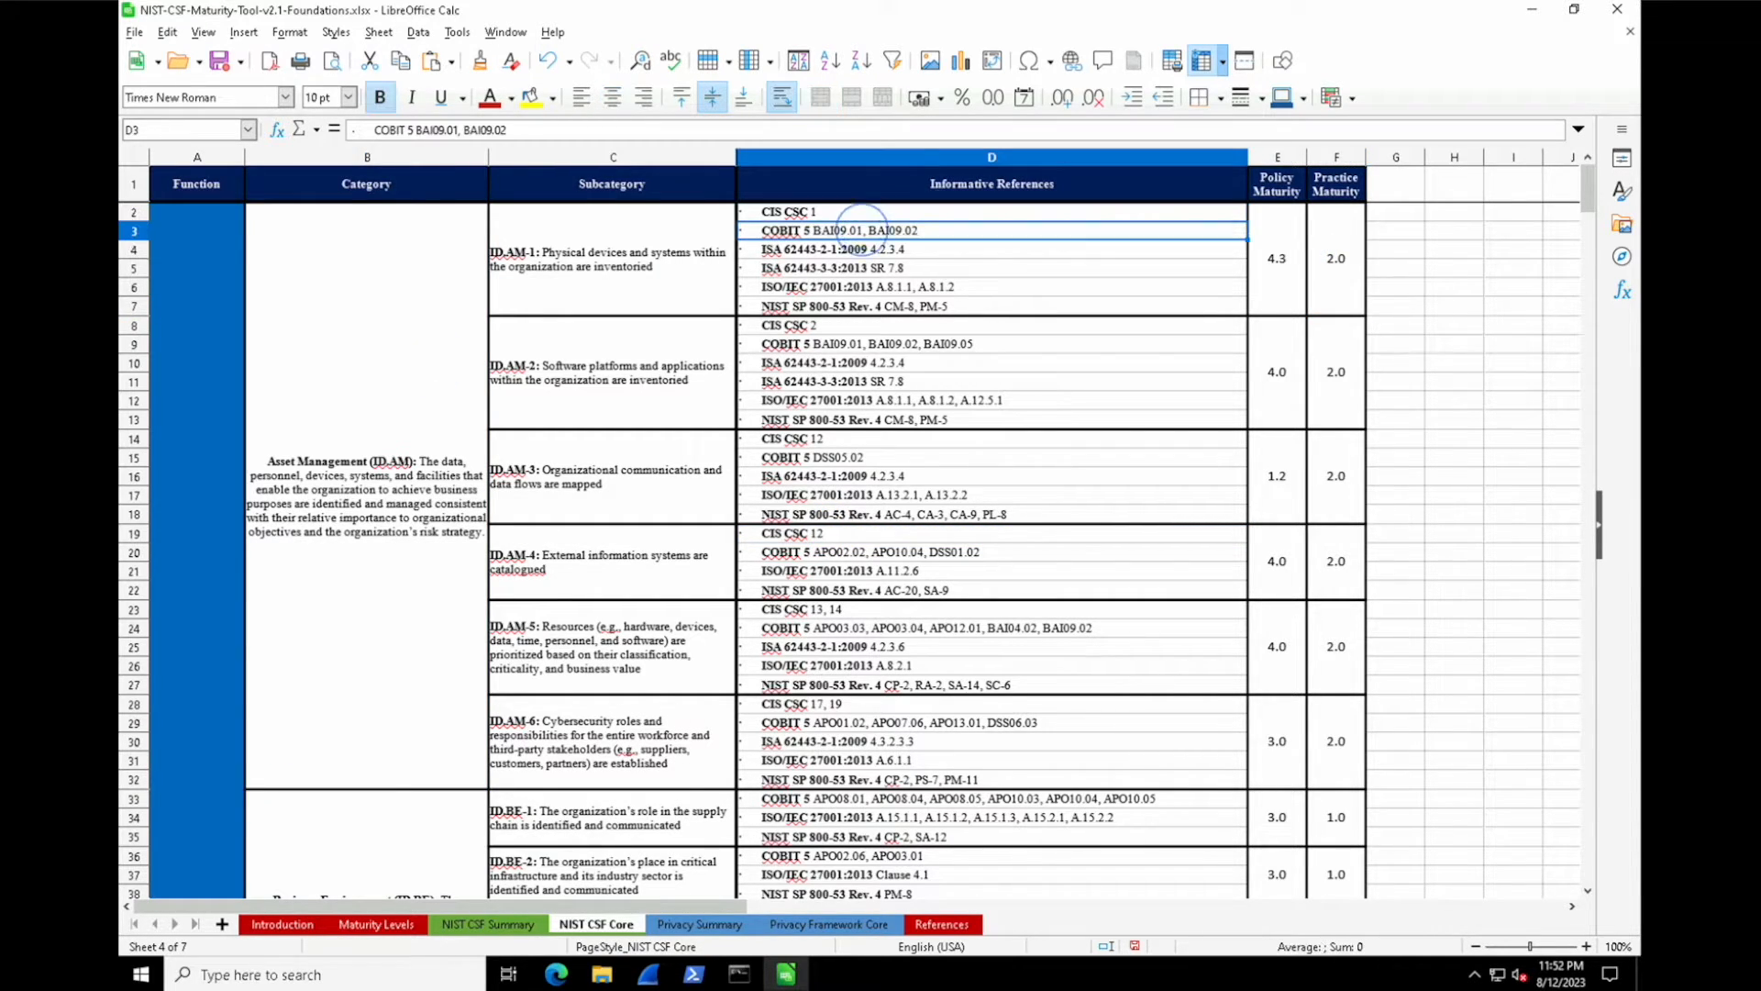
pyautogui.click(612, 261)
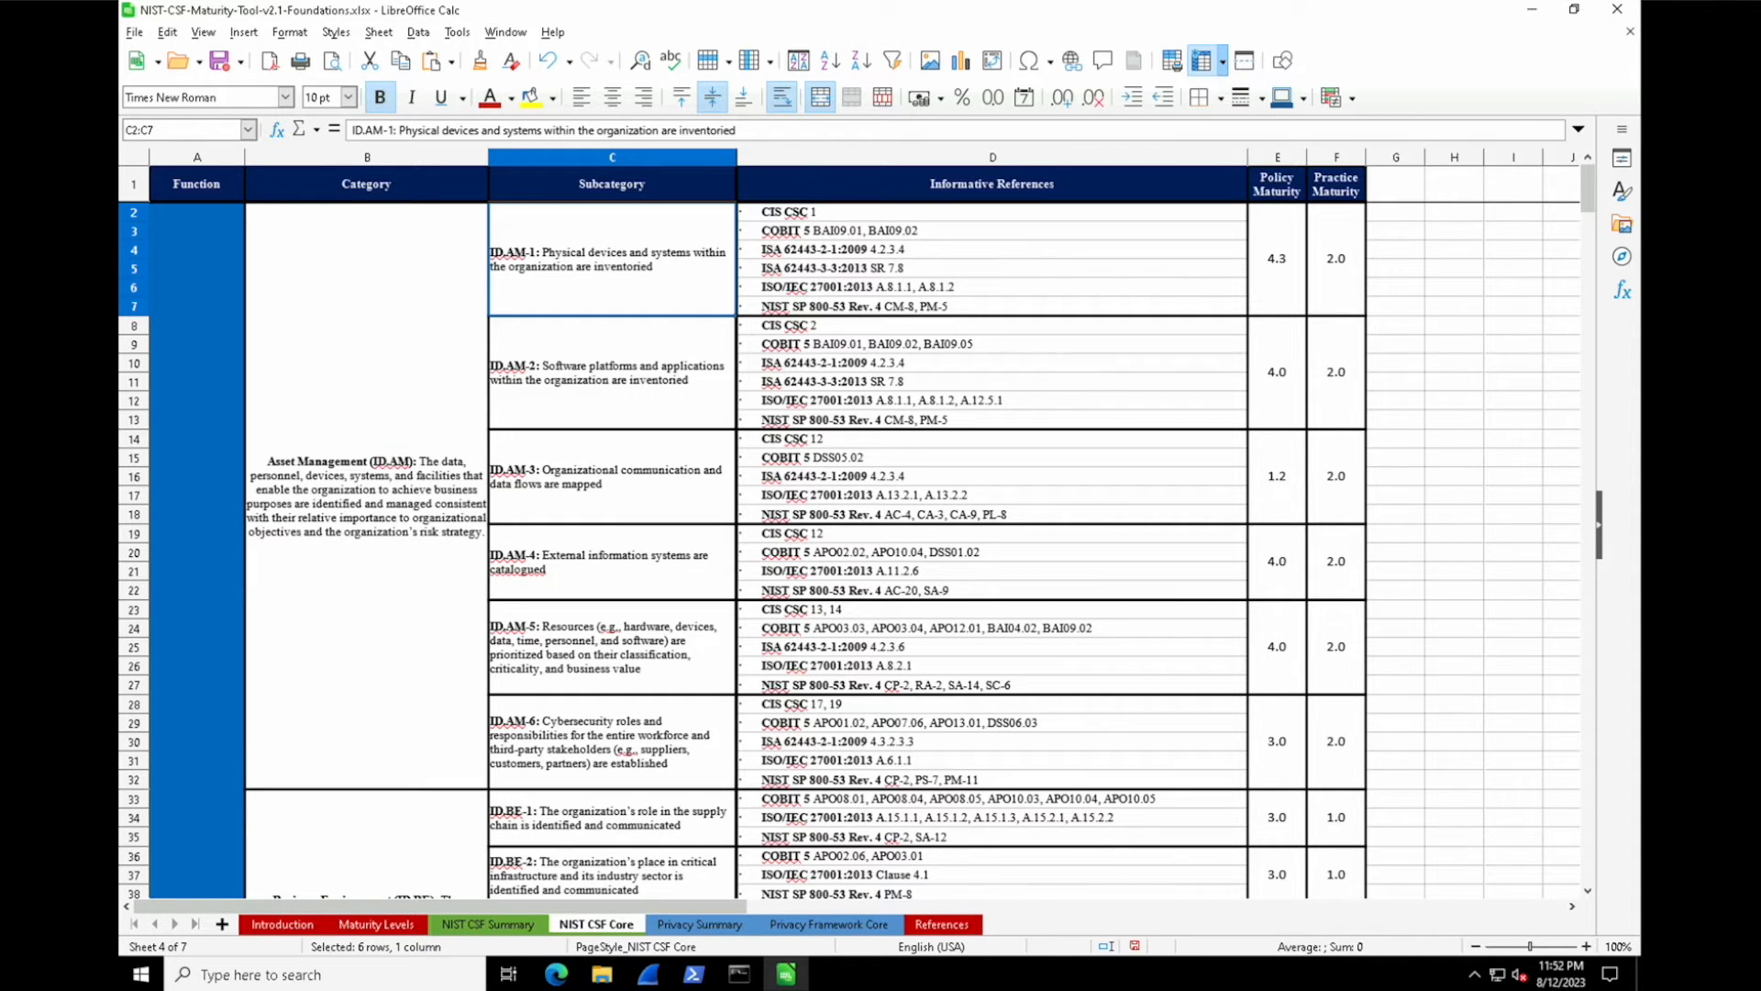
# Step: Read the Level 4 - Managed and Level 2 - Repeatable descriptions on Maturity Levels
pyautogui.click(375, 924)
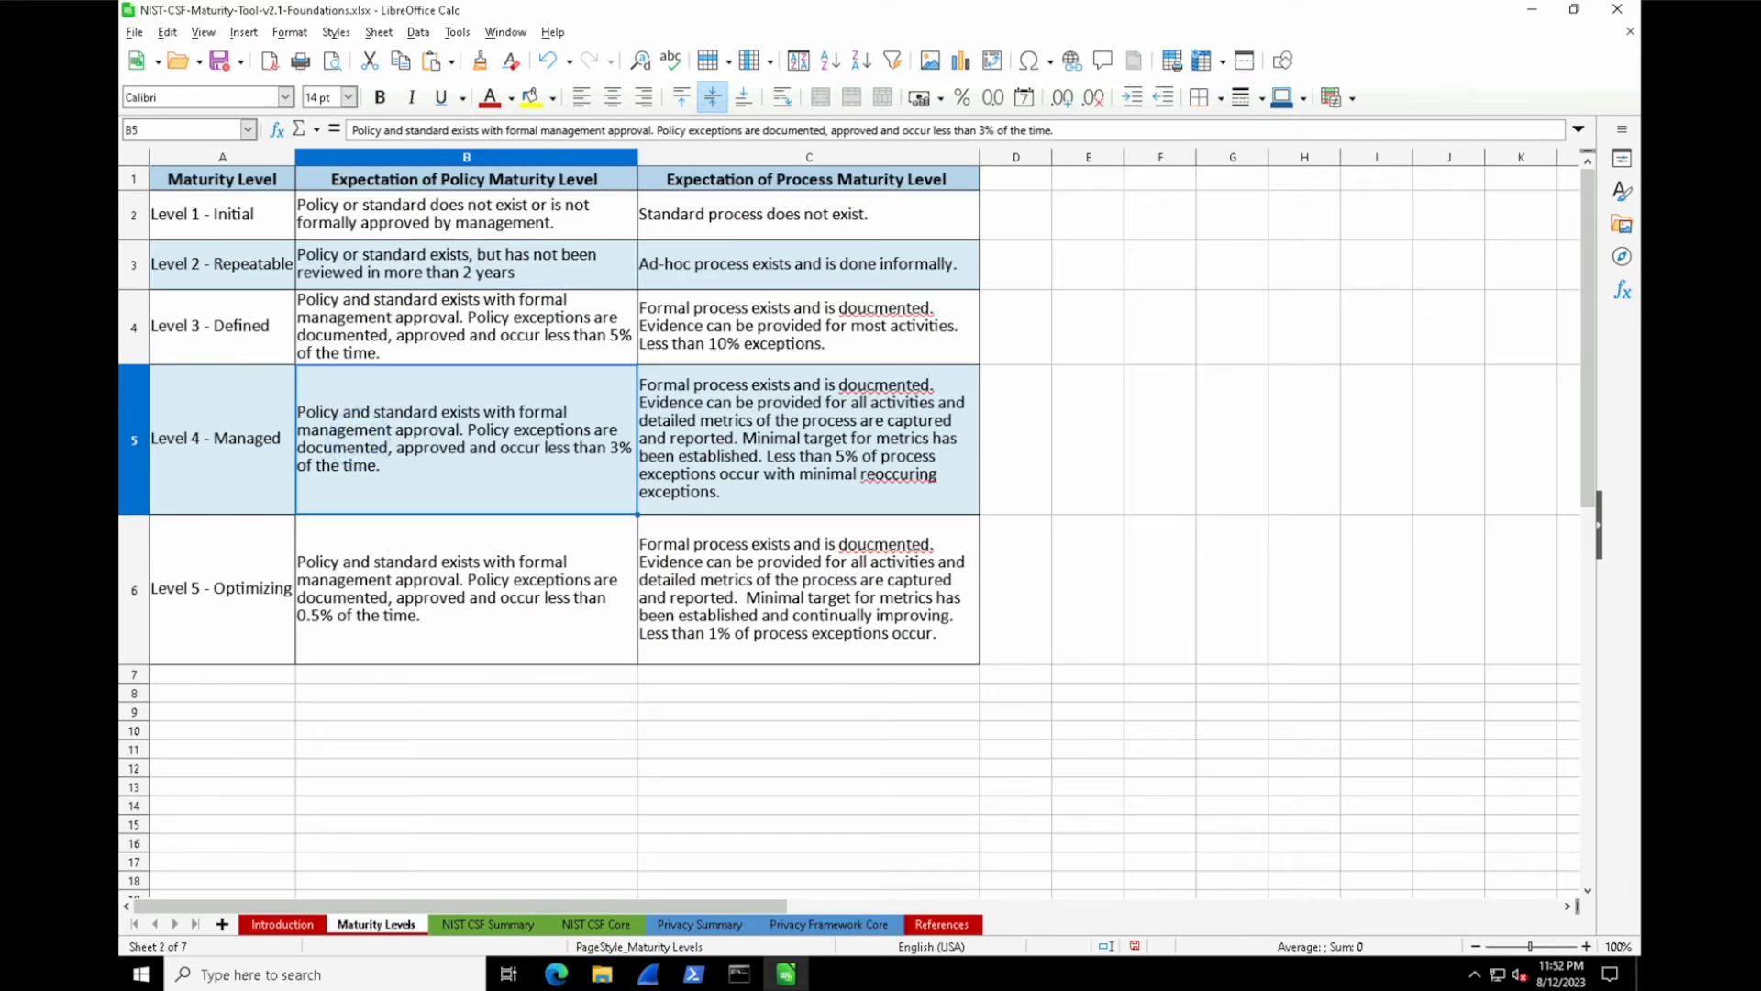
pyautogui.click(216, 438)
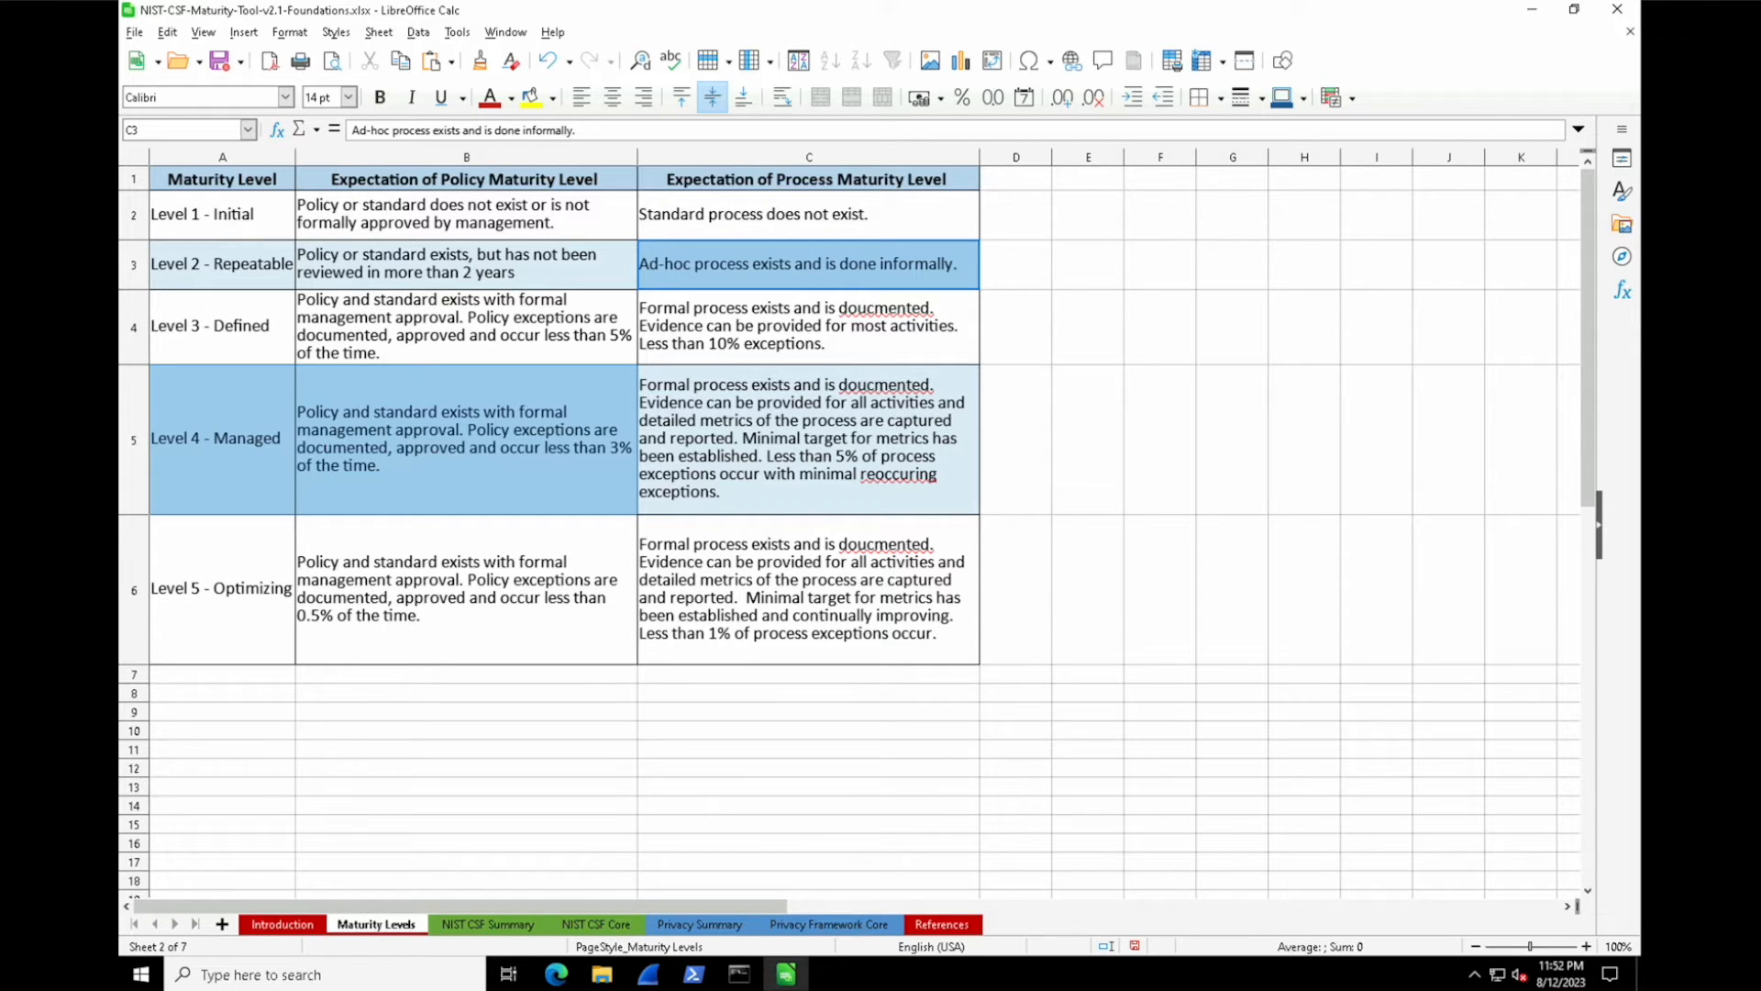
# Step: Delete all ID.AM policy and practice scores on the Core sheet, then view the Summary
pyautogui.click(594, 924)
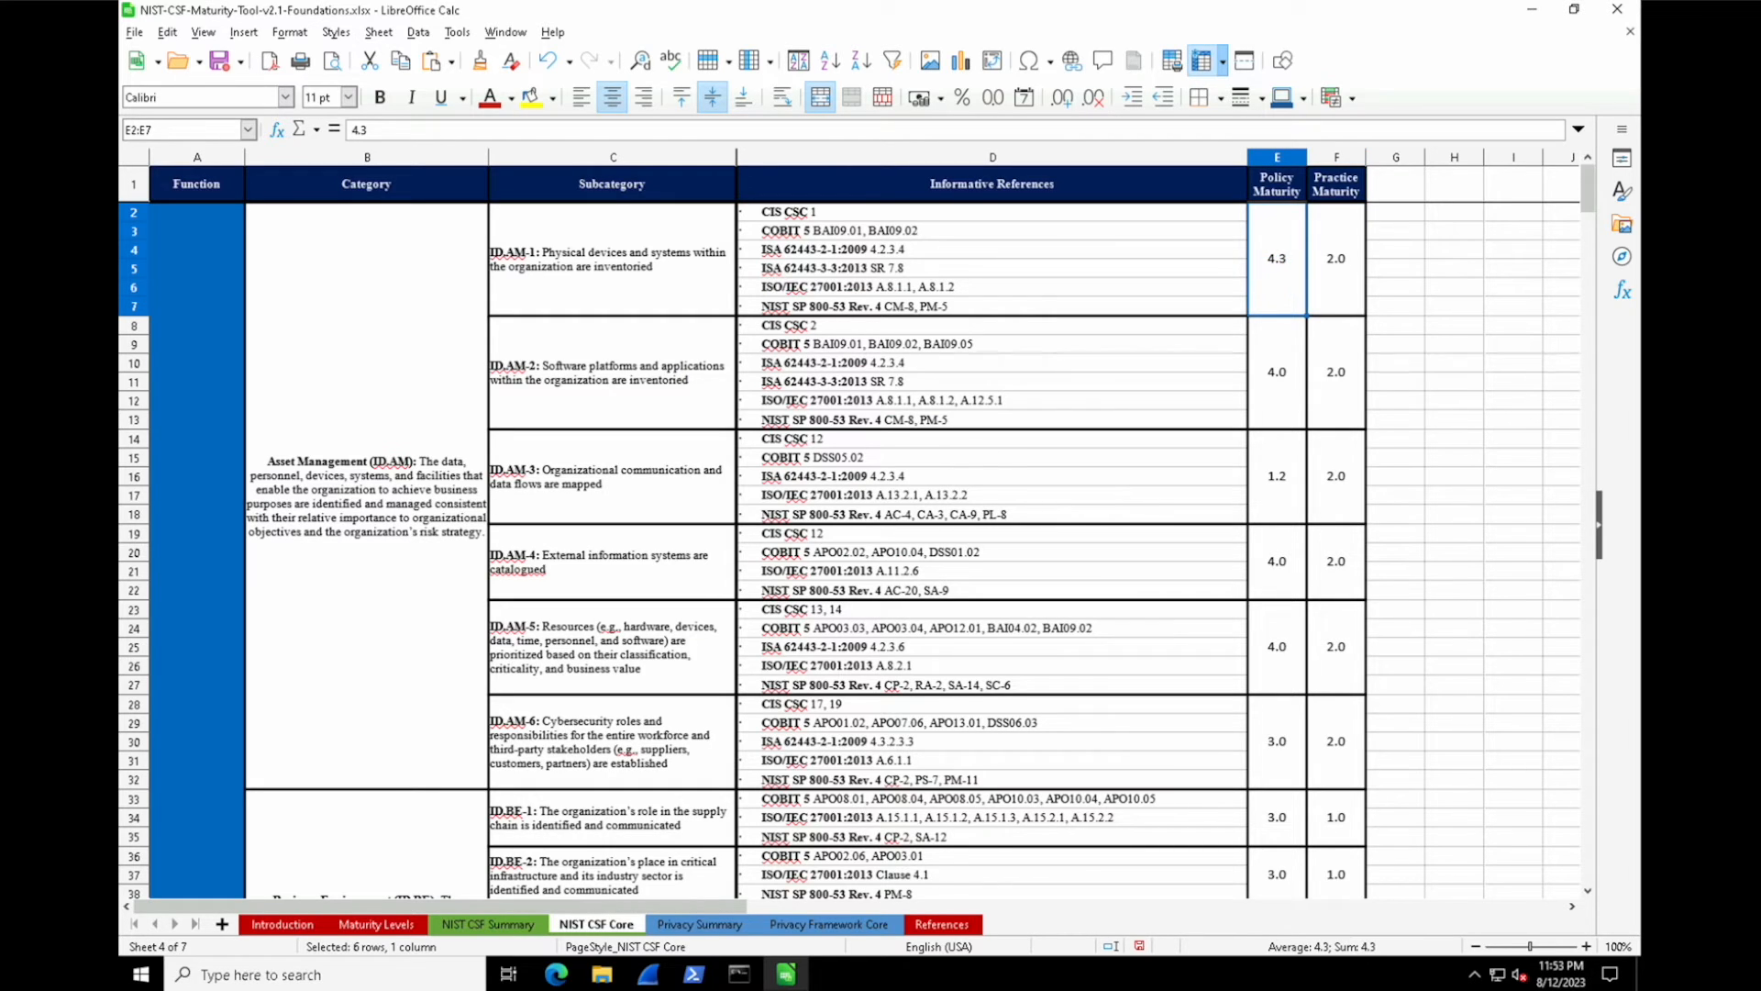
pyautogui.moveTo(1276, 258); pyautogui.dragTo(1335, 740)
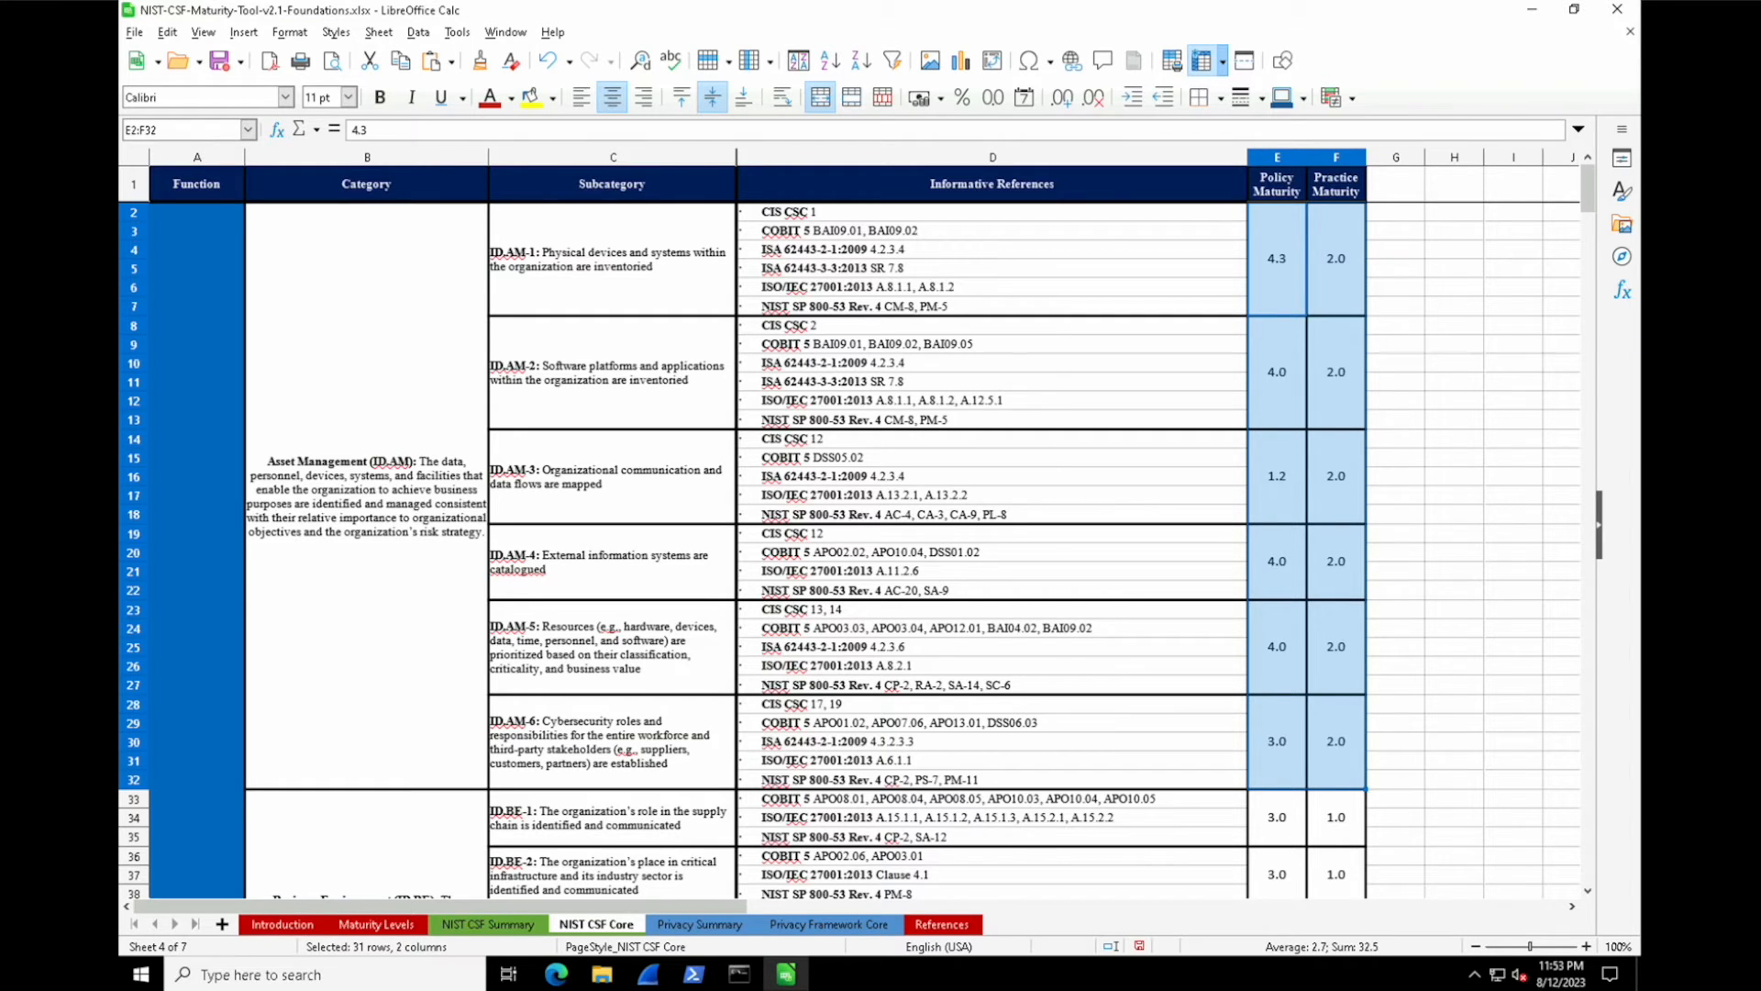
pyautogui.press('Delete')
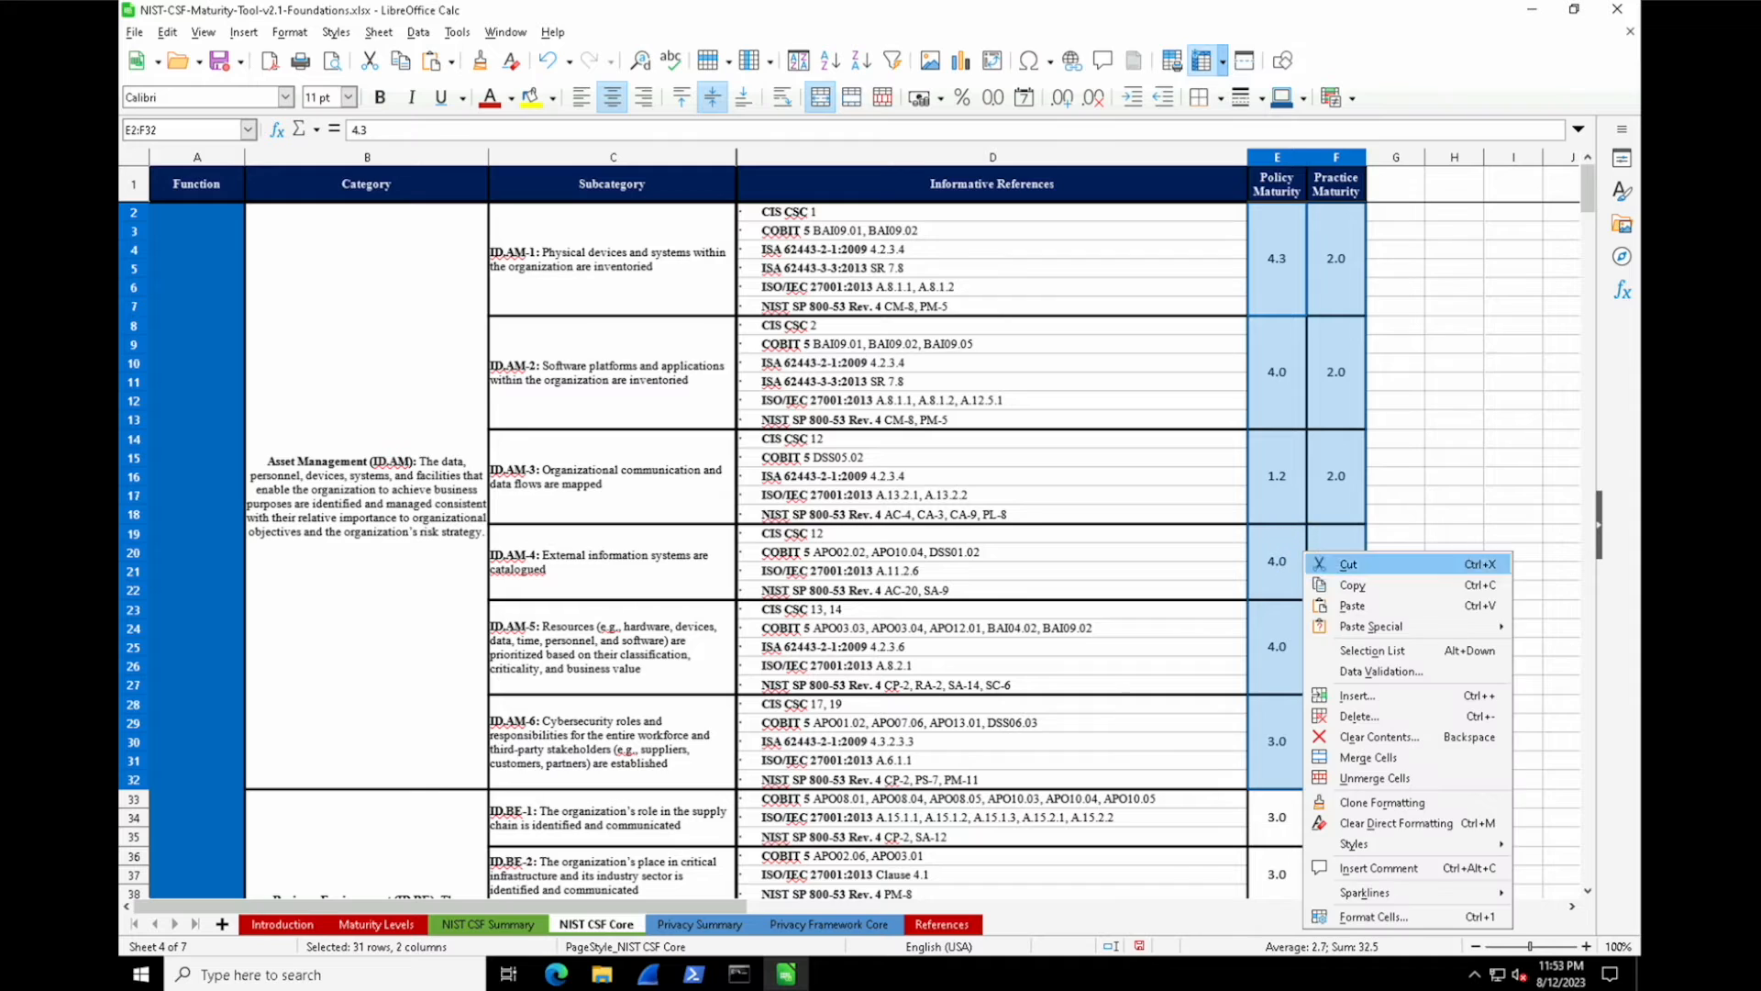
pyautogui.click(1379, 736)
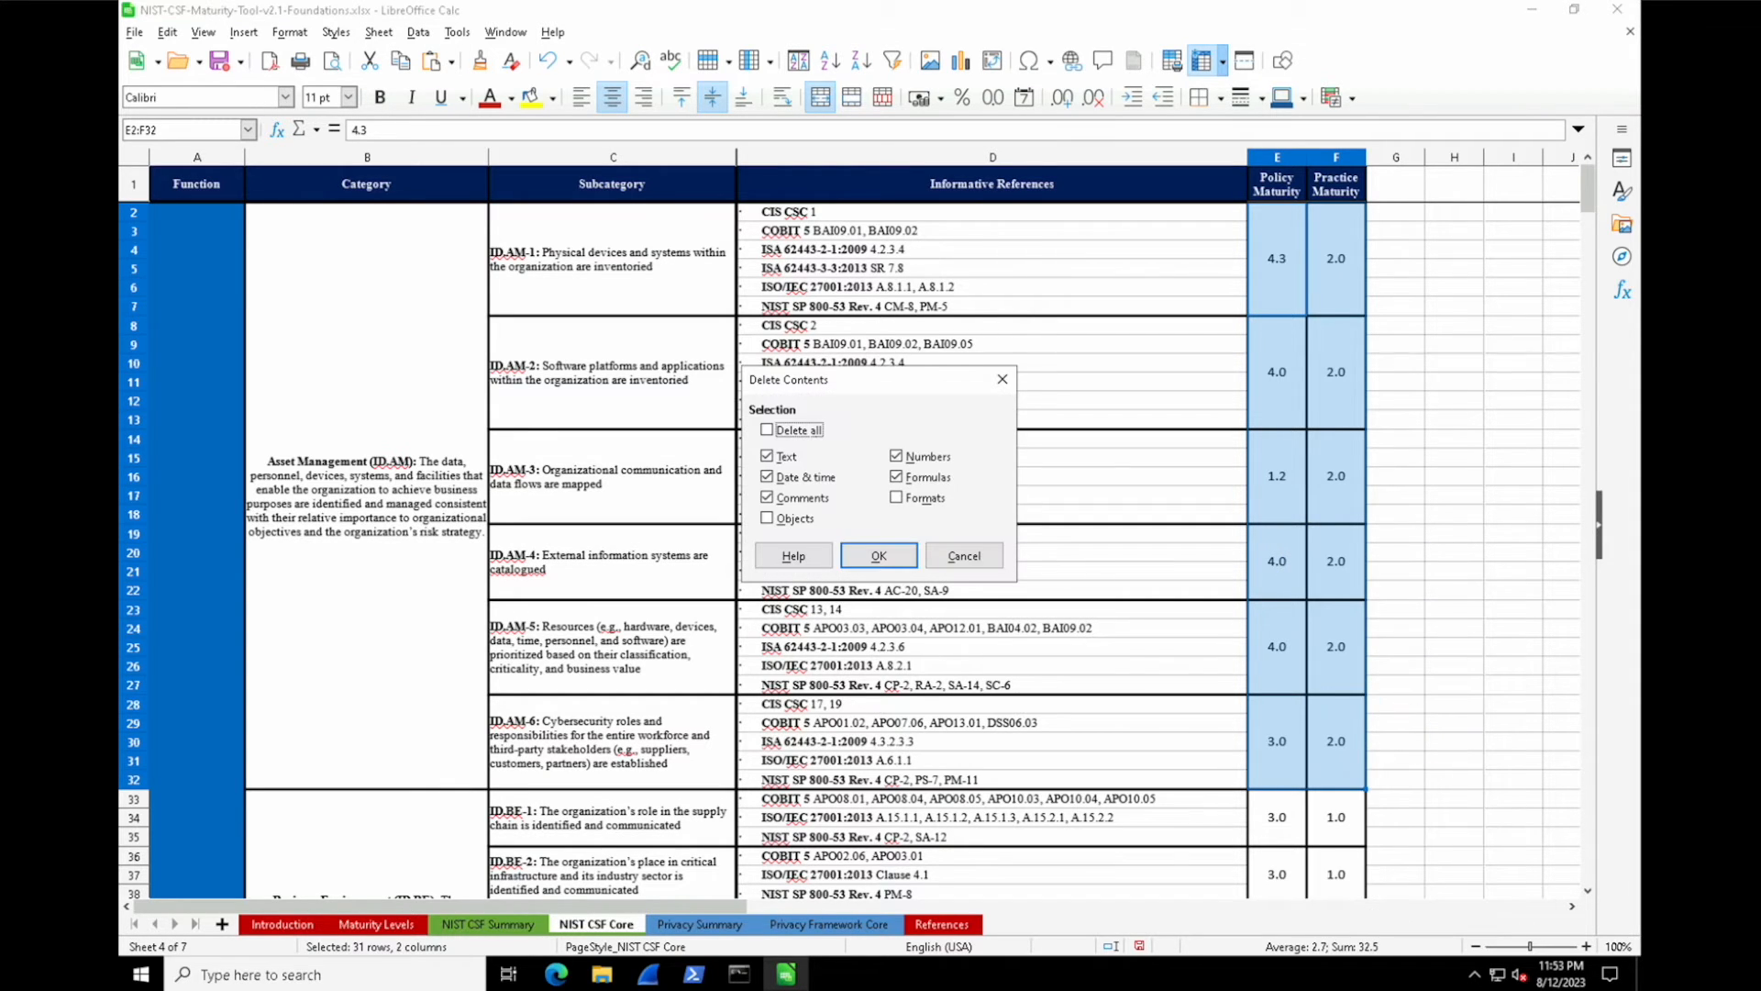
pyautogui.click(879, 555)
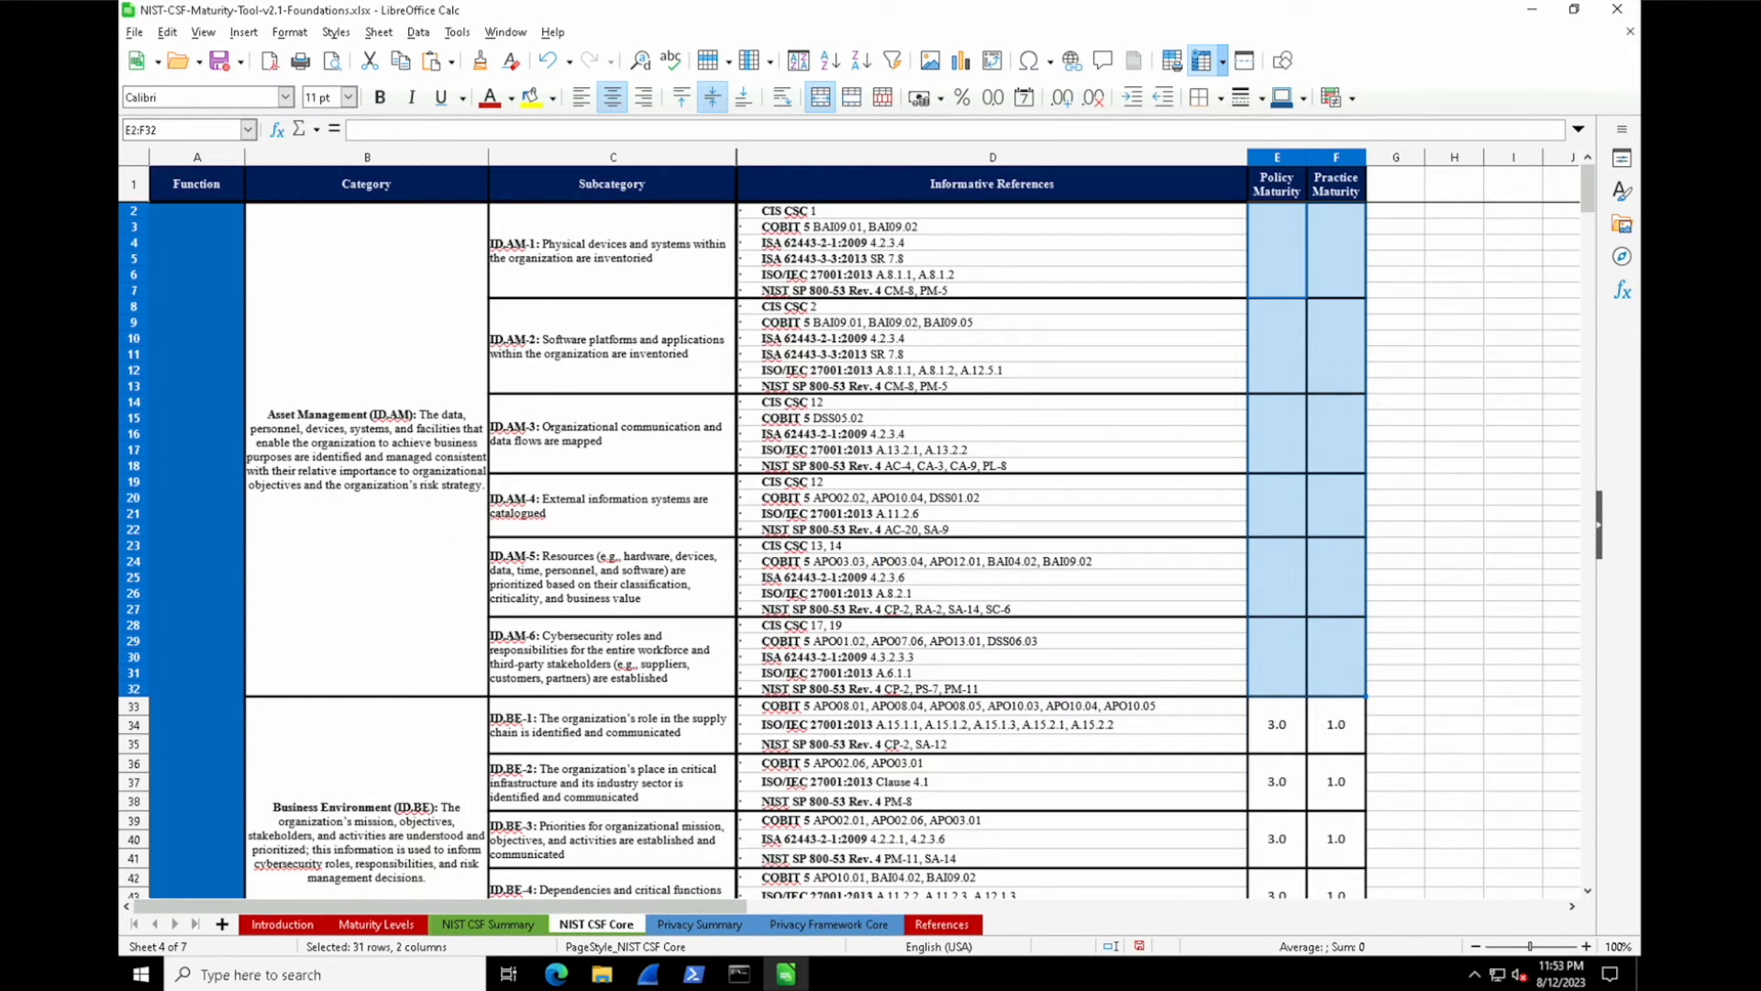
pyautogui.click(486, 924)
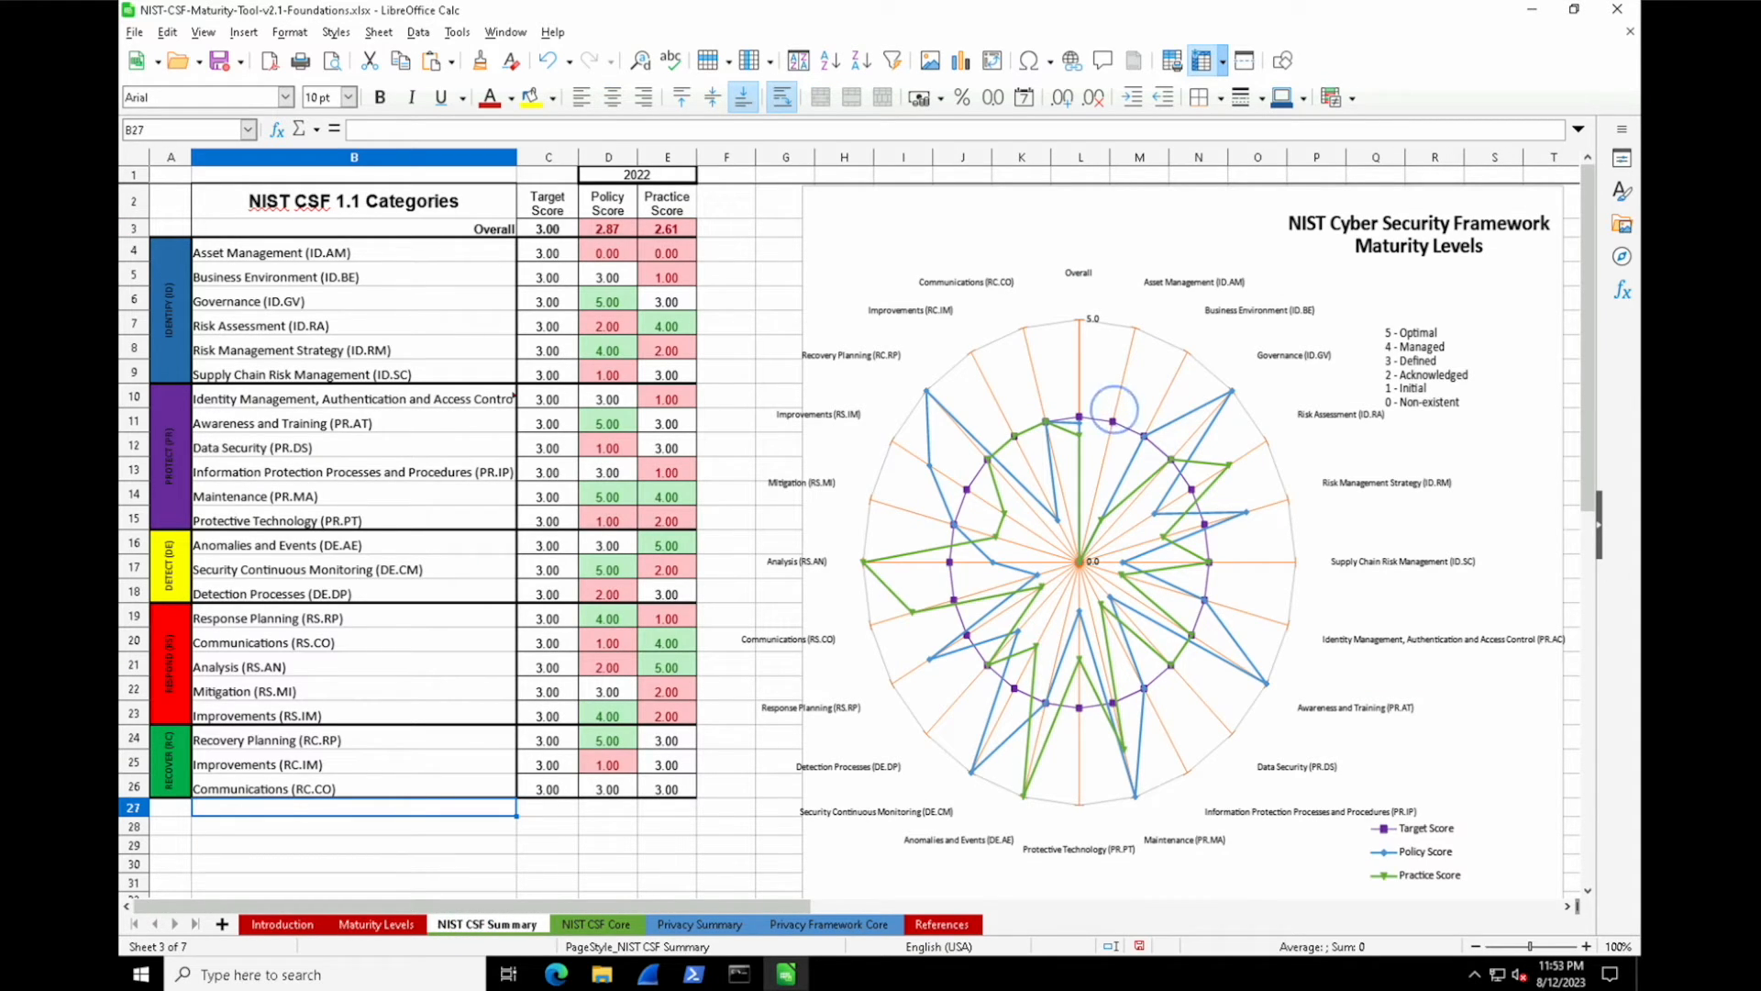
pyautogui.click(1114, 409)
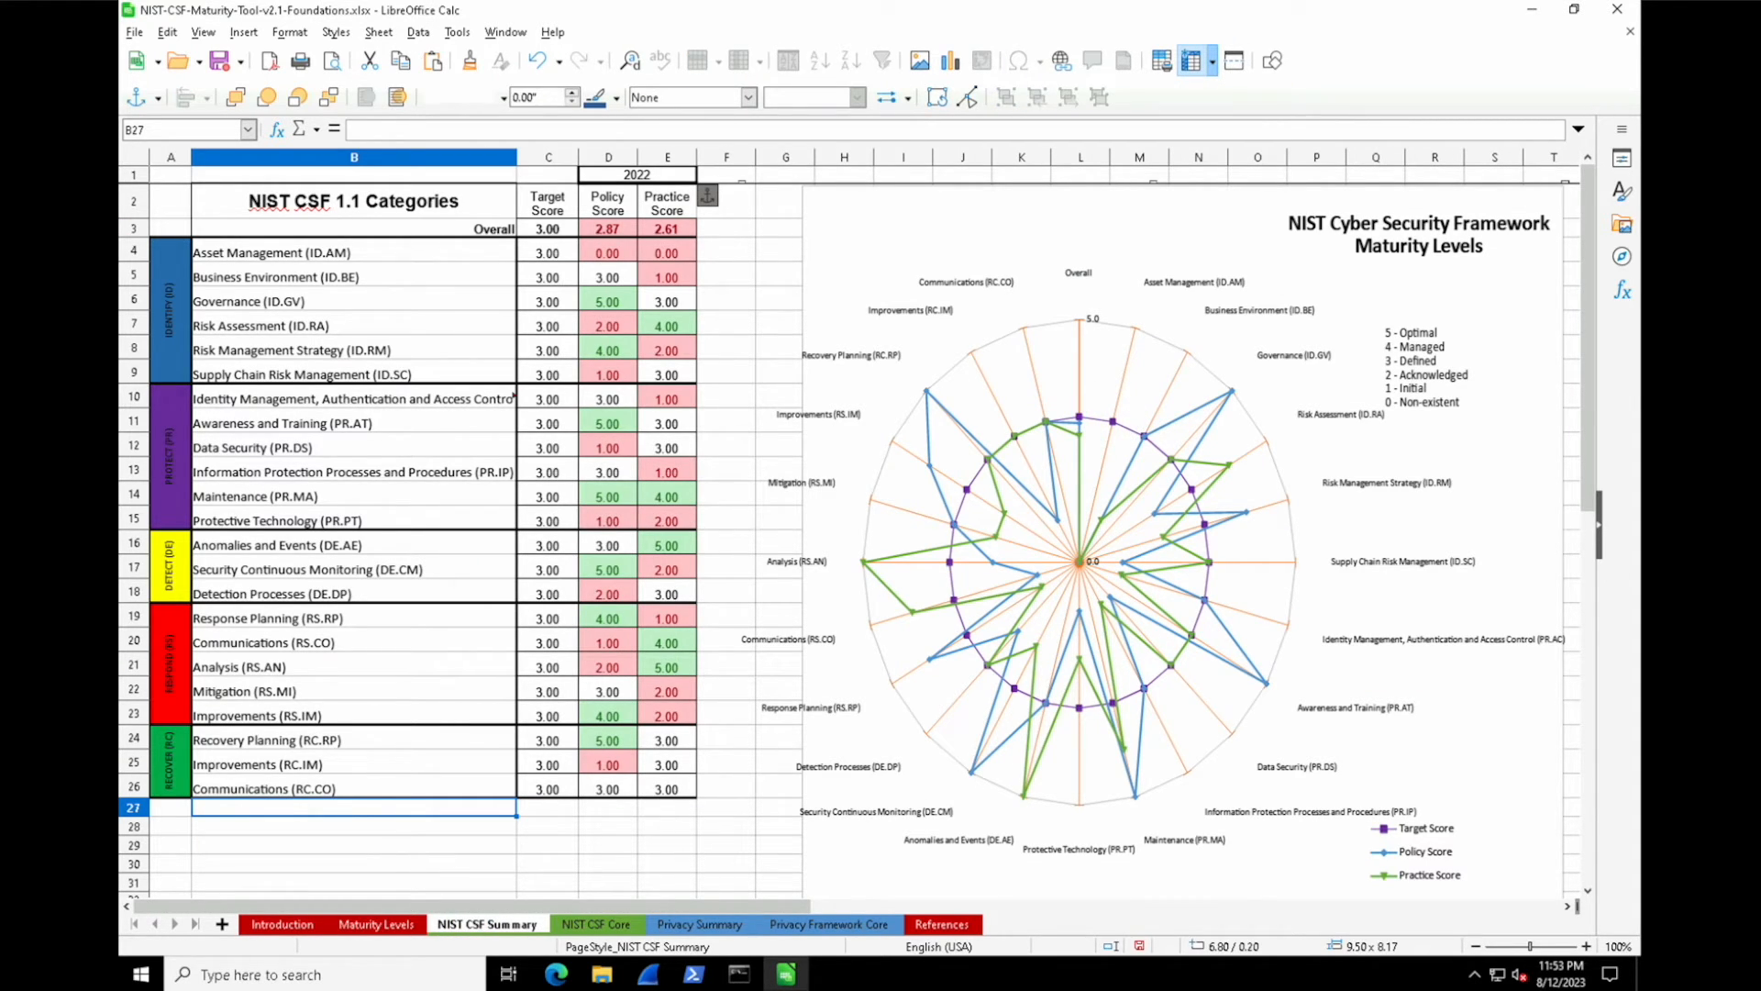
pyautogui.click(607, 251)
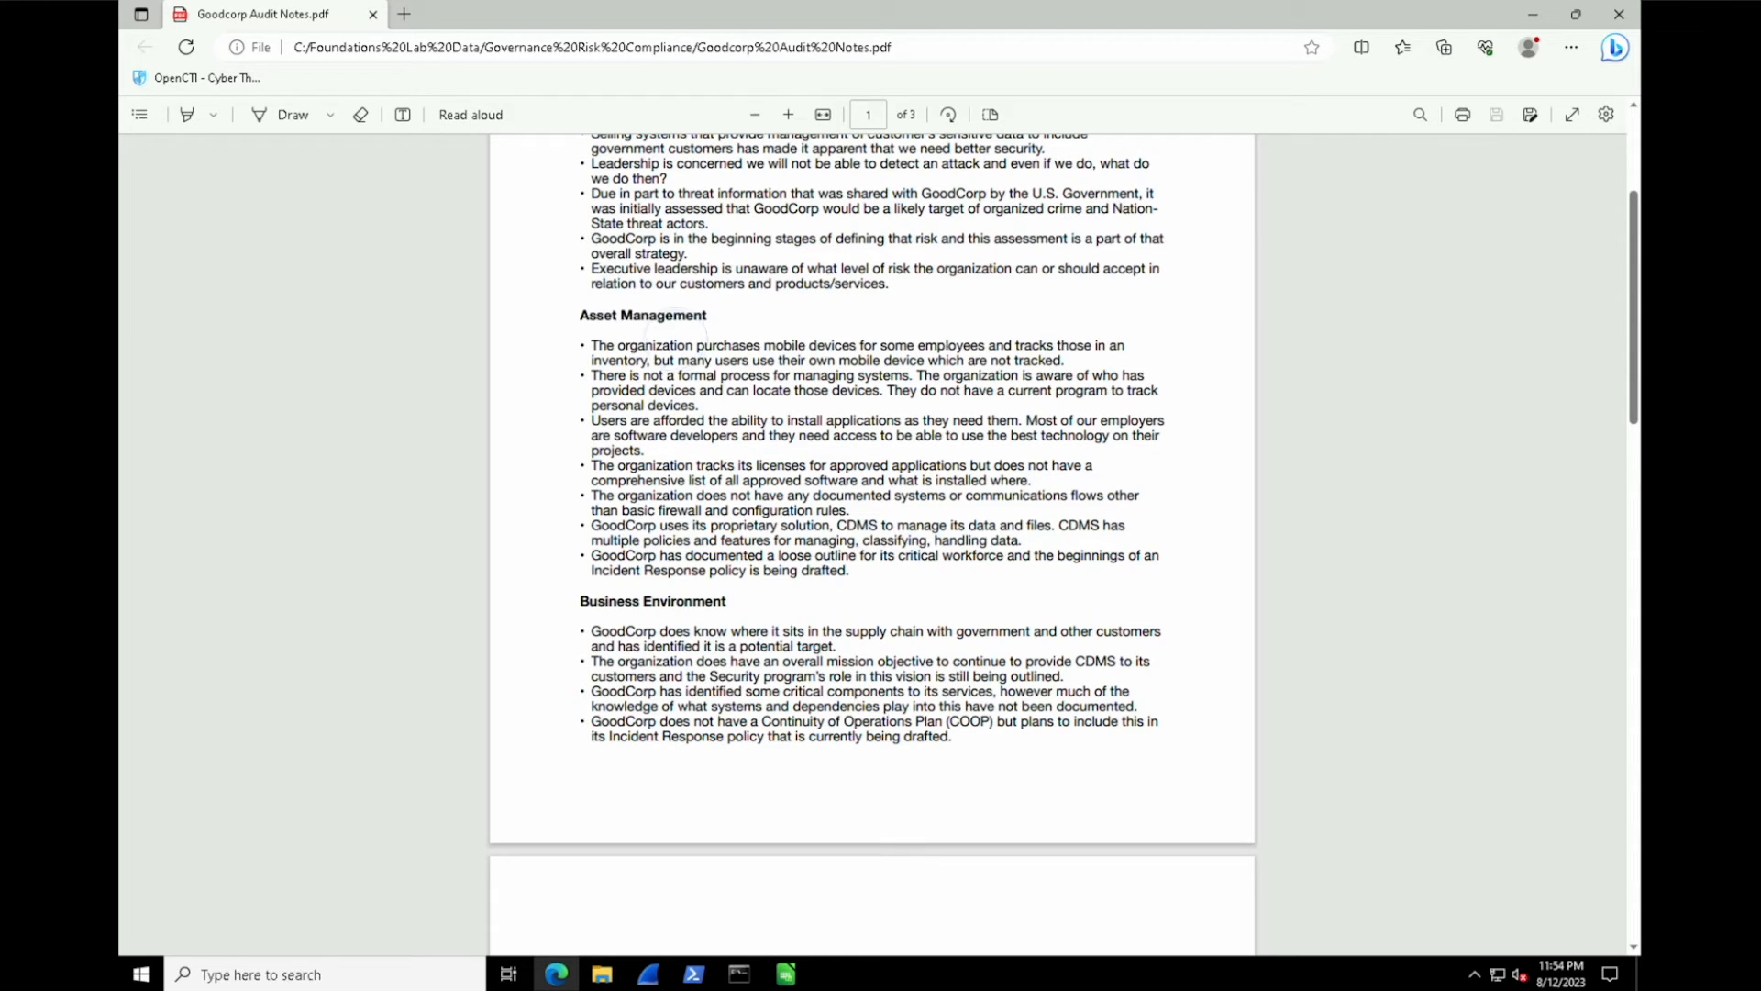
# Step: Scroll the Goodcorp audit notes PDF to the Asset Management findings
pyautogui.moveTo(592, 345); pyautogui.dragTo(752, 421)
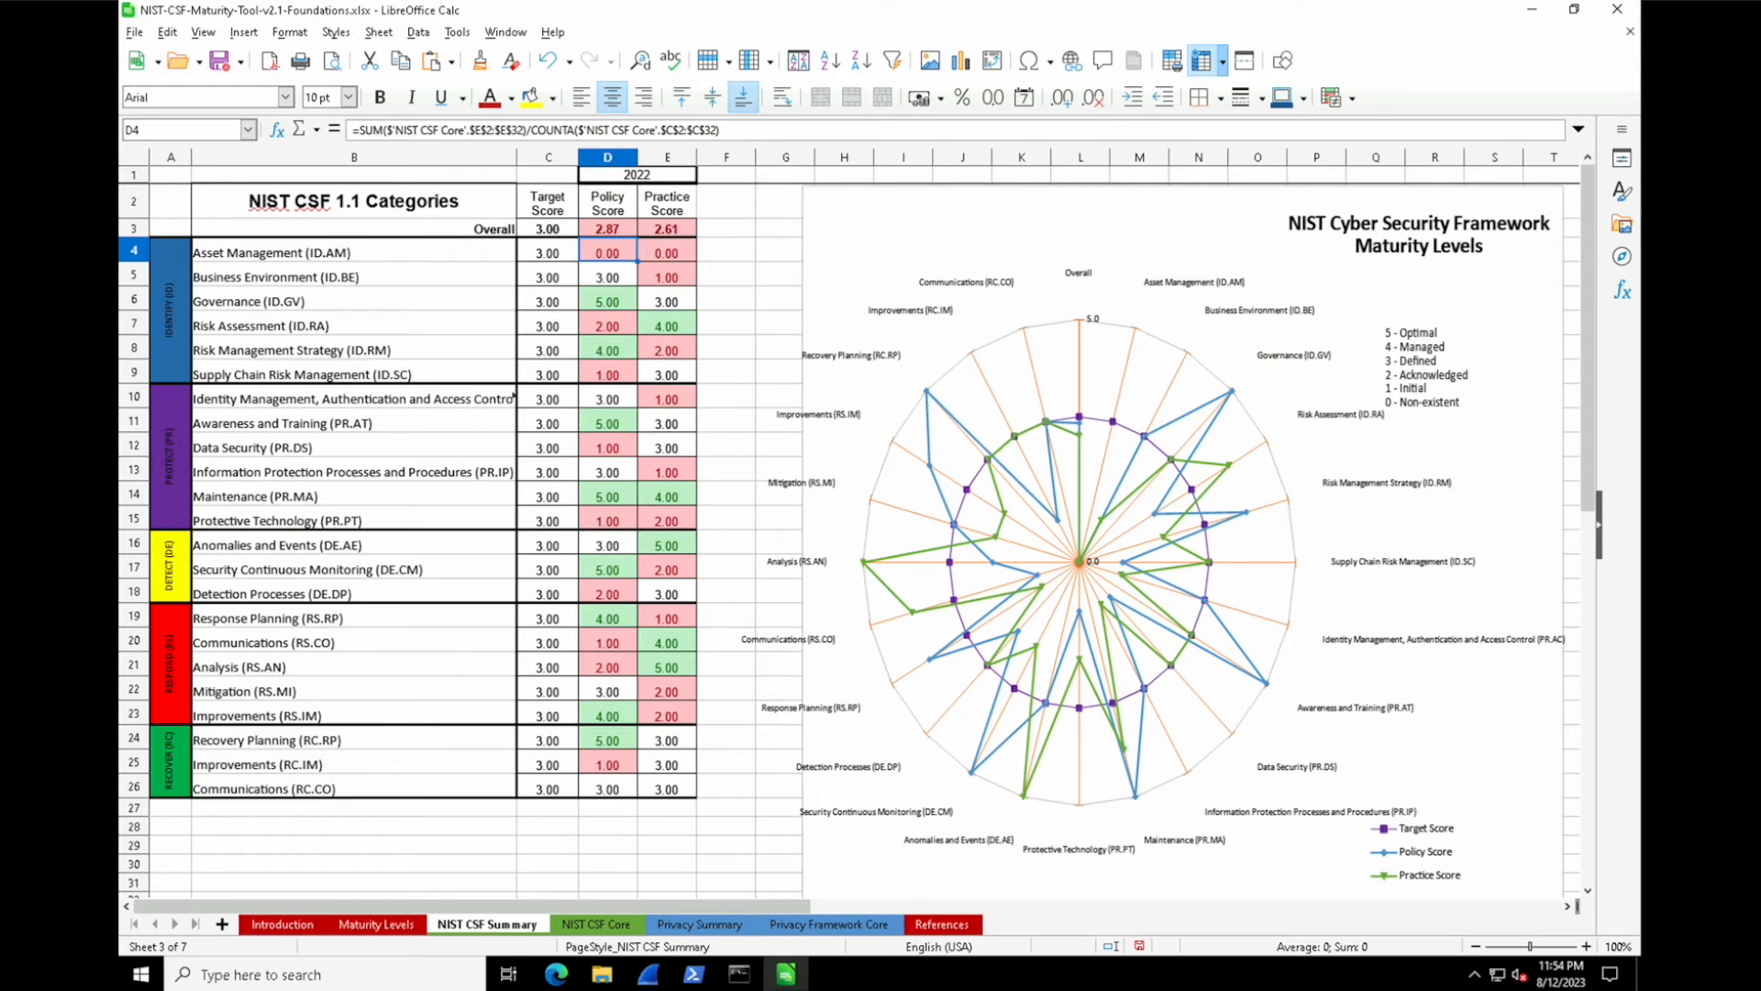
# Step: Read the Level 1 policy and Level 2 process definitions on the Maturity Levels sheet
pyautogui.click(595, 923)
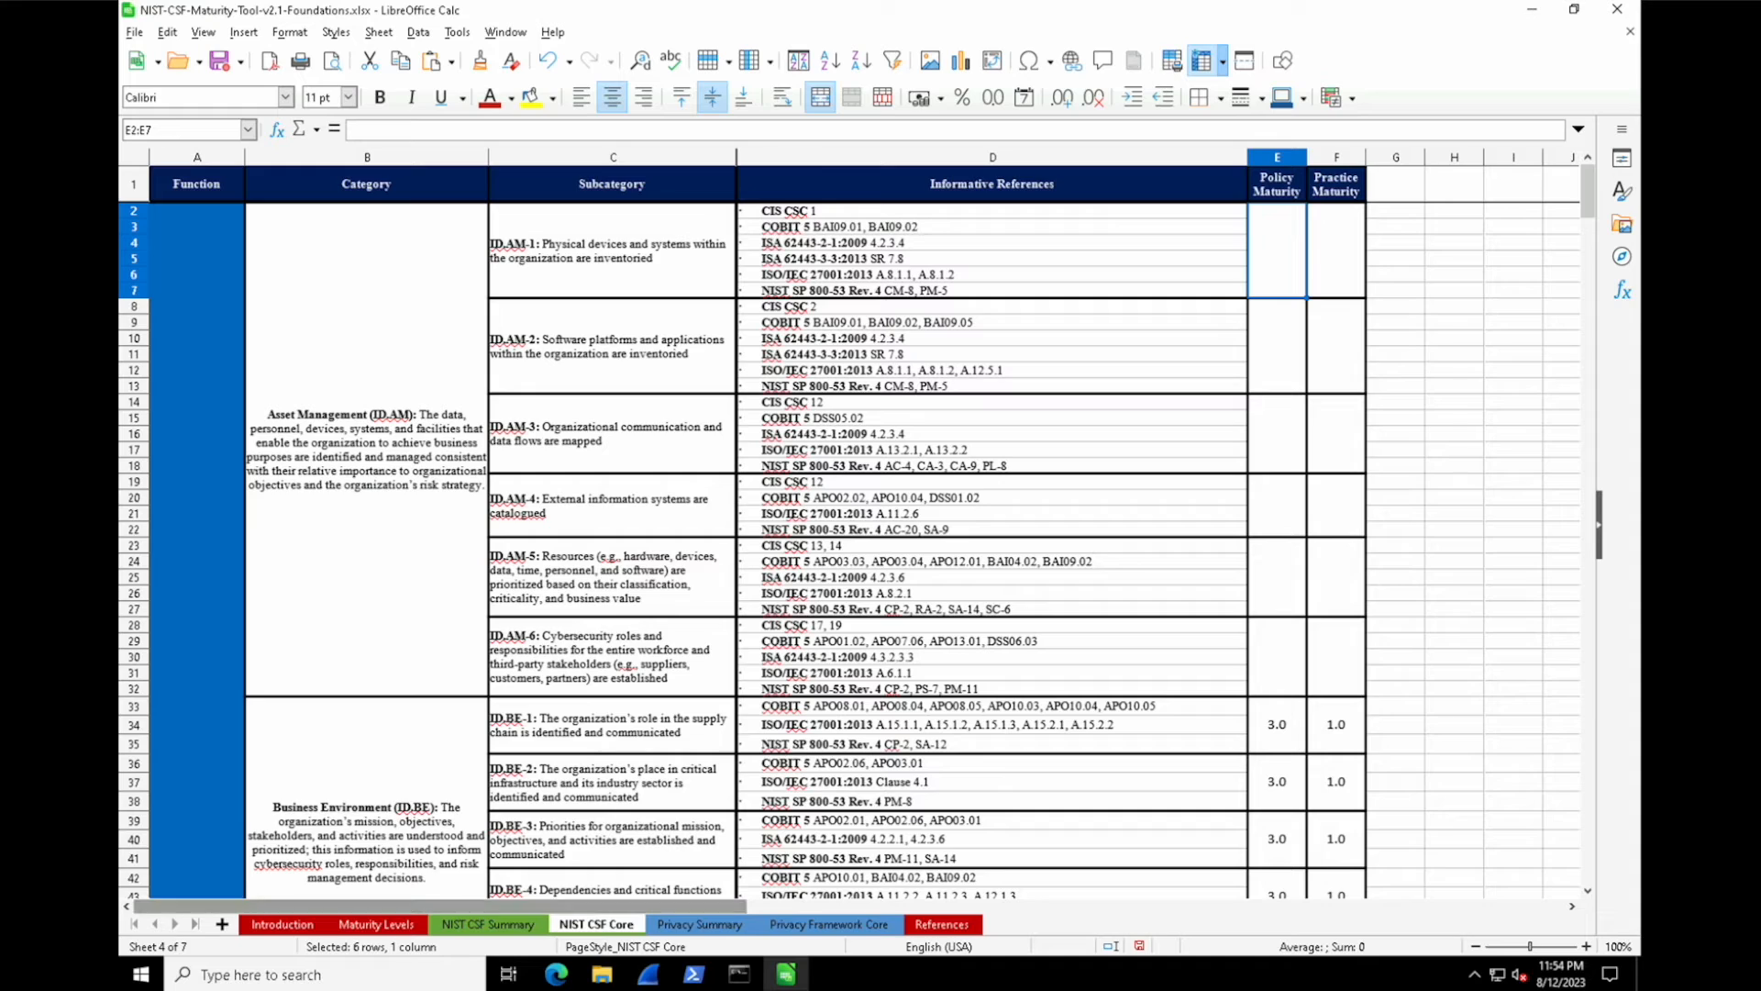
pyautogui.click(375, 923)
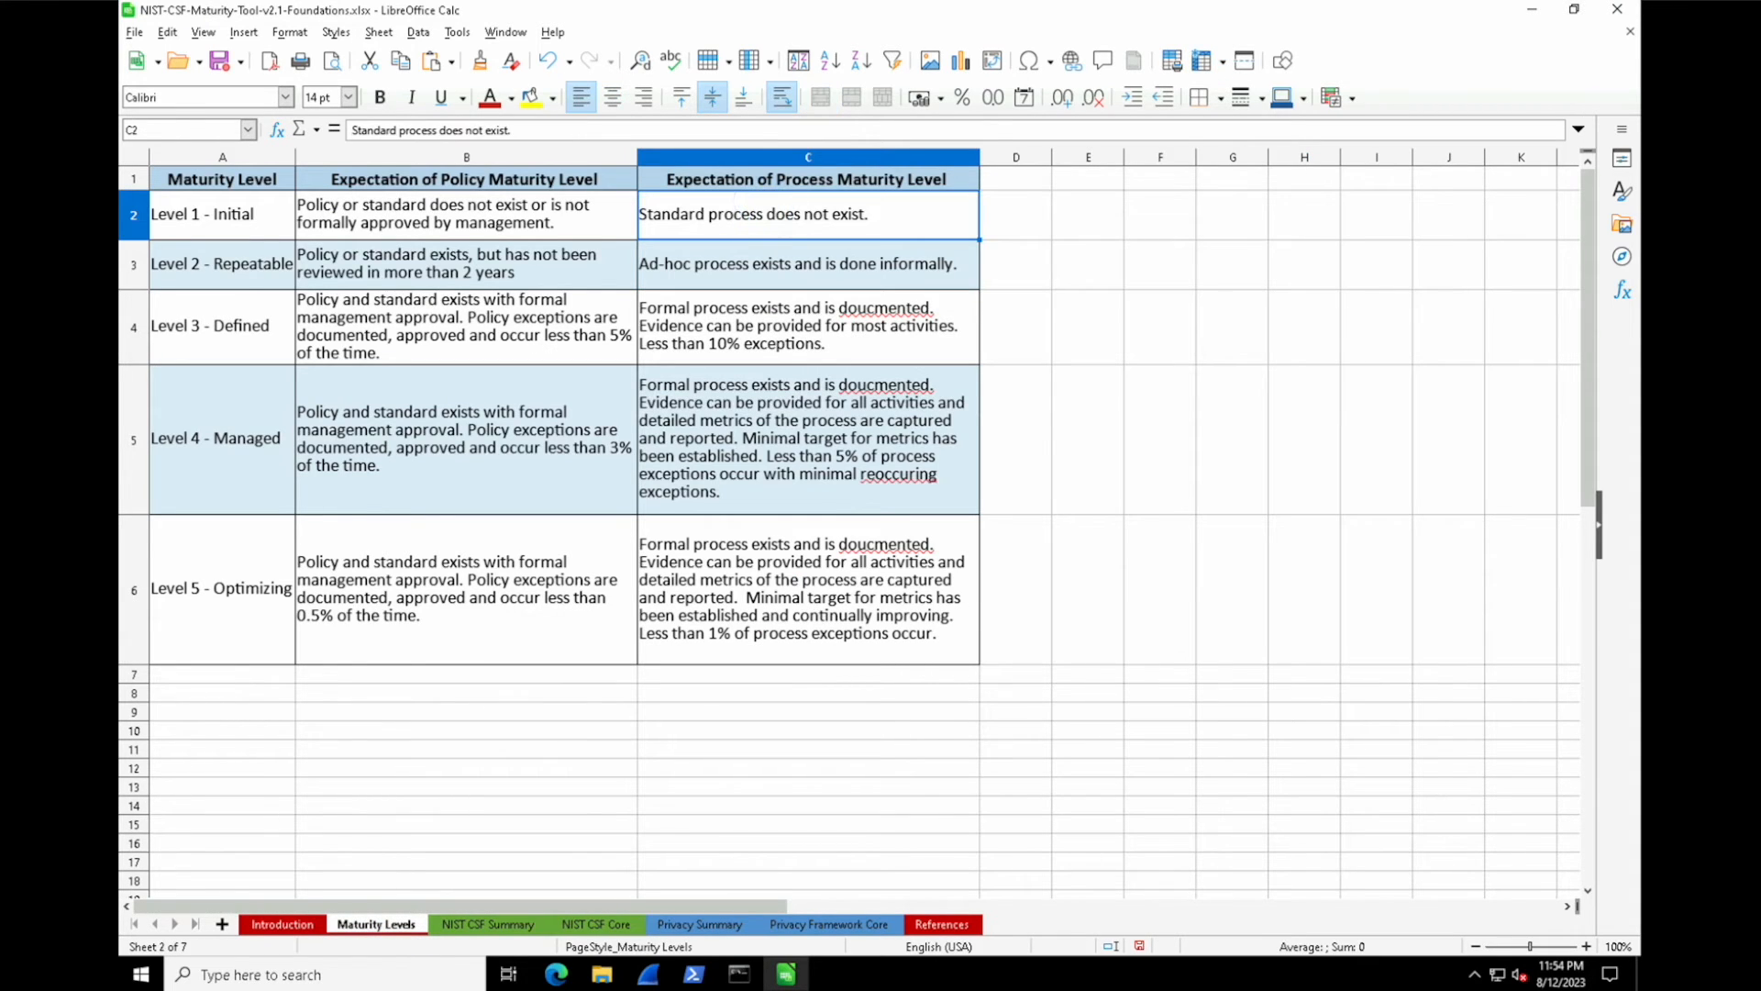
pyautogui.click(806, 265)
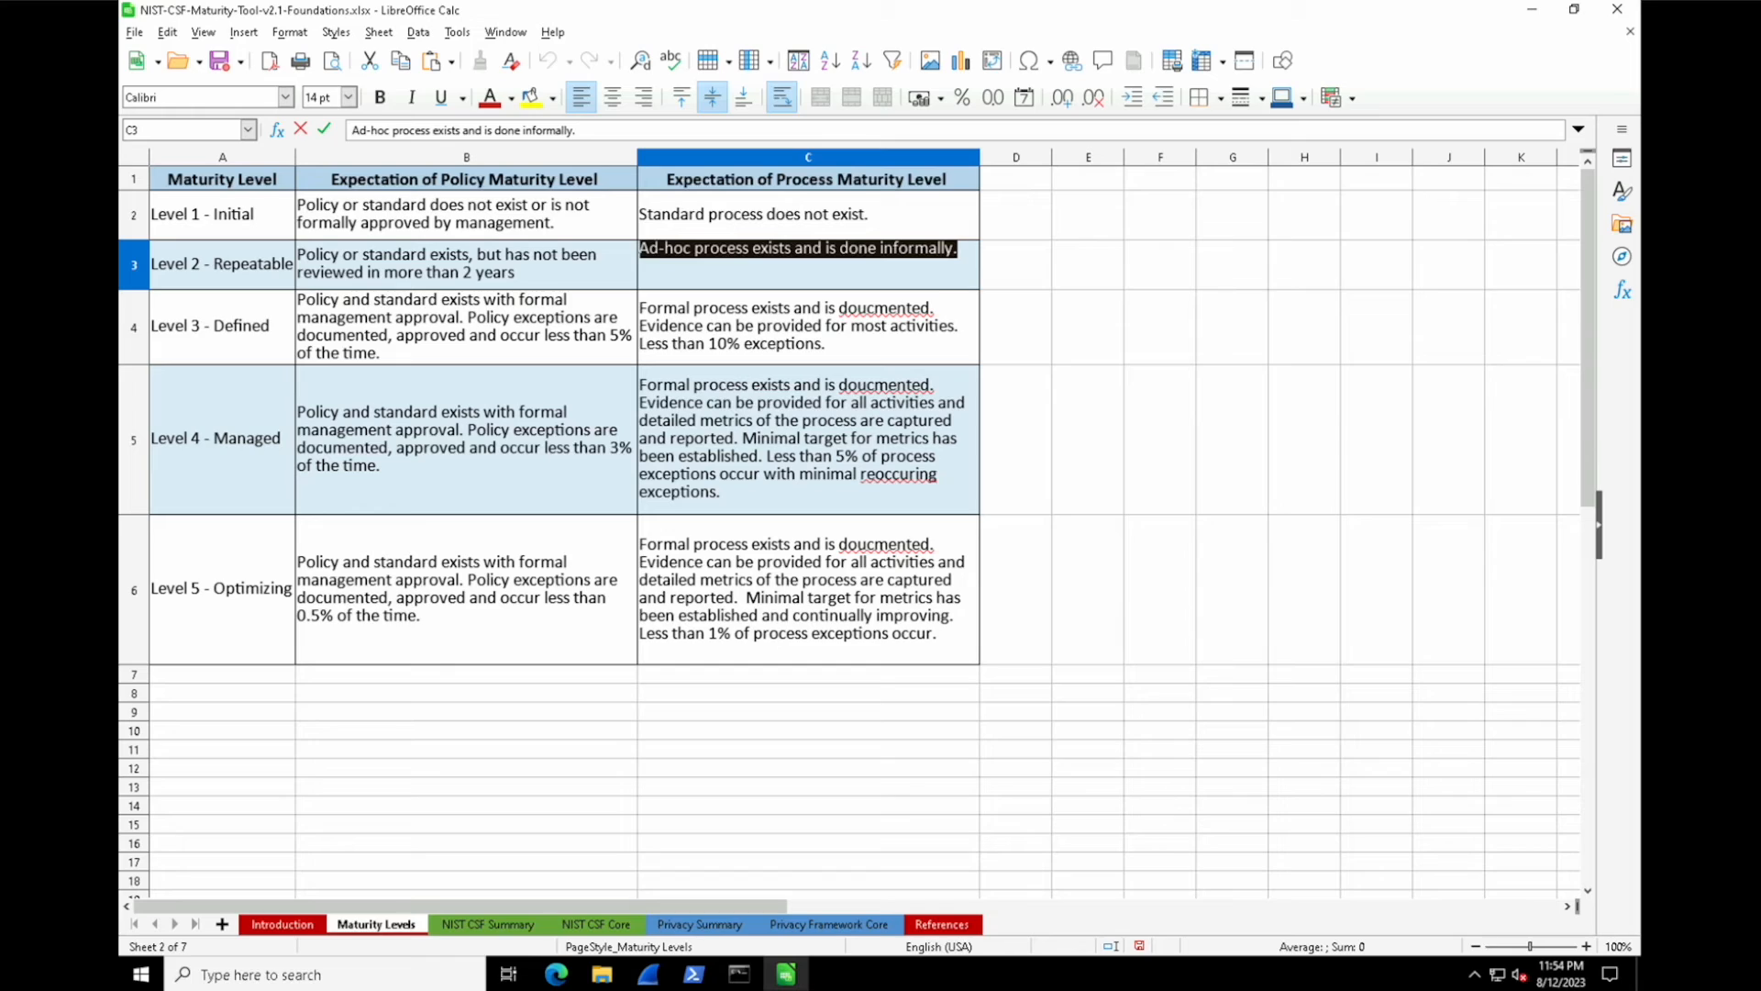
pyautogui.click(446, 214)
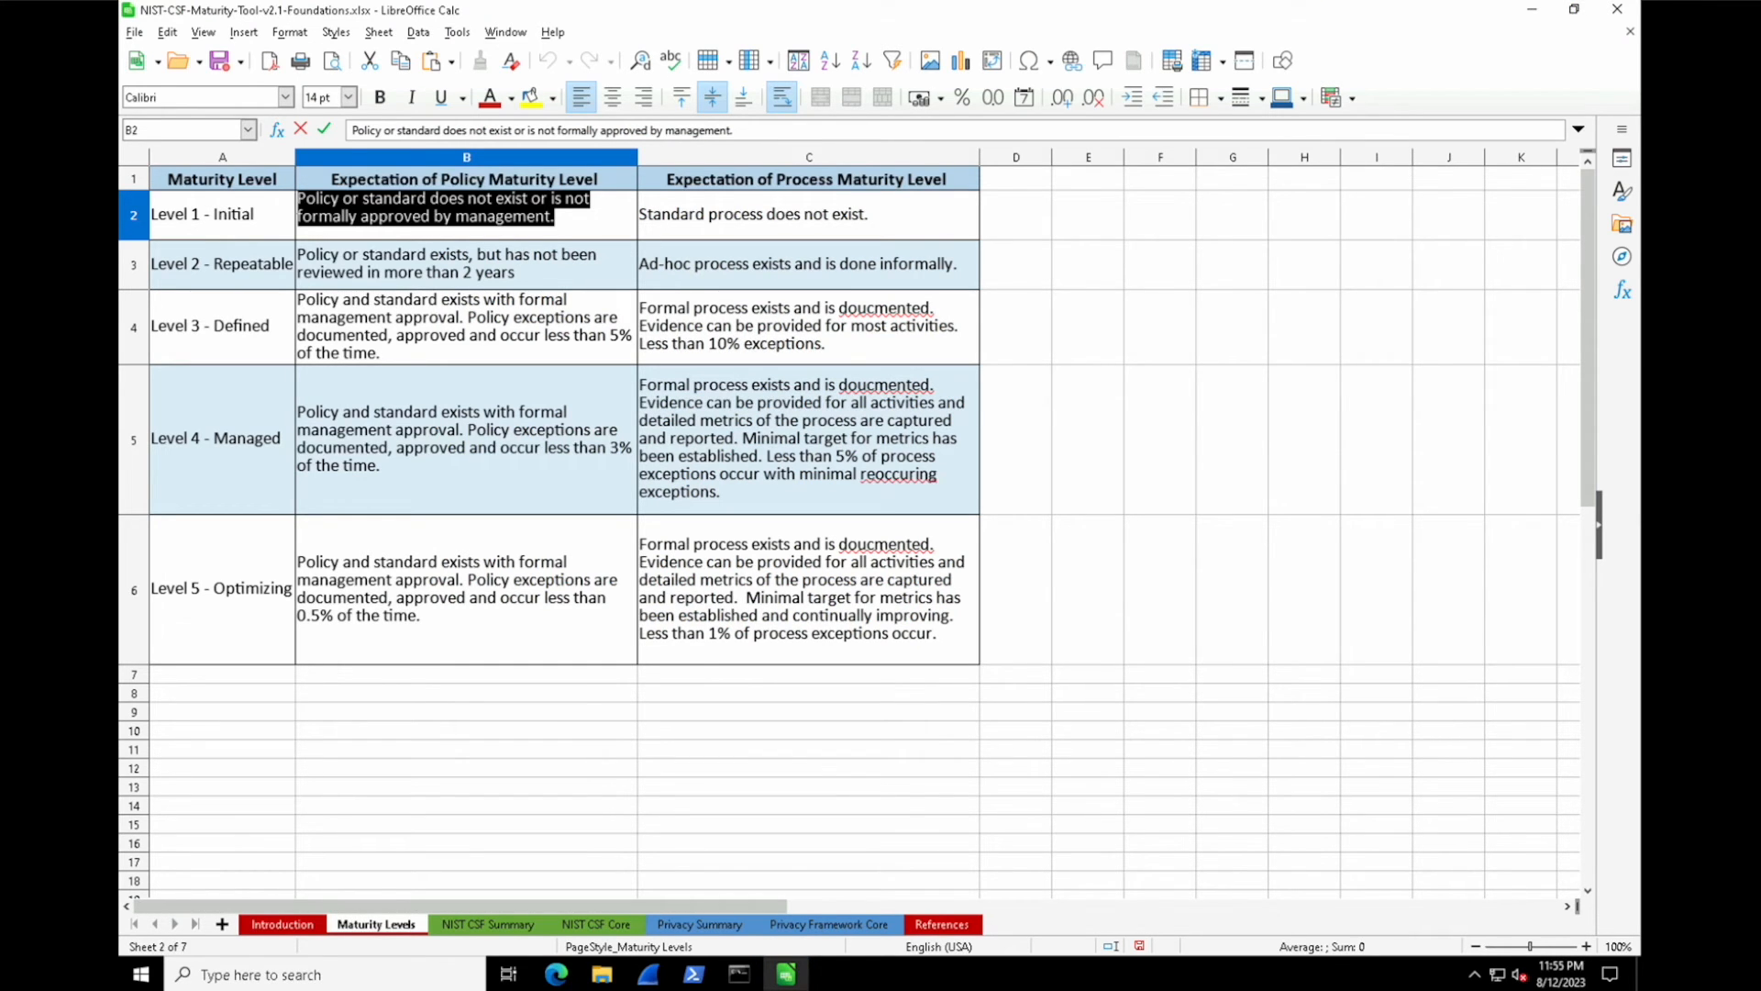
# Step: Enter ID.AM-1 scores of 1 policy and 2 practice on NIST CSF Core, then view the summary
pyautogui.click(595, 924)
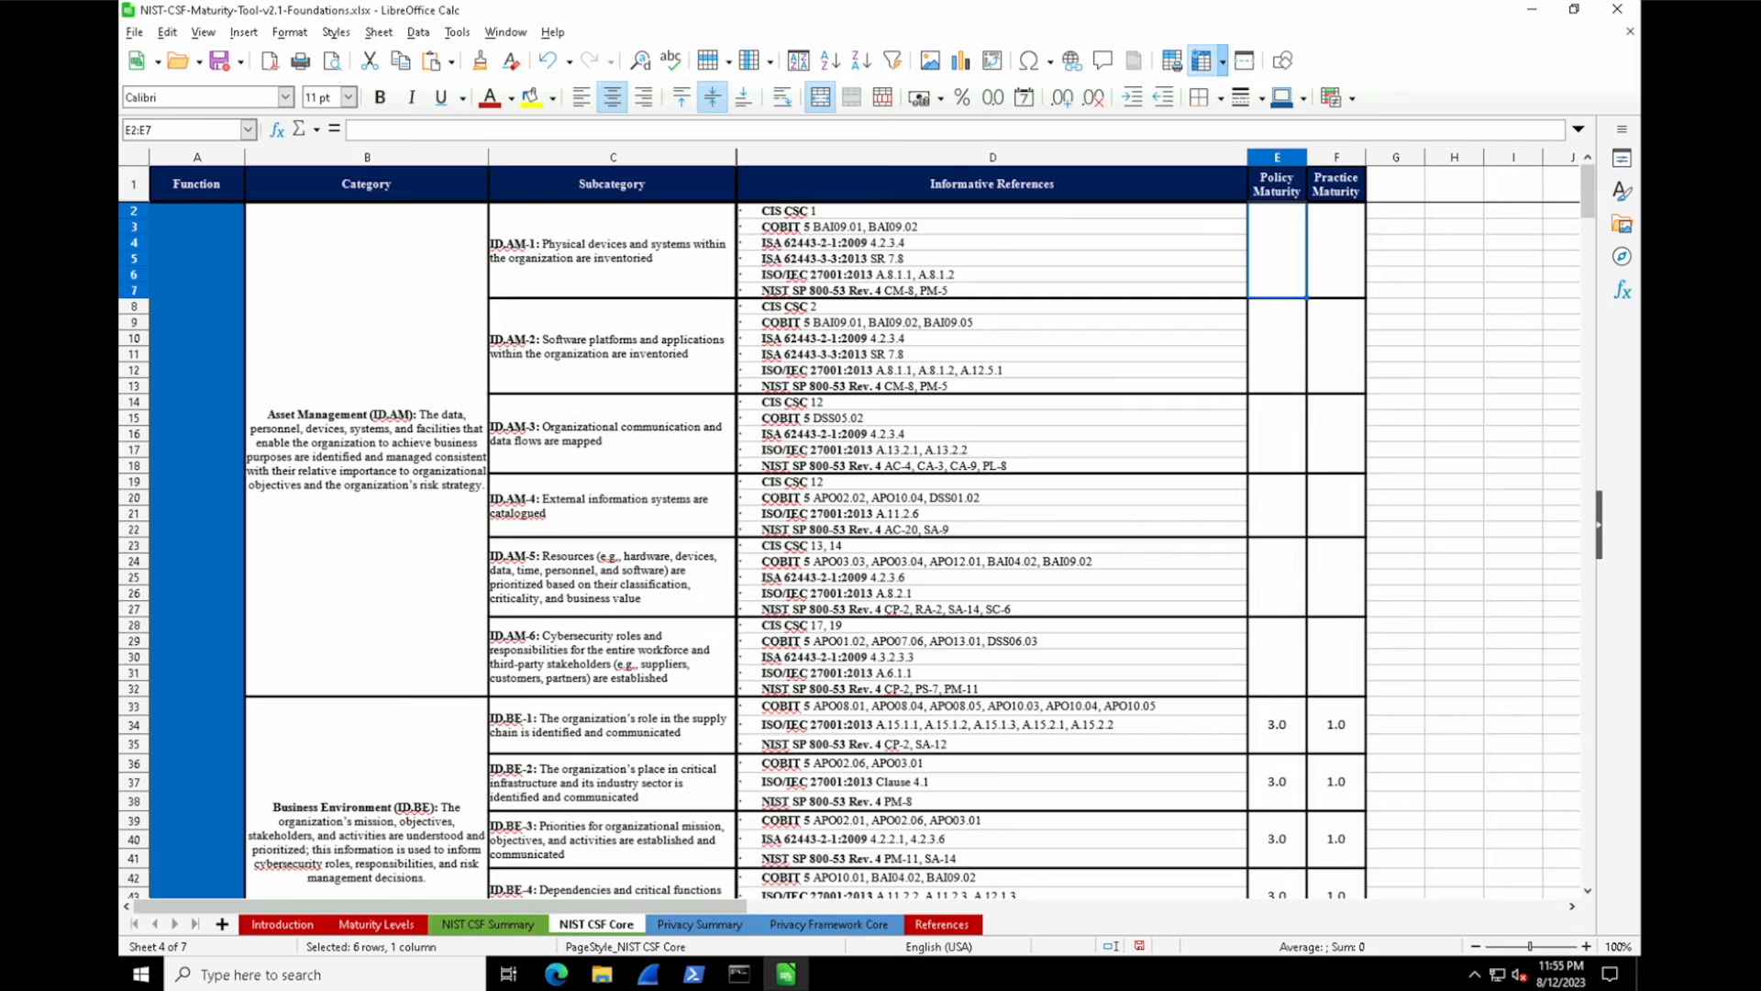
pyautogui.write('2')
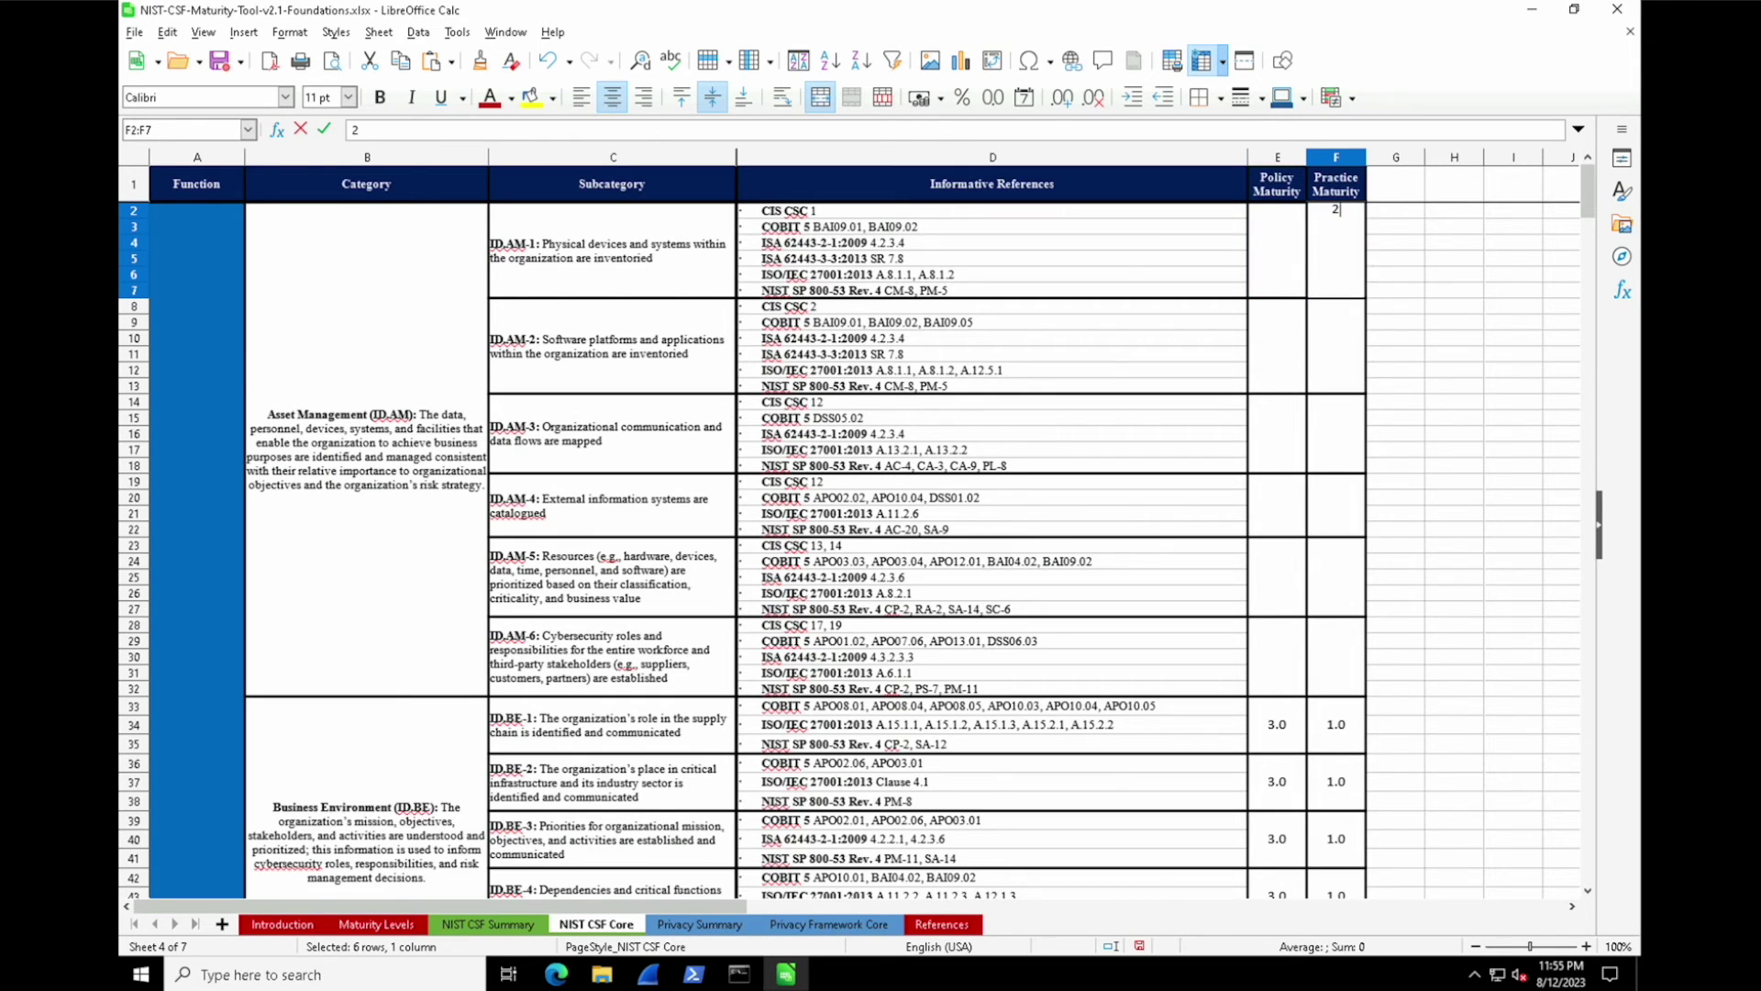
pyautogui.click(1277, 208)
pyautogui.write('1')
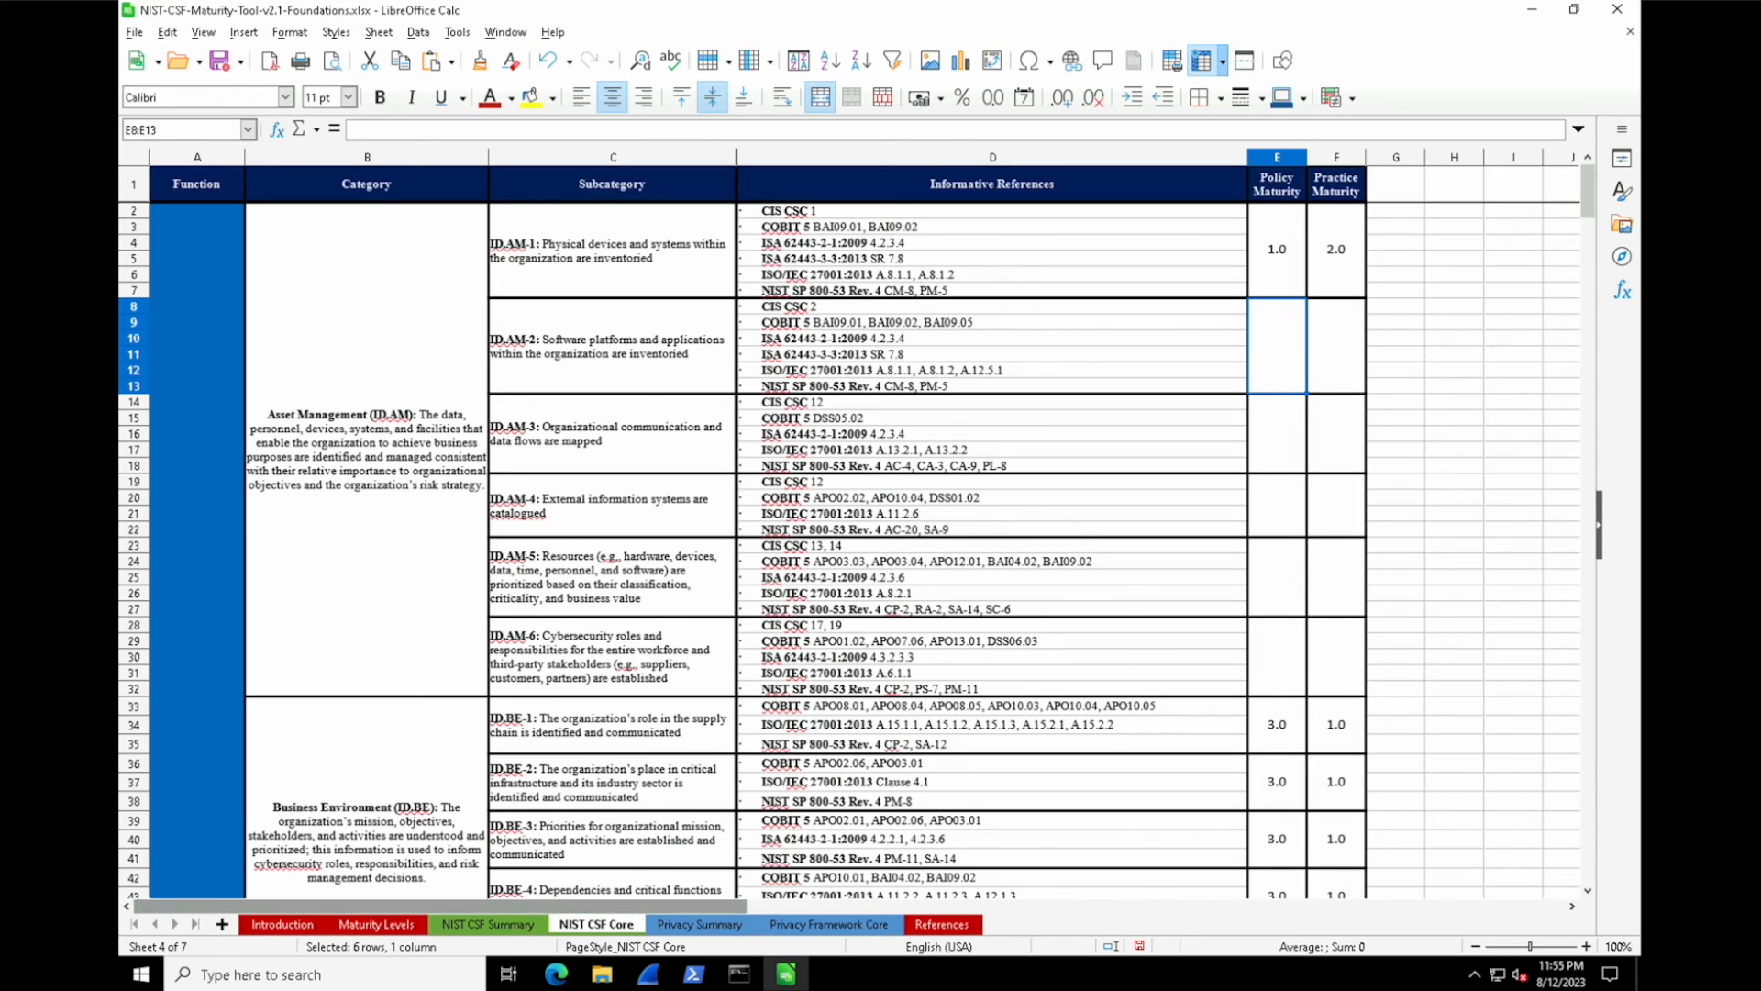
pyautogui.click(488, 924)
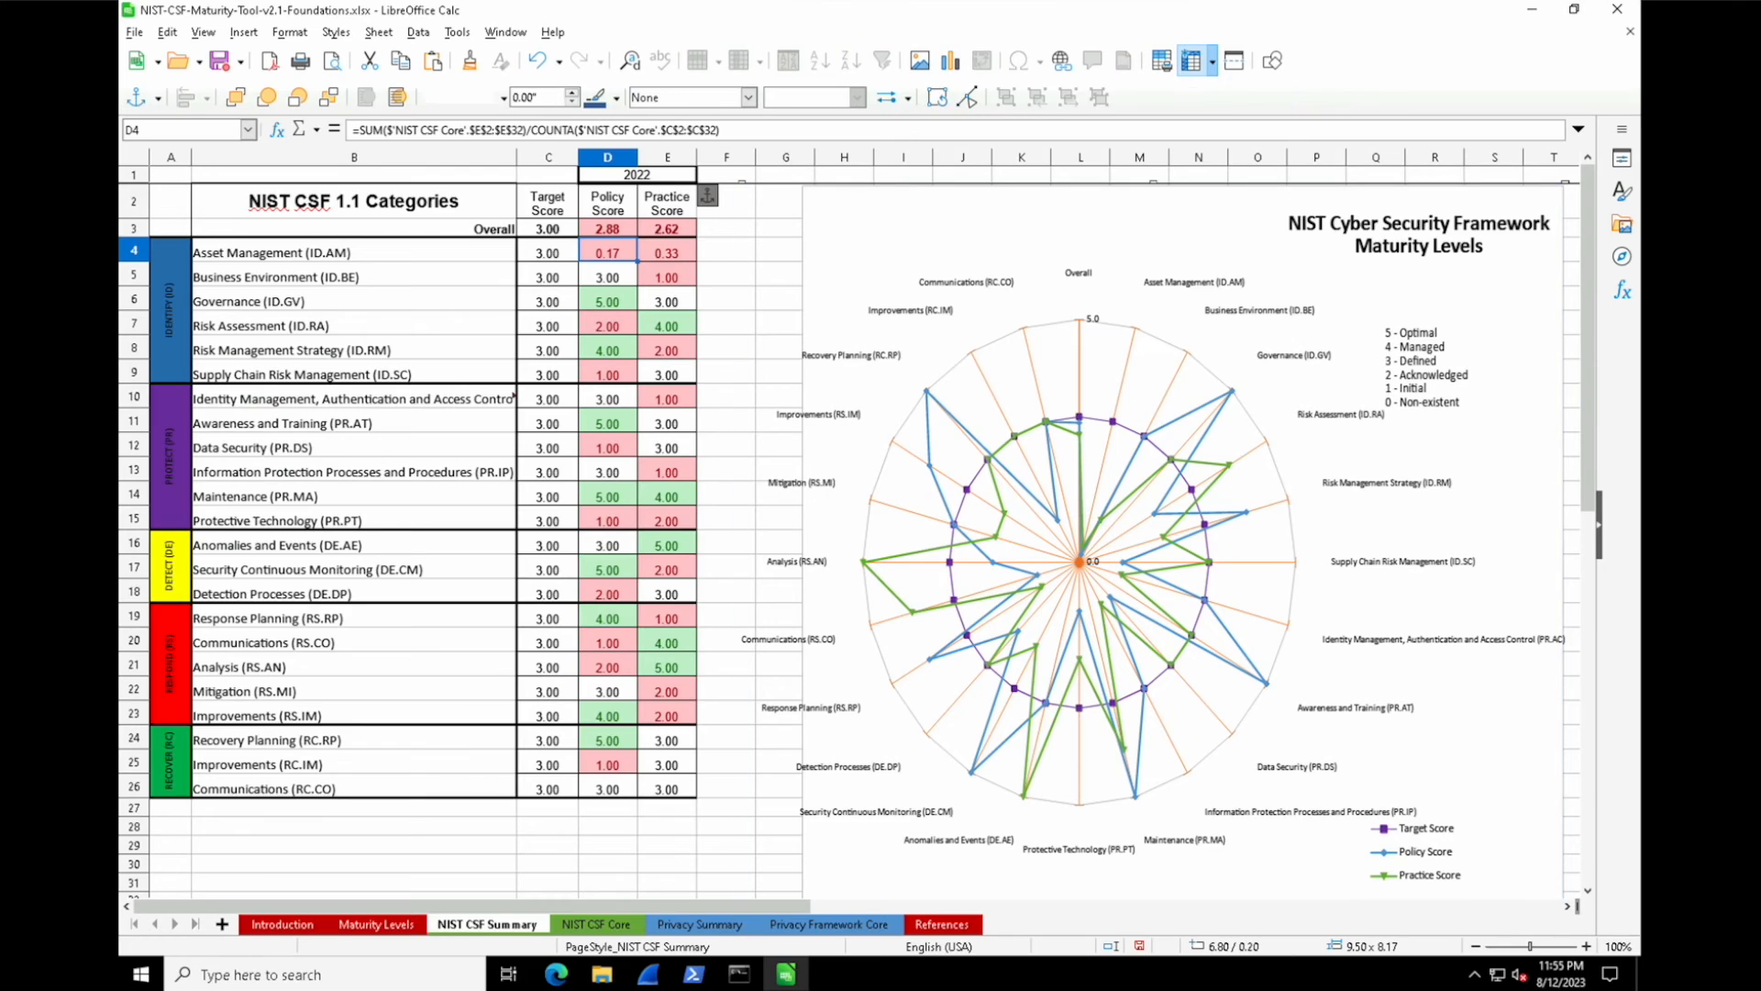
# Step: Enter 1 as the Asset Management target score in C4 on NIST CSF Summary
pyautogui.click(667, 249)
pyautogui.write('1')
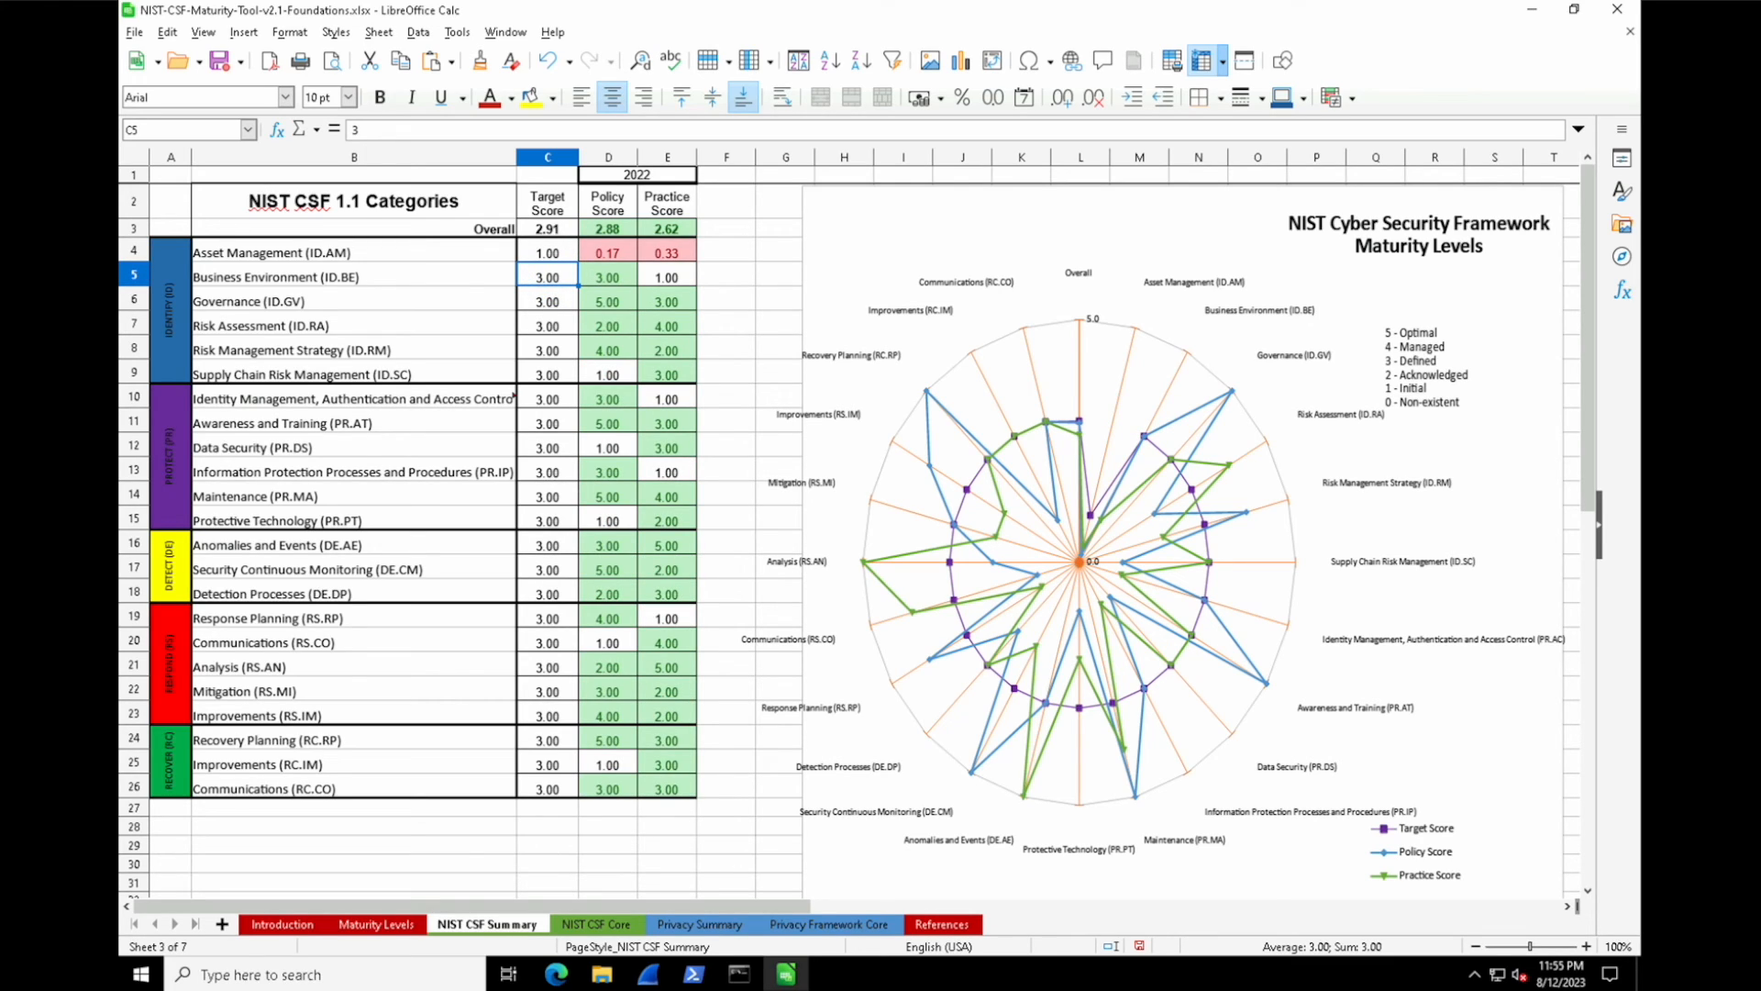
pyautogui.click(546, 252)
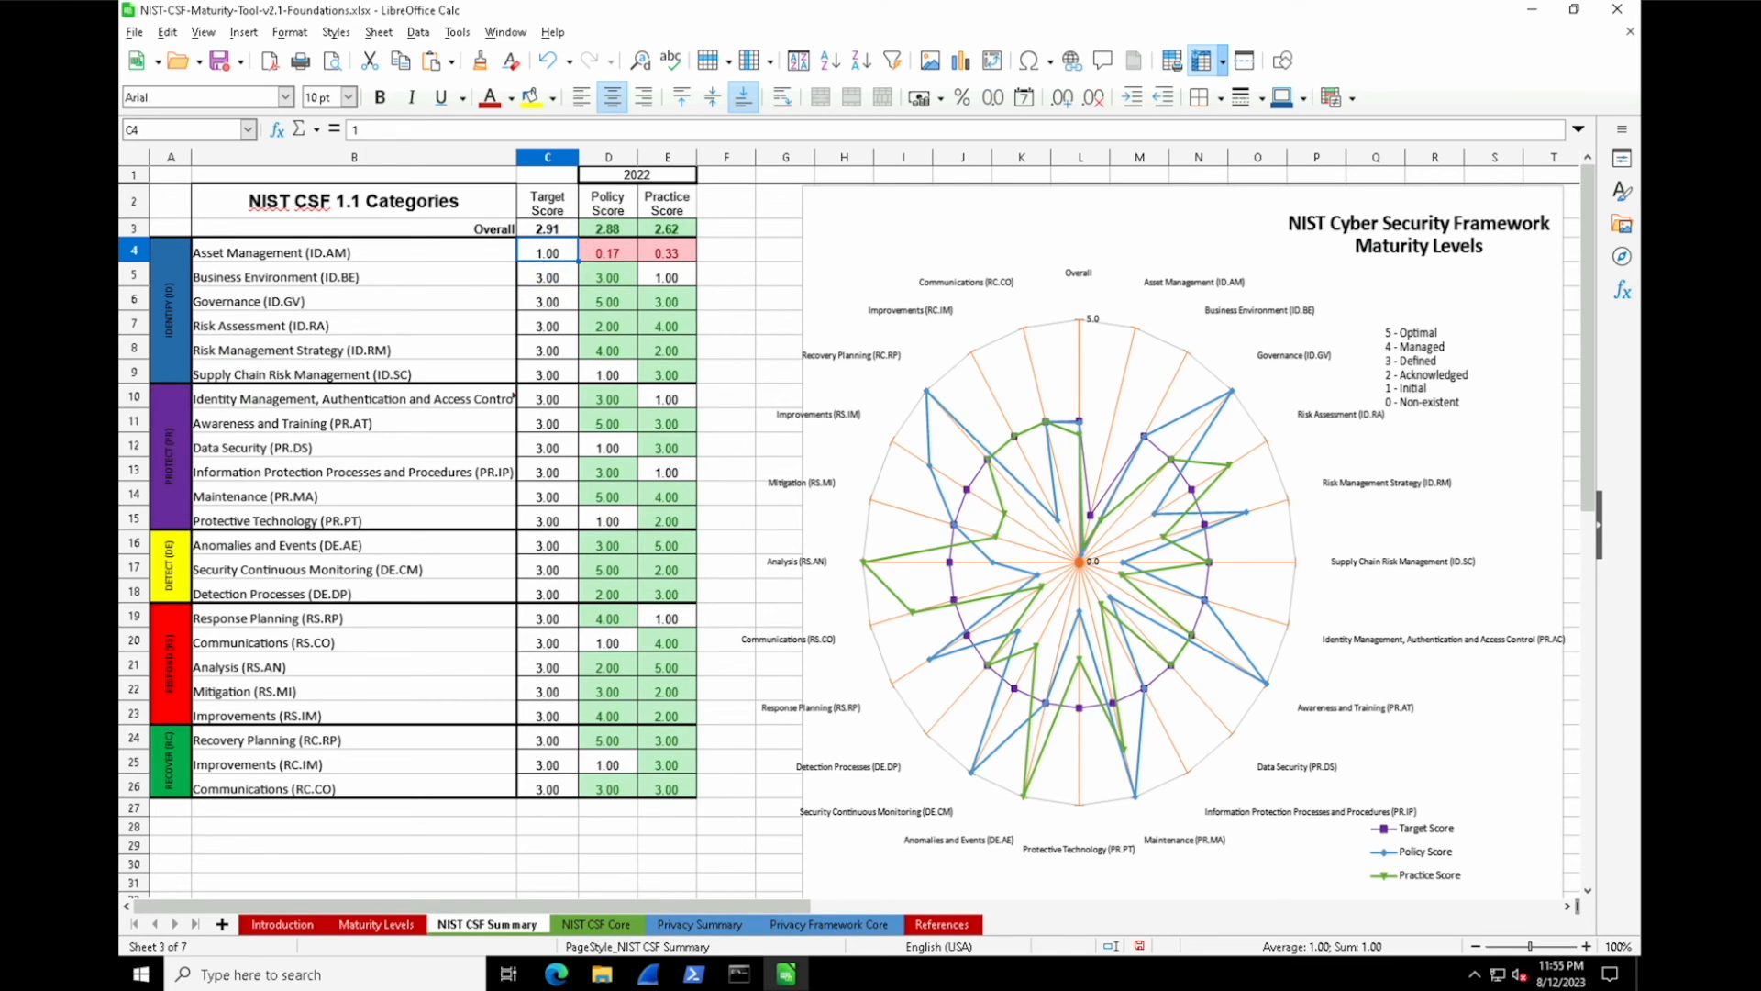